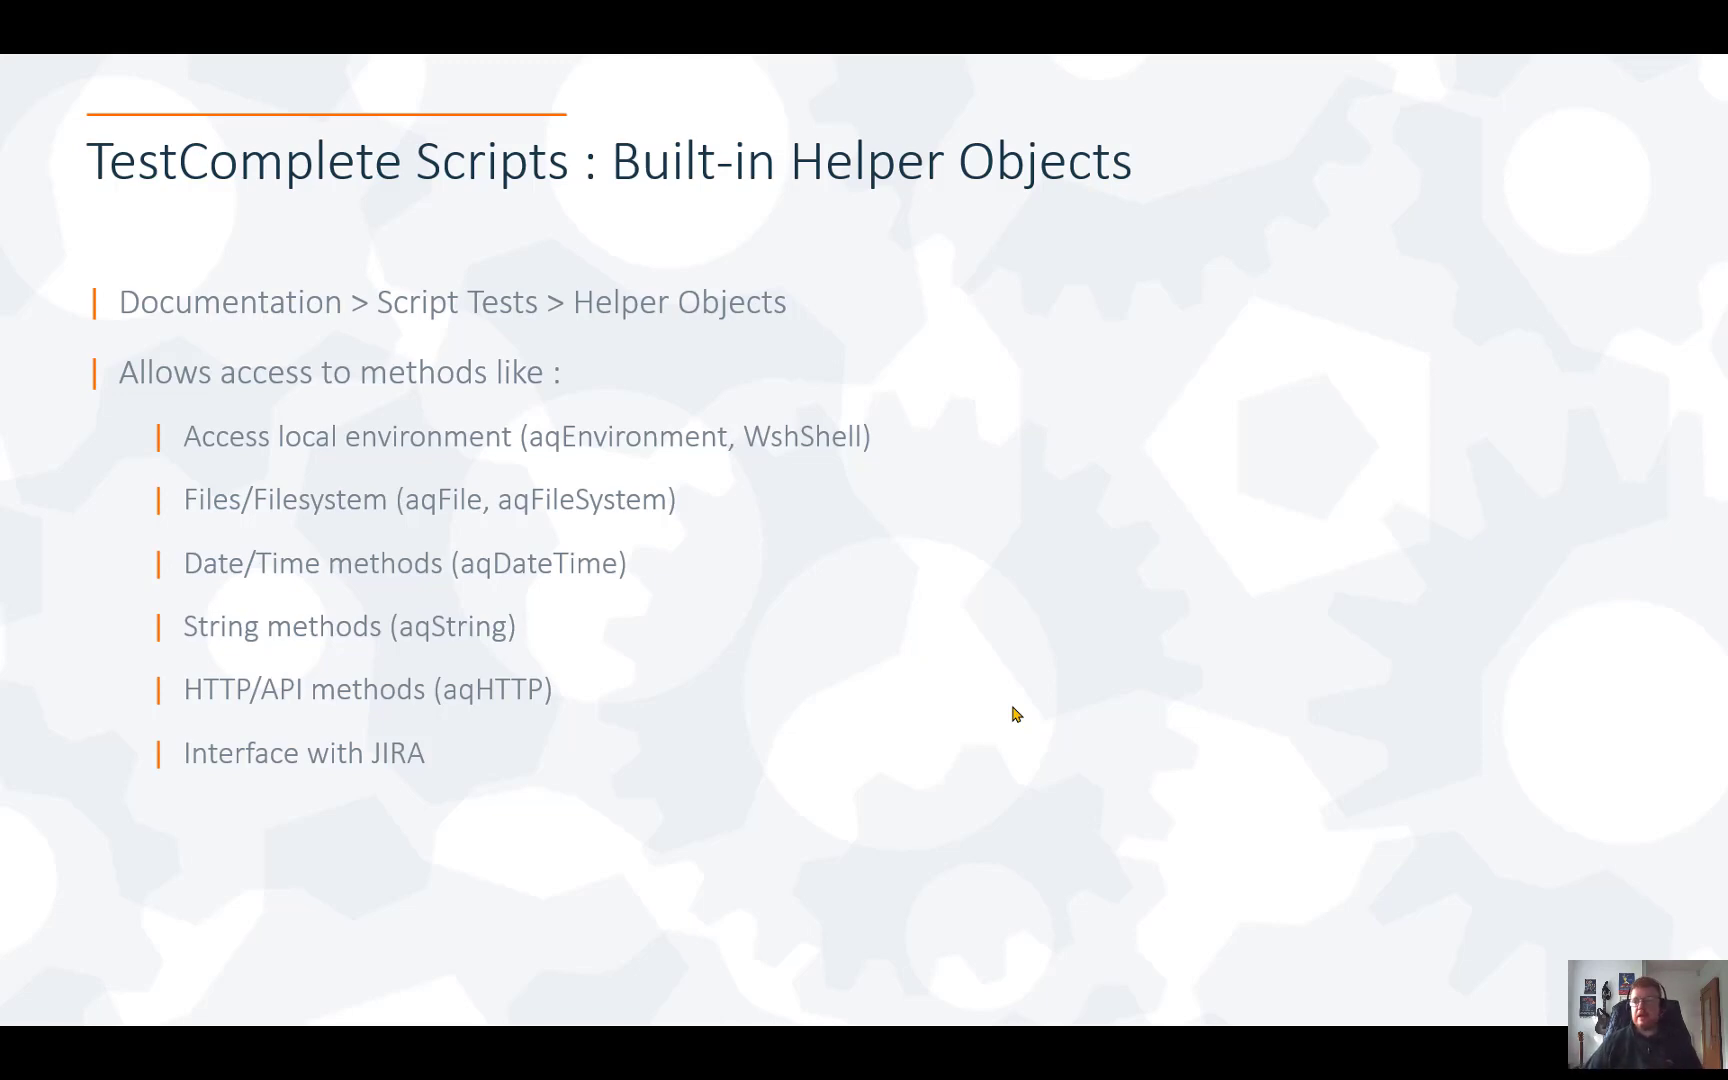
Step: Return from the slides to the project and glance at the Record options
{"action": "key", "text": "alt+tab"}
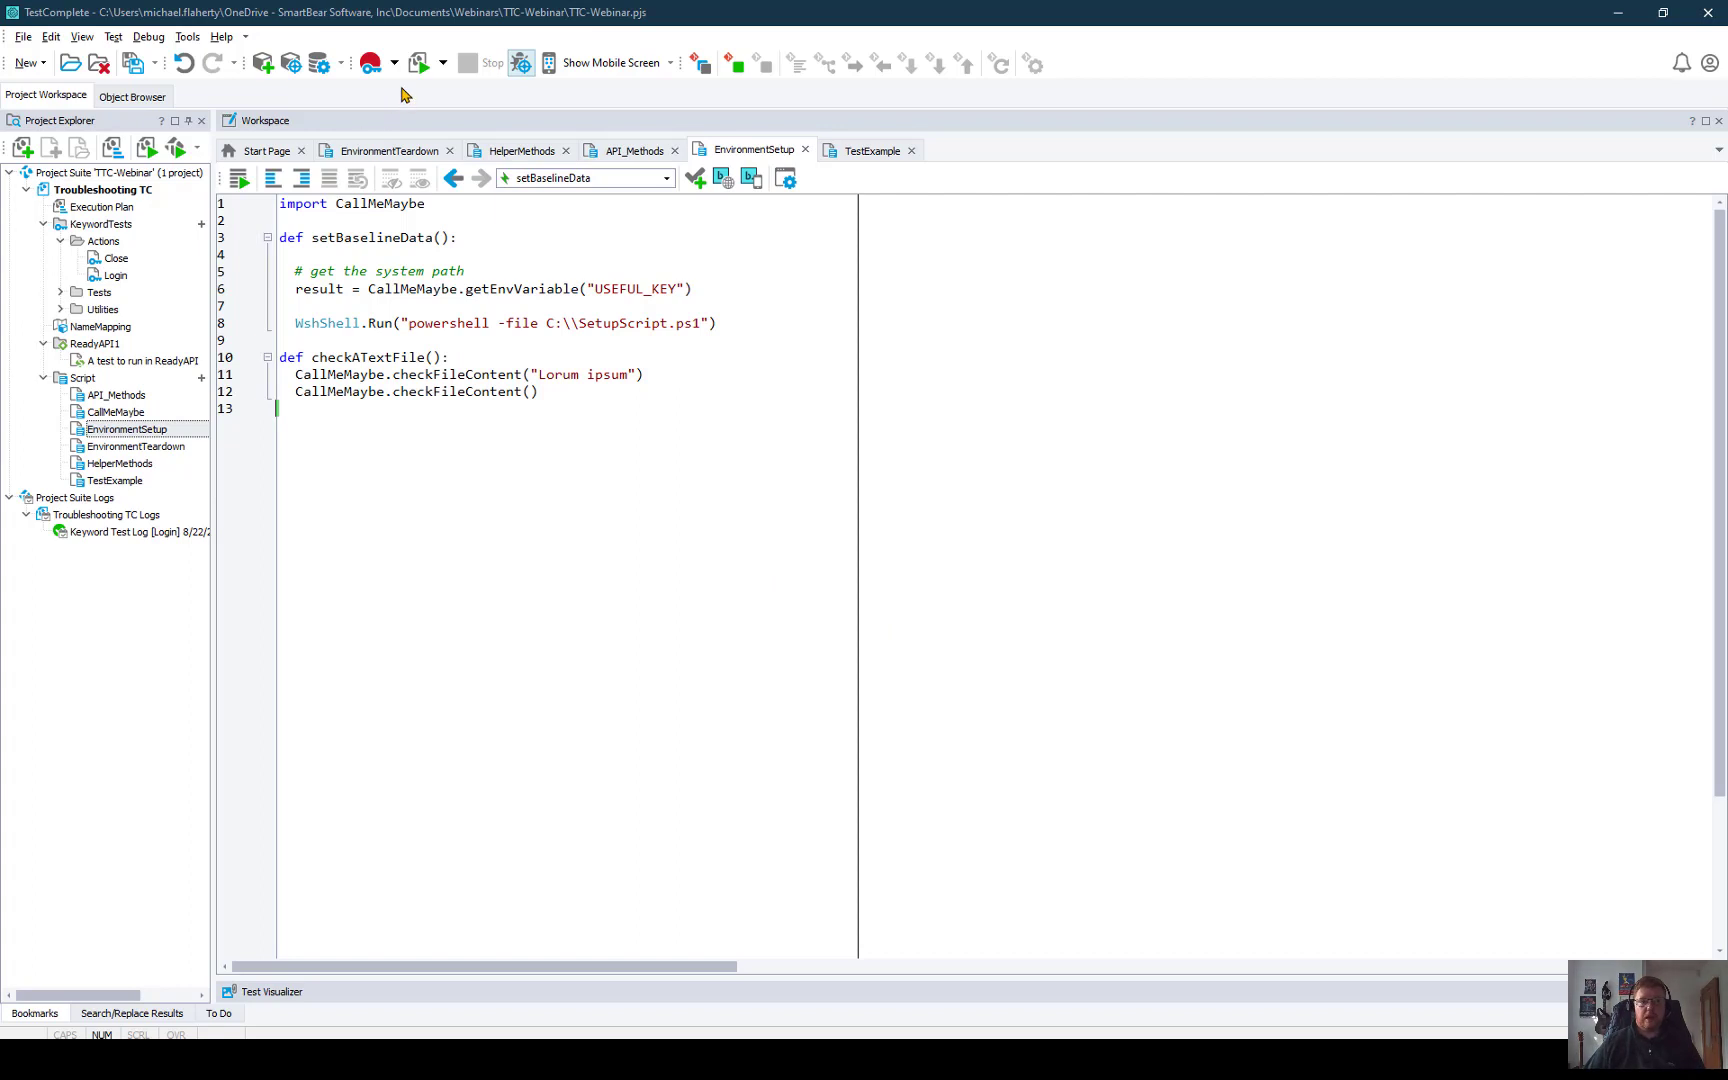
{"action": "mouse_move", "coordinate": [400, 70]}
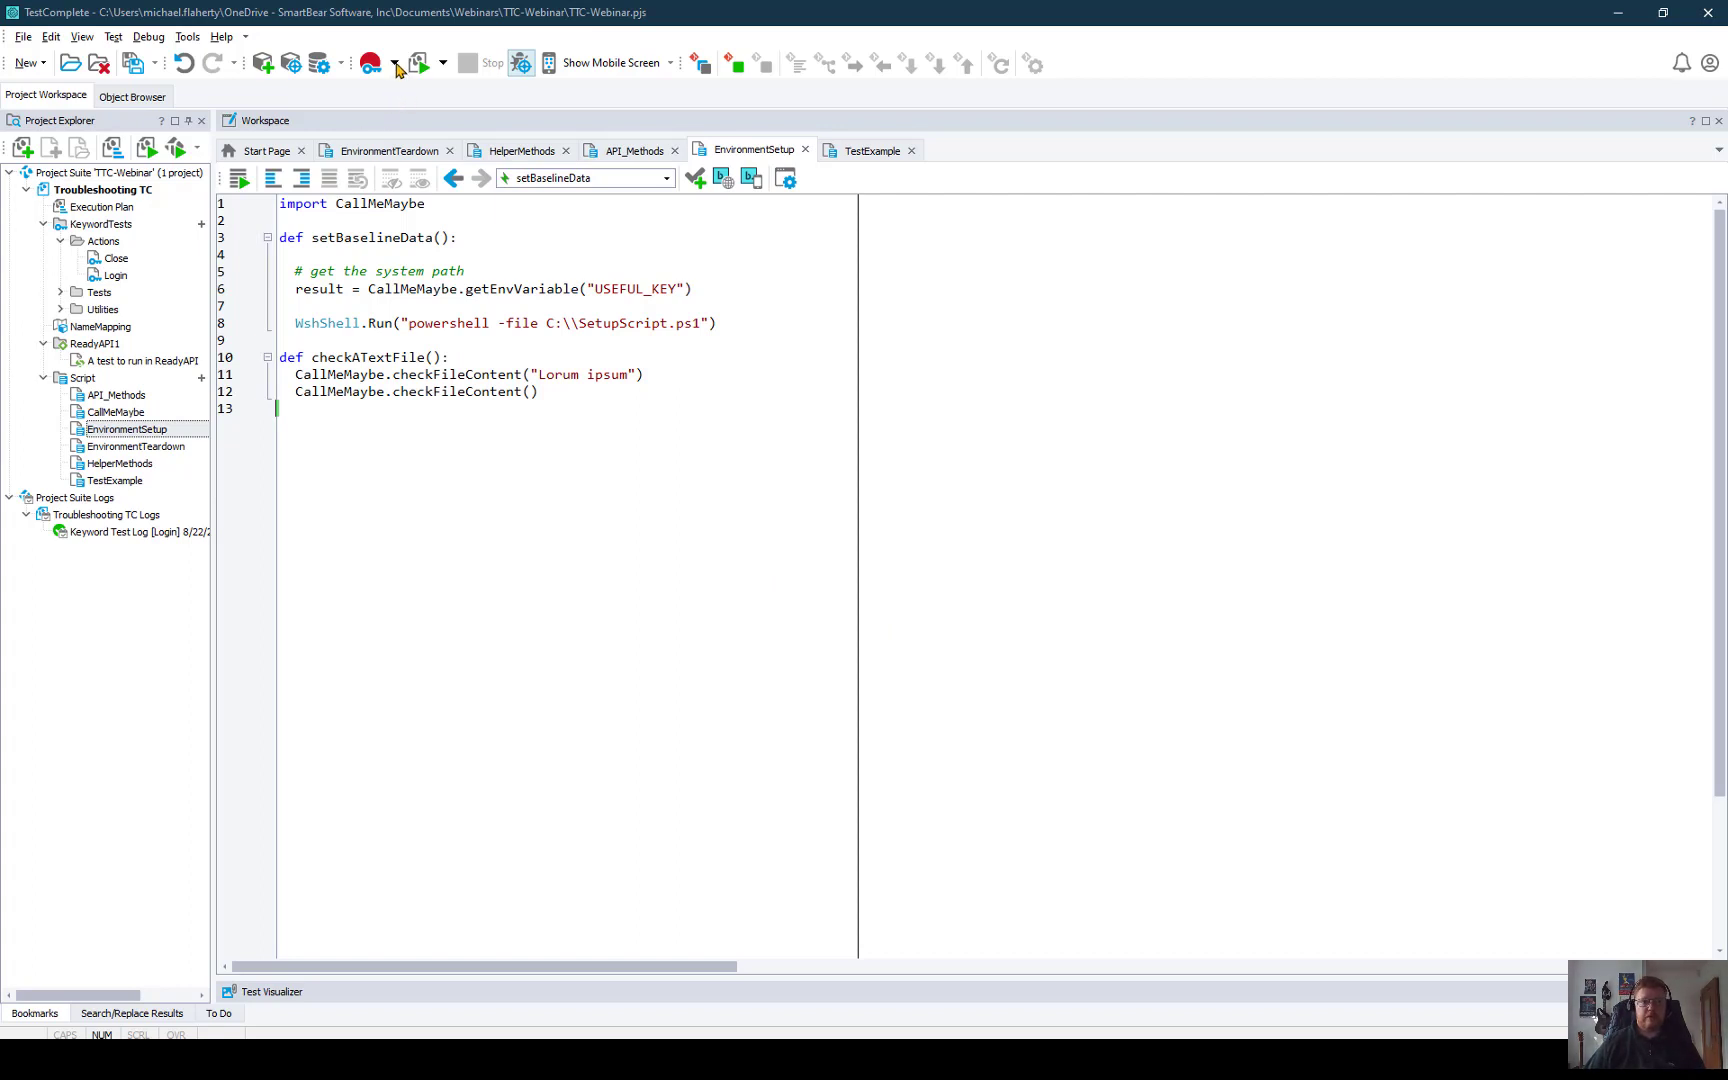
{"action": "left_click", "coordinate": [392, 62]}
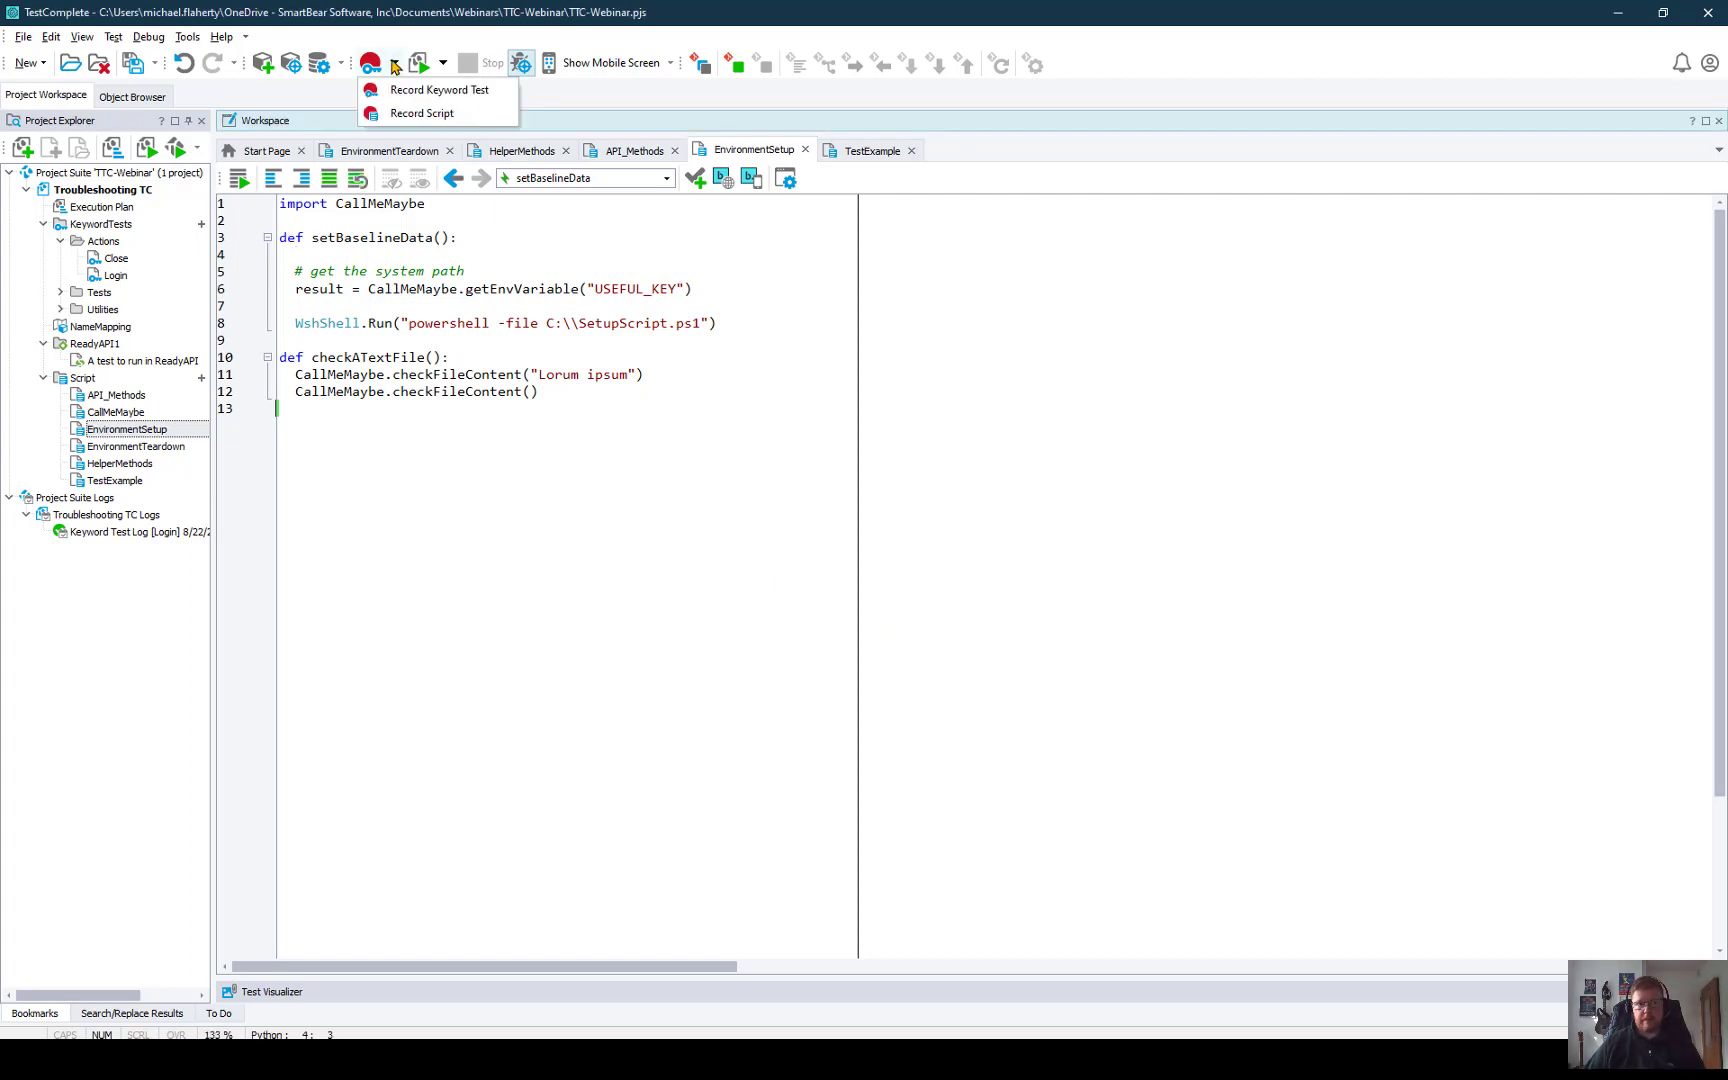
{"action": "mouse_move", "coordinate": [440, 90]}
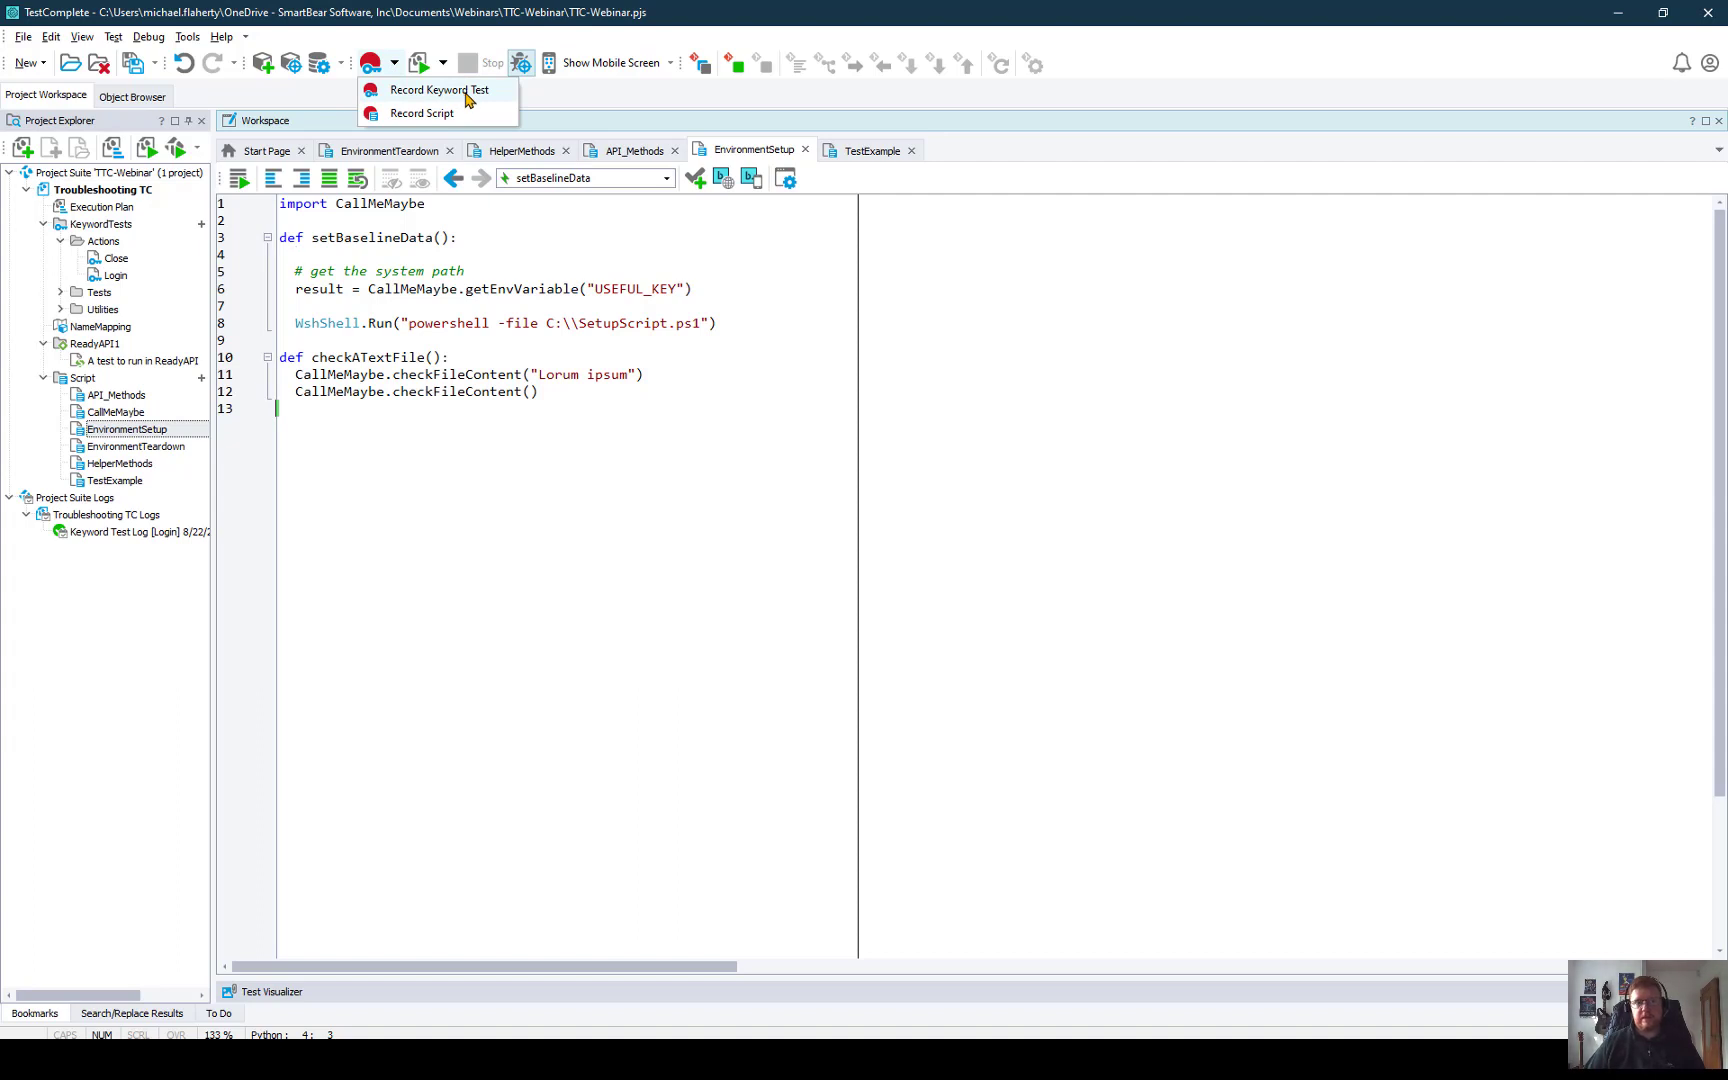
{"action": "mouse_move", "coordinate": [420, 112]}
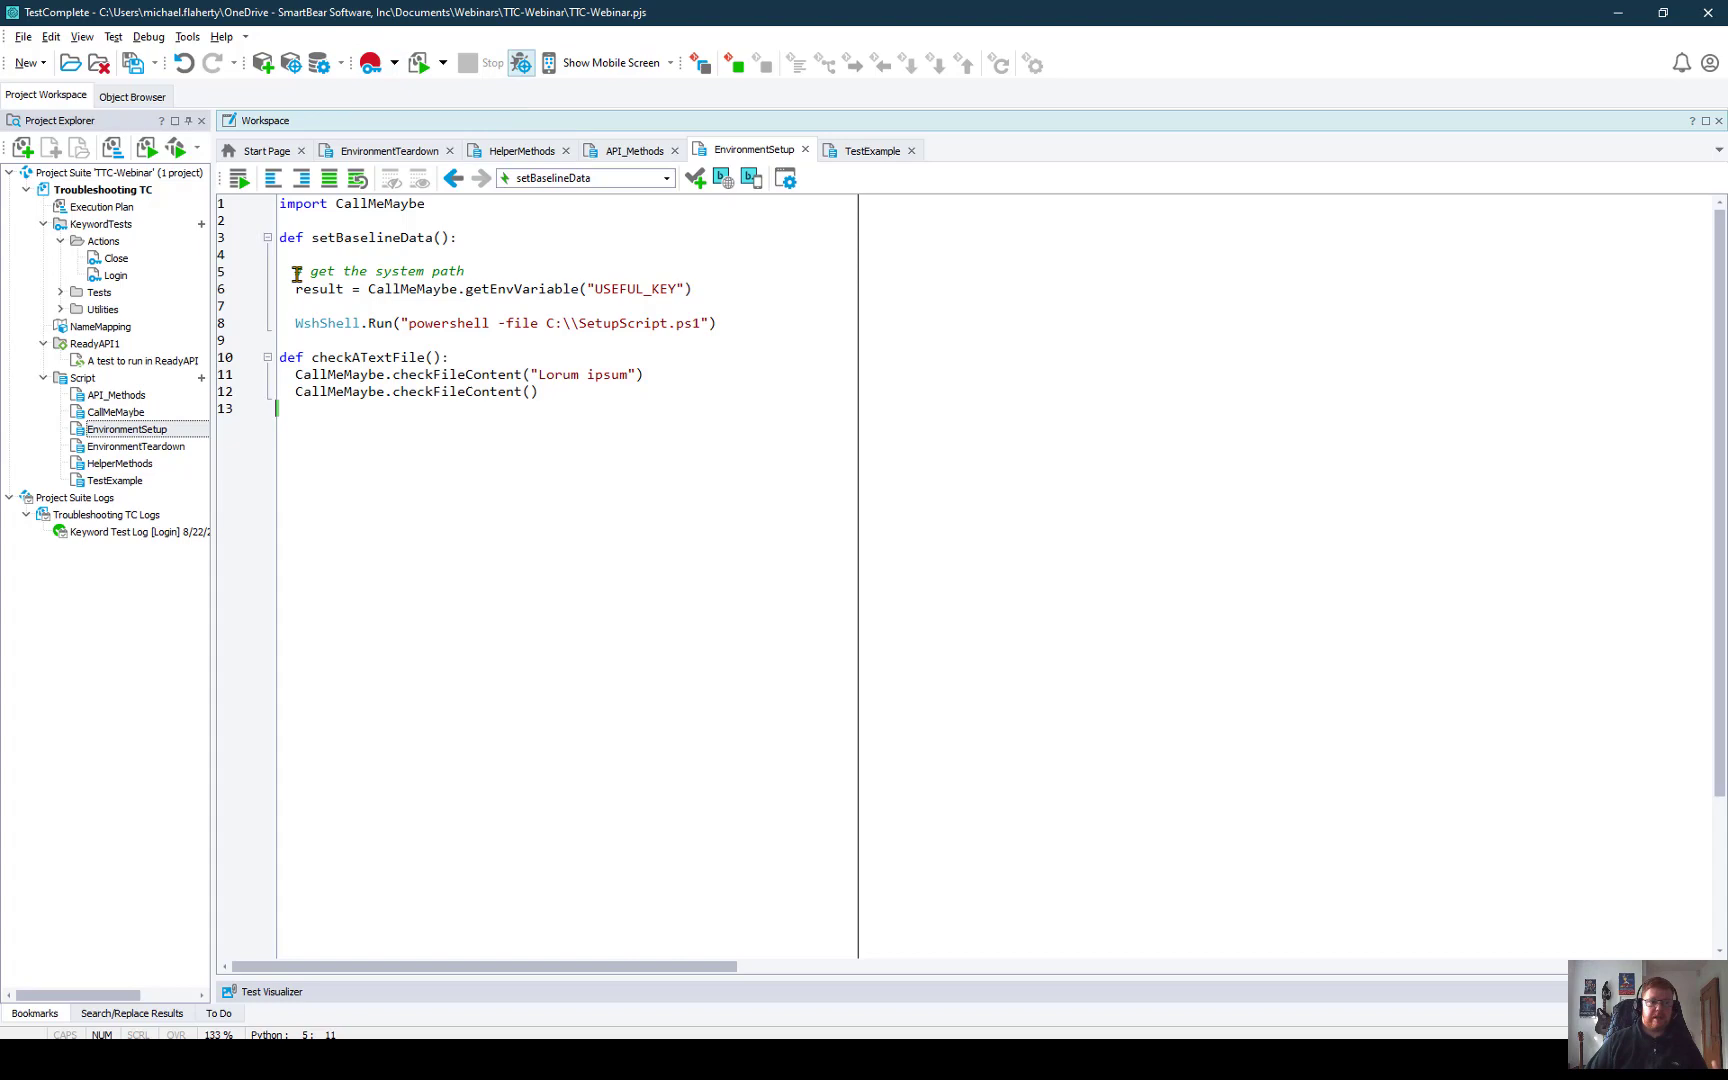
Step: Convert the Login keyword test to script in TestExample, keeping descriptions as comments
{"action": "right_click", "coordinate": [114, 274]}
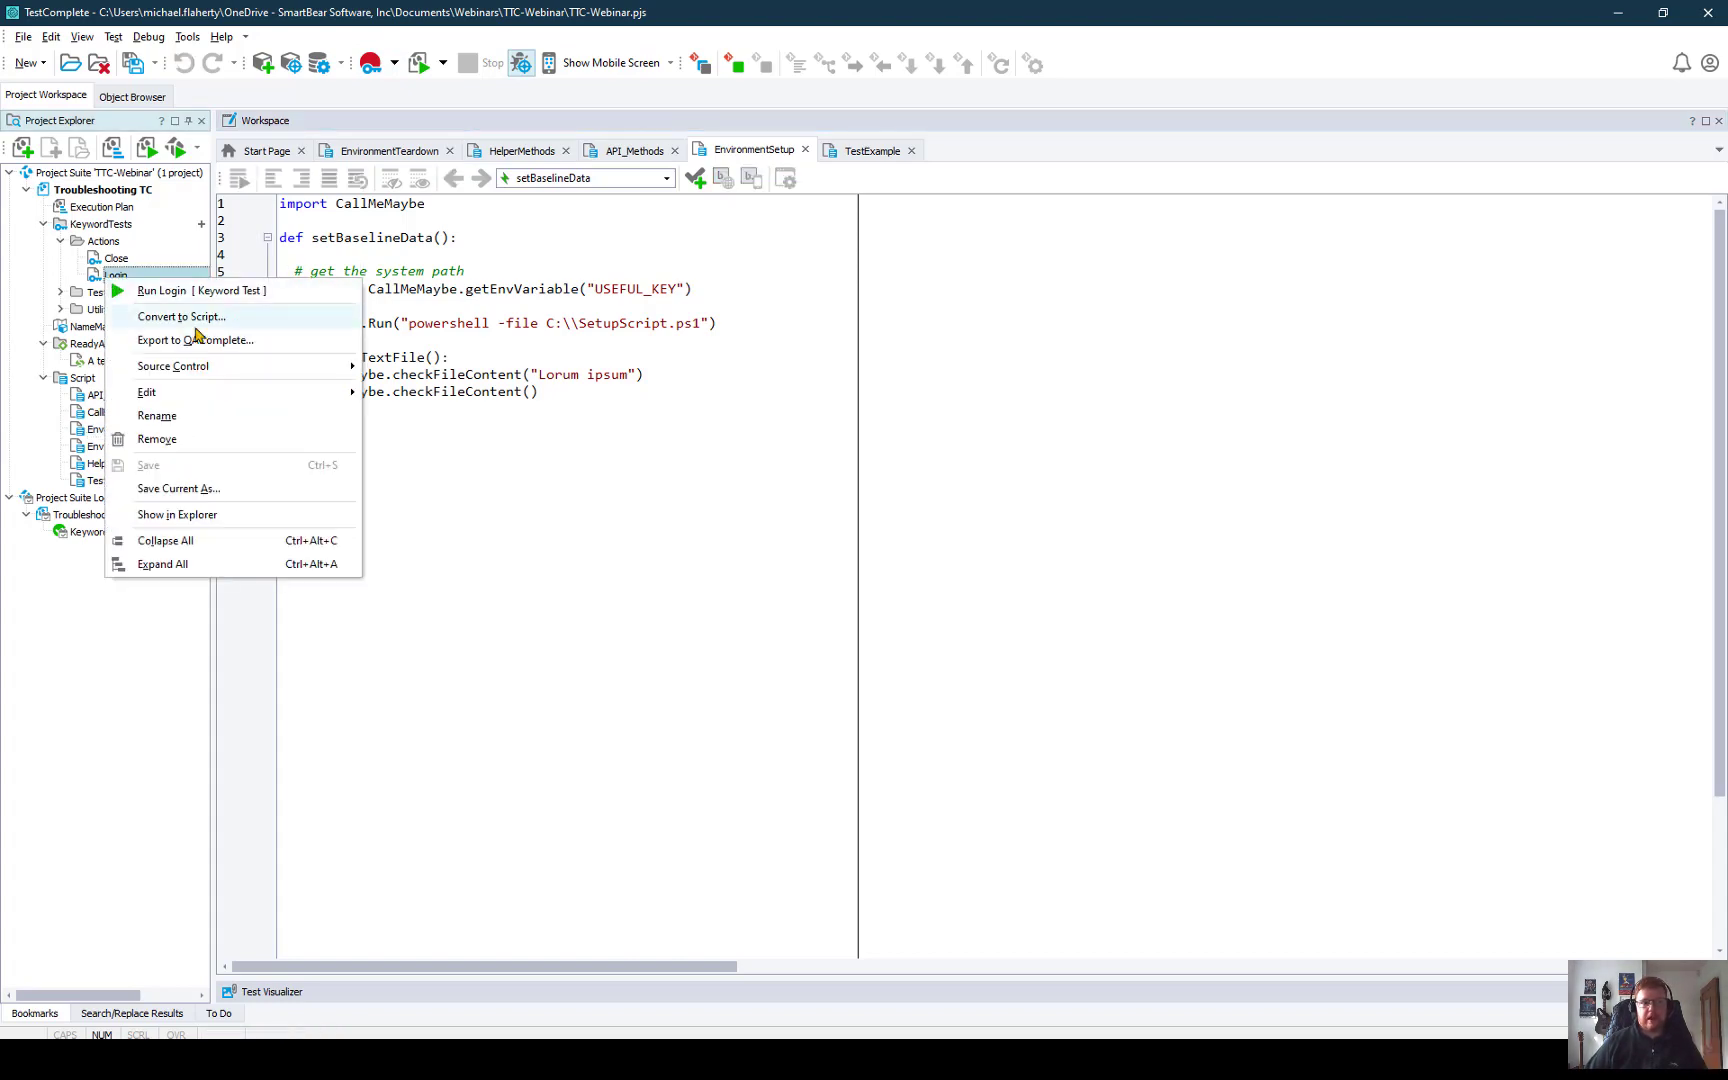
{"action": "left_click", "coordinate": [196, 340]}
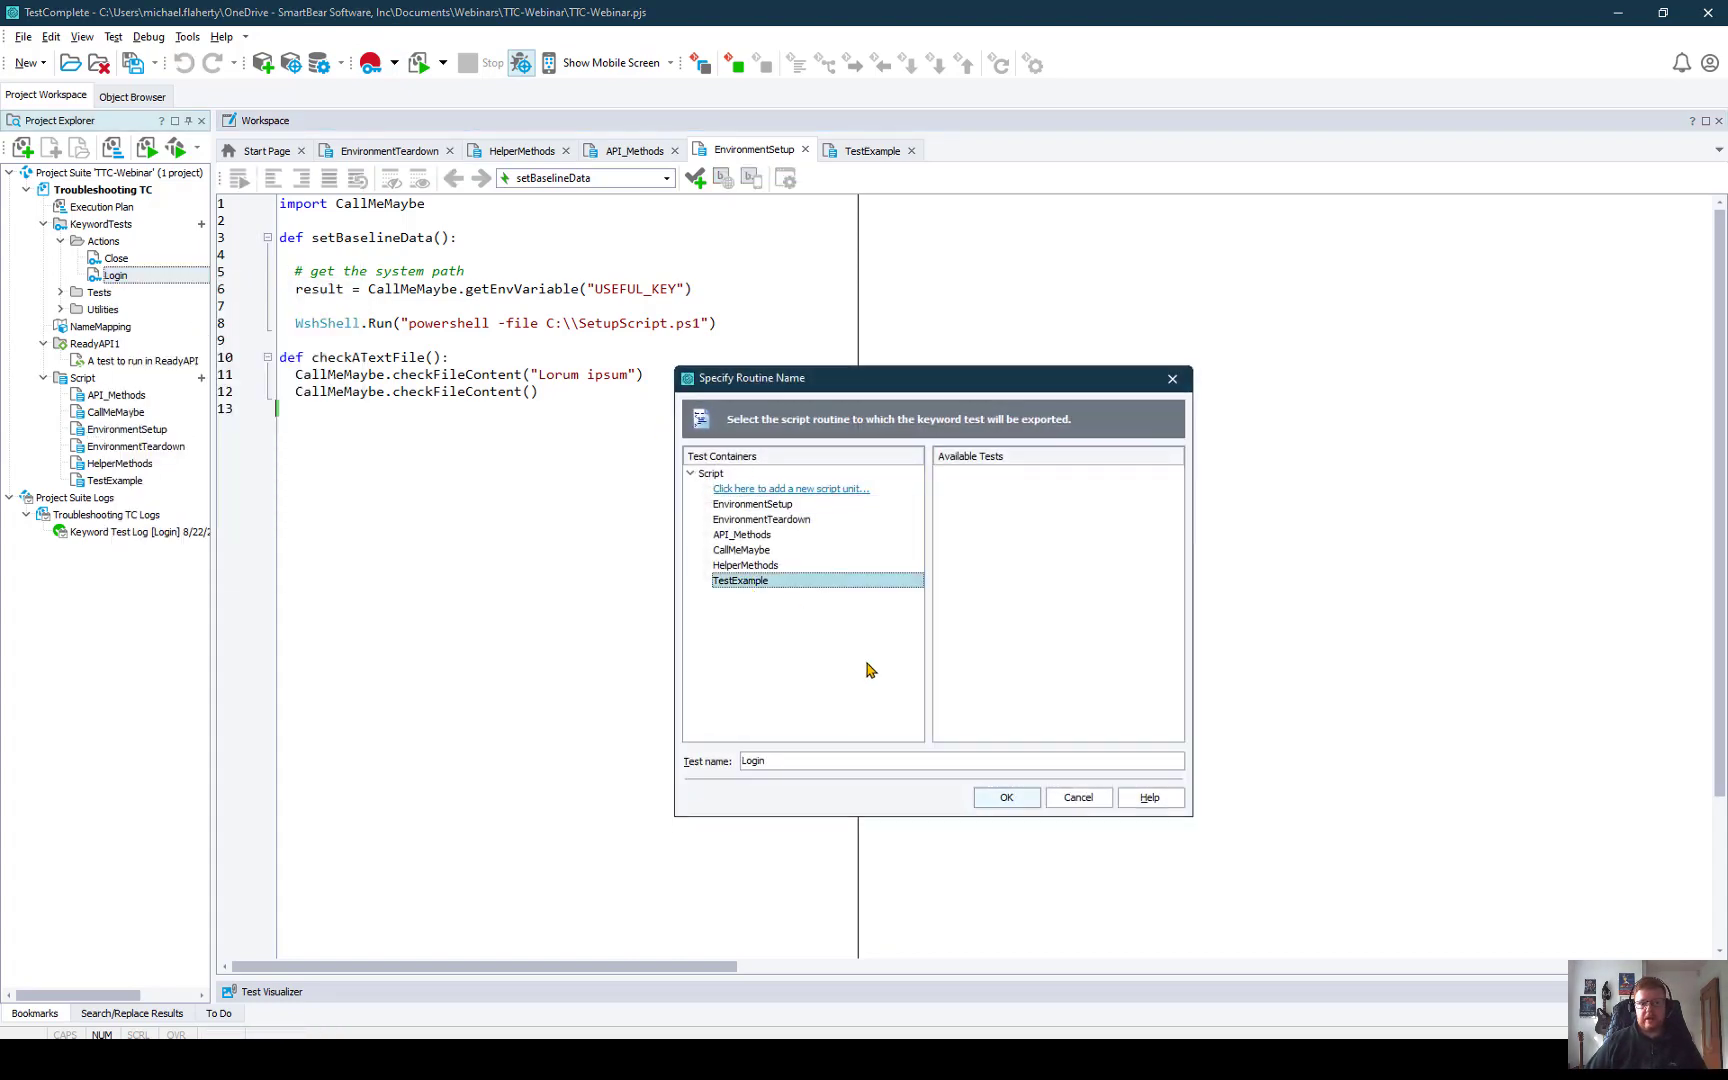
{"action": "left_click", "coordinate": [1004, 796]}
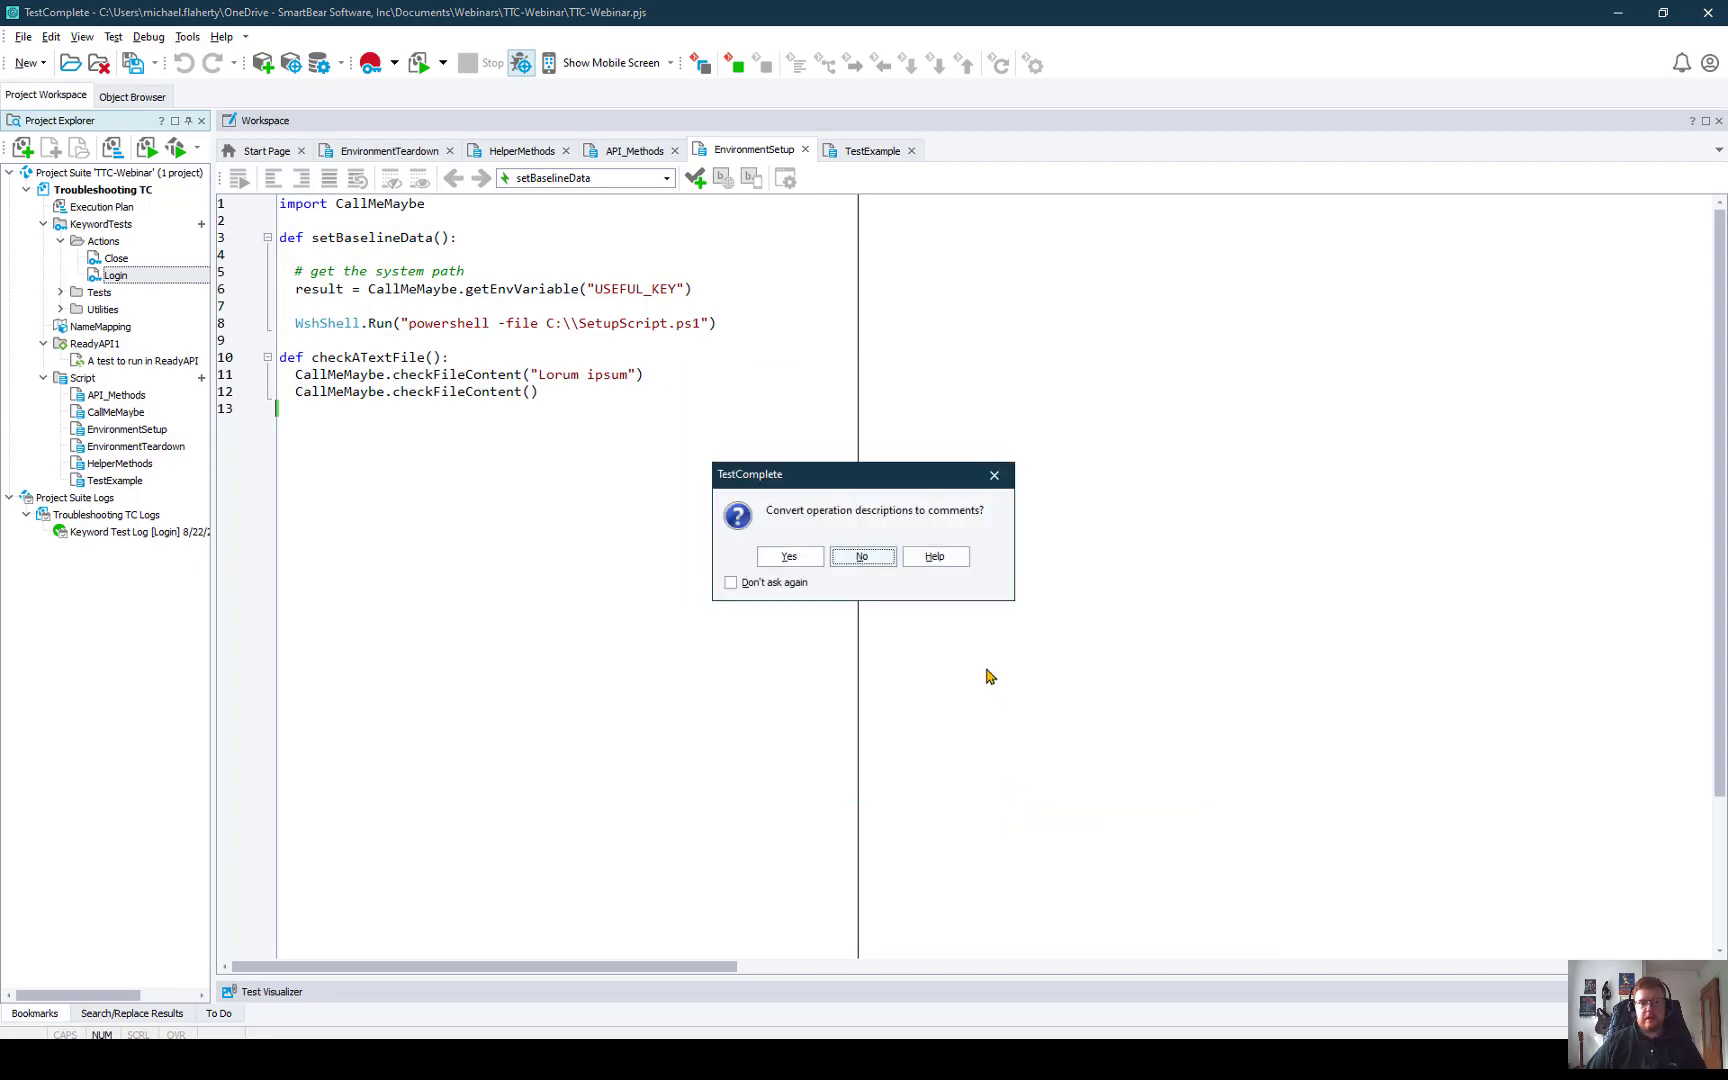
{"action": "left_click", "coordinate": [862, 556]}
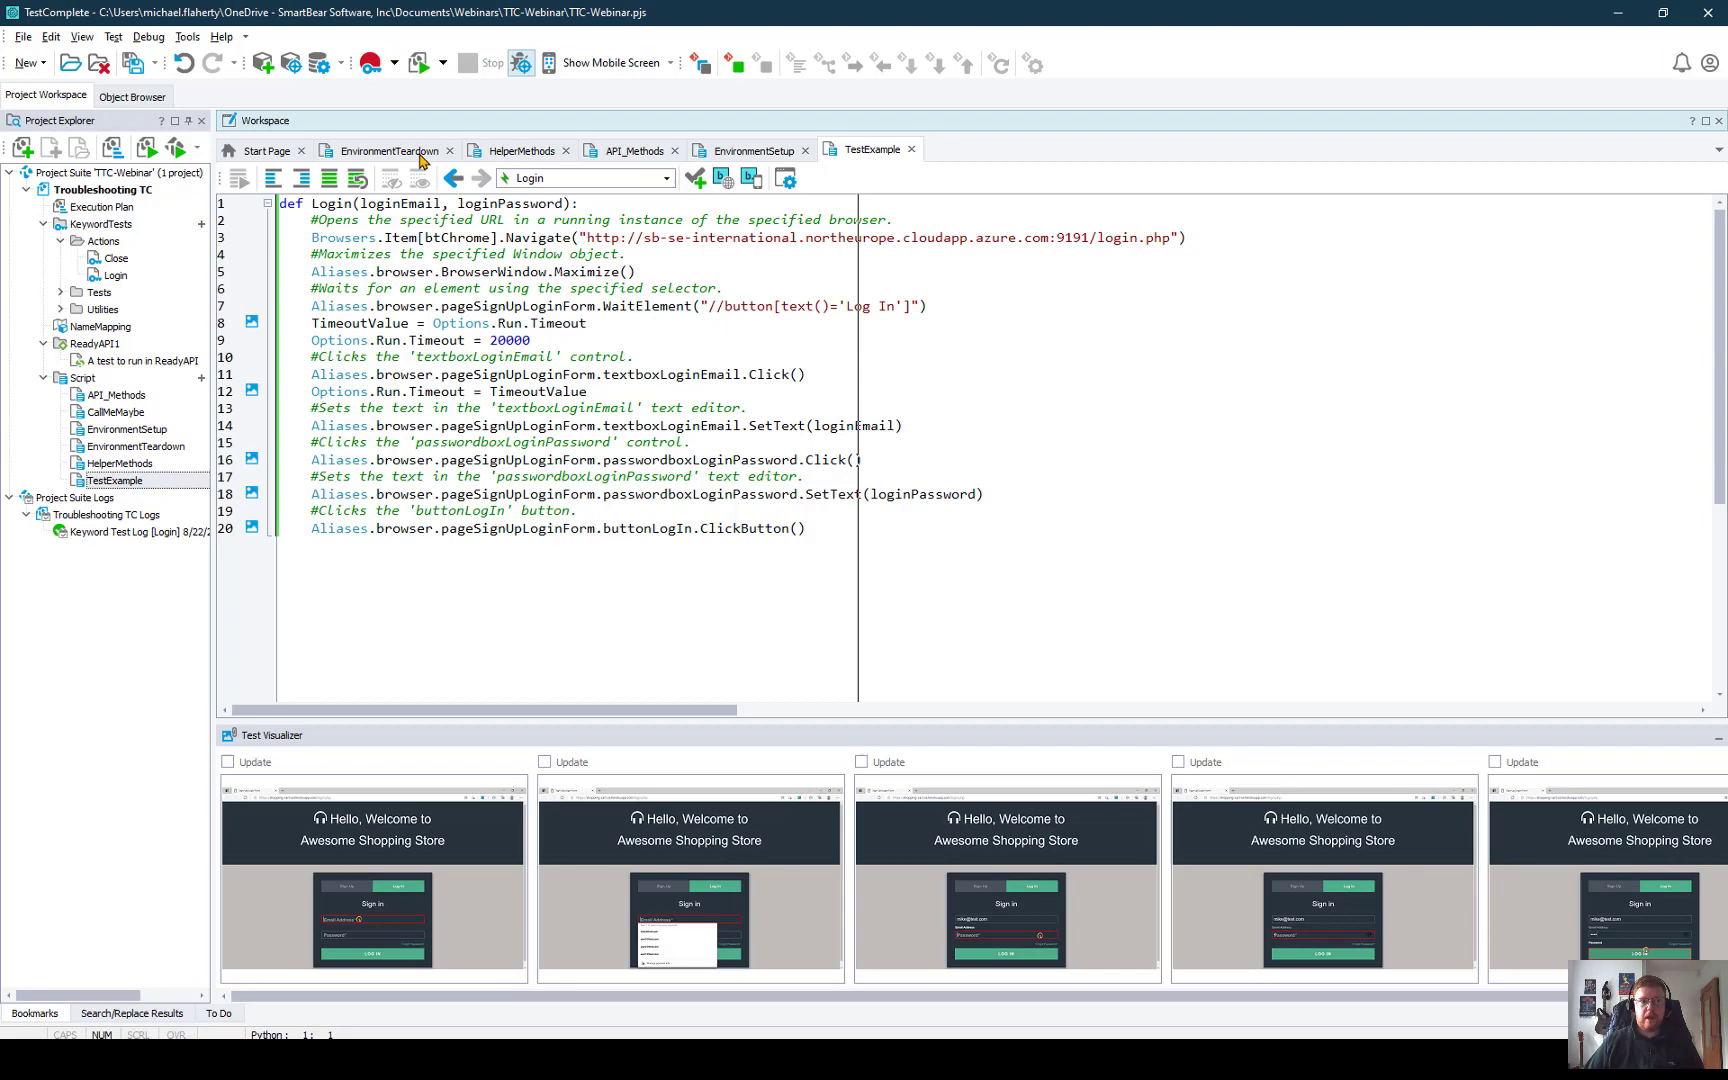
{"action": "mouse_move", "coordinate": [386, 150]}
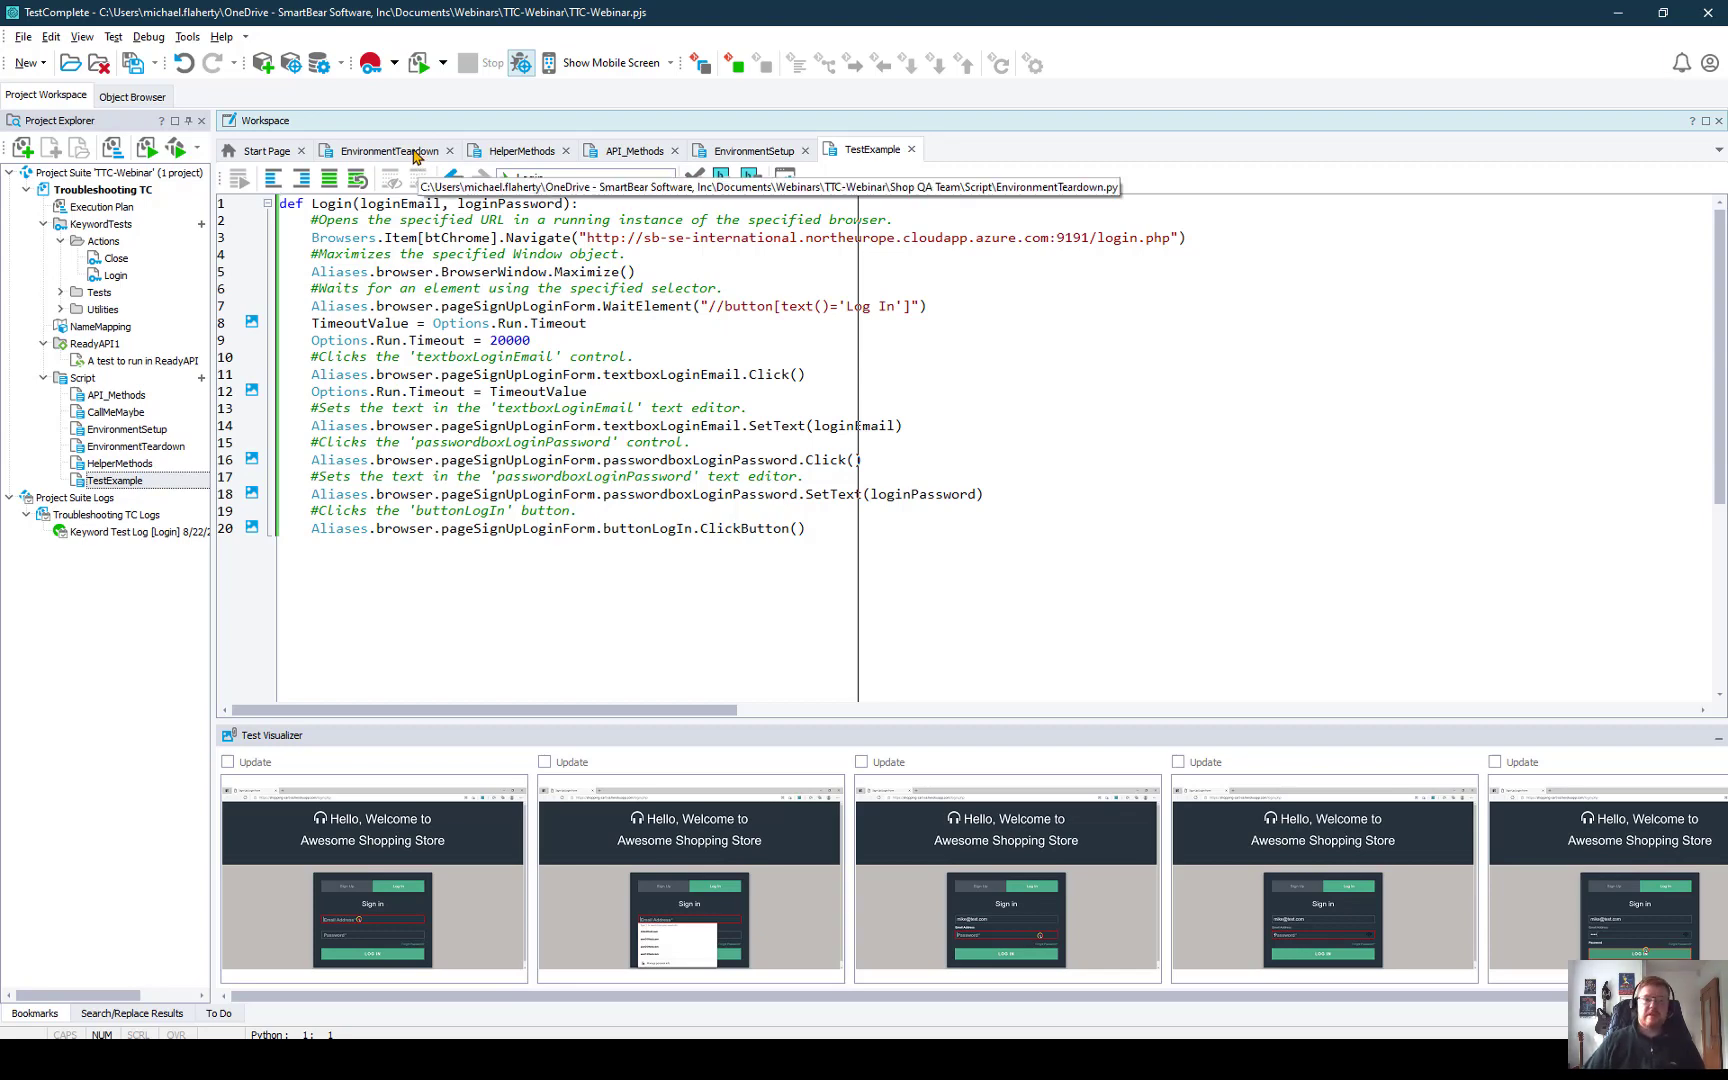
Step: Review workWithFiles, TimeIntervalDemo and CreatingAndWritingToTextFile in HelperMethods, then move to API_Methods
{"action": "left_click", "coordinate": [520, 150]}
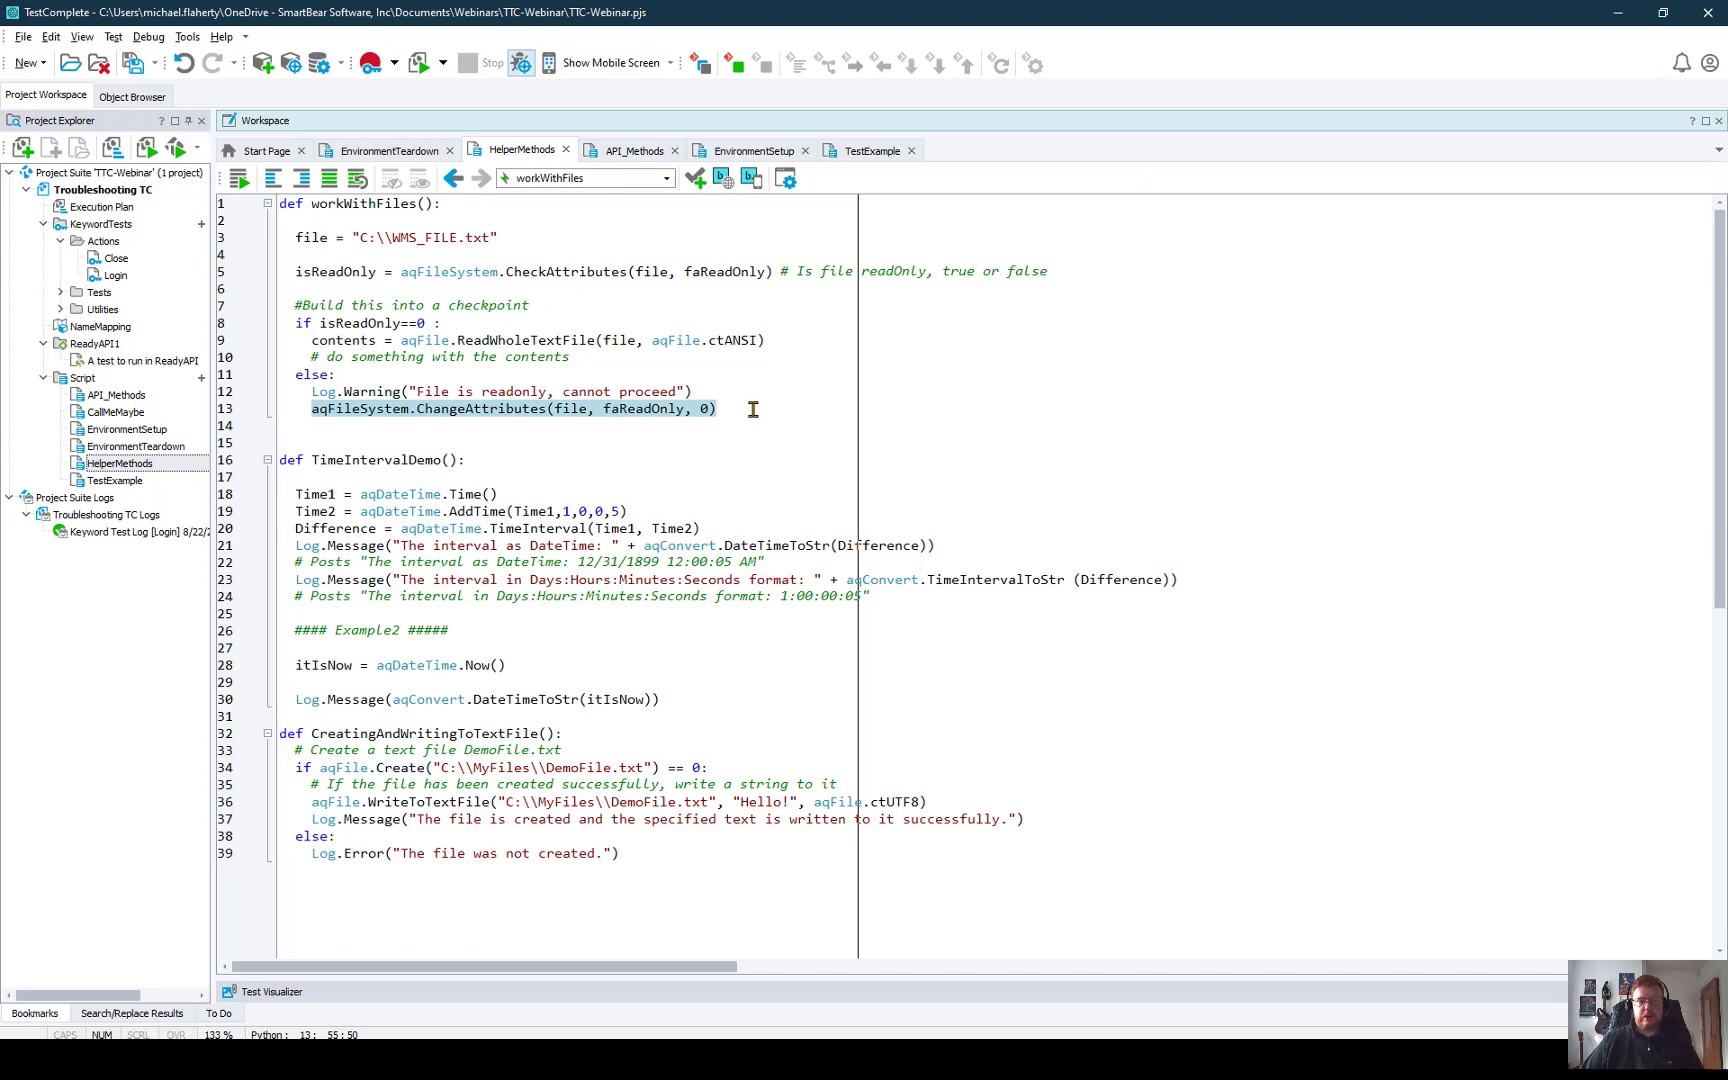
{"action": "mouse_move", "coordinate": [522, 364]}
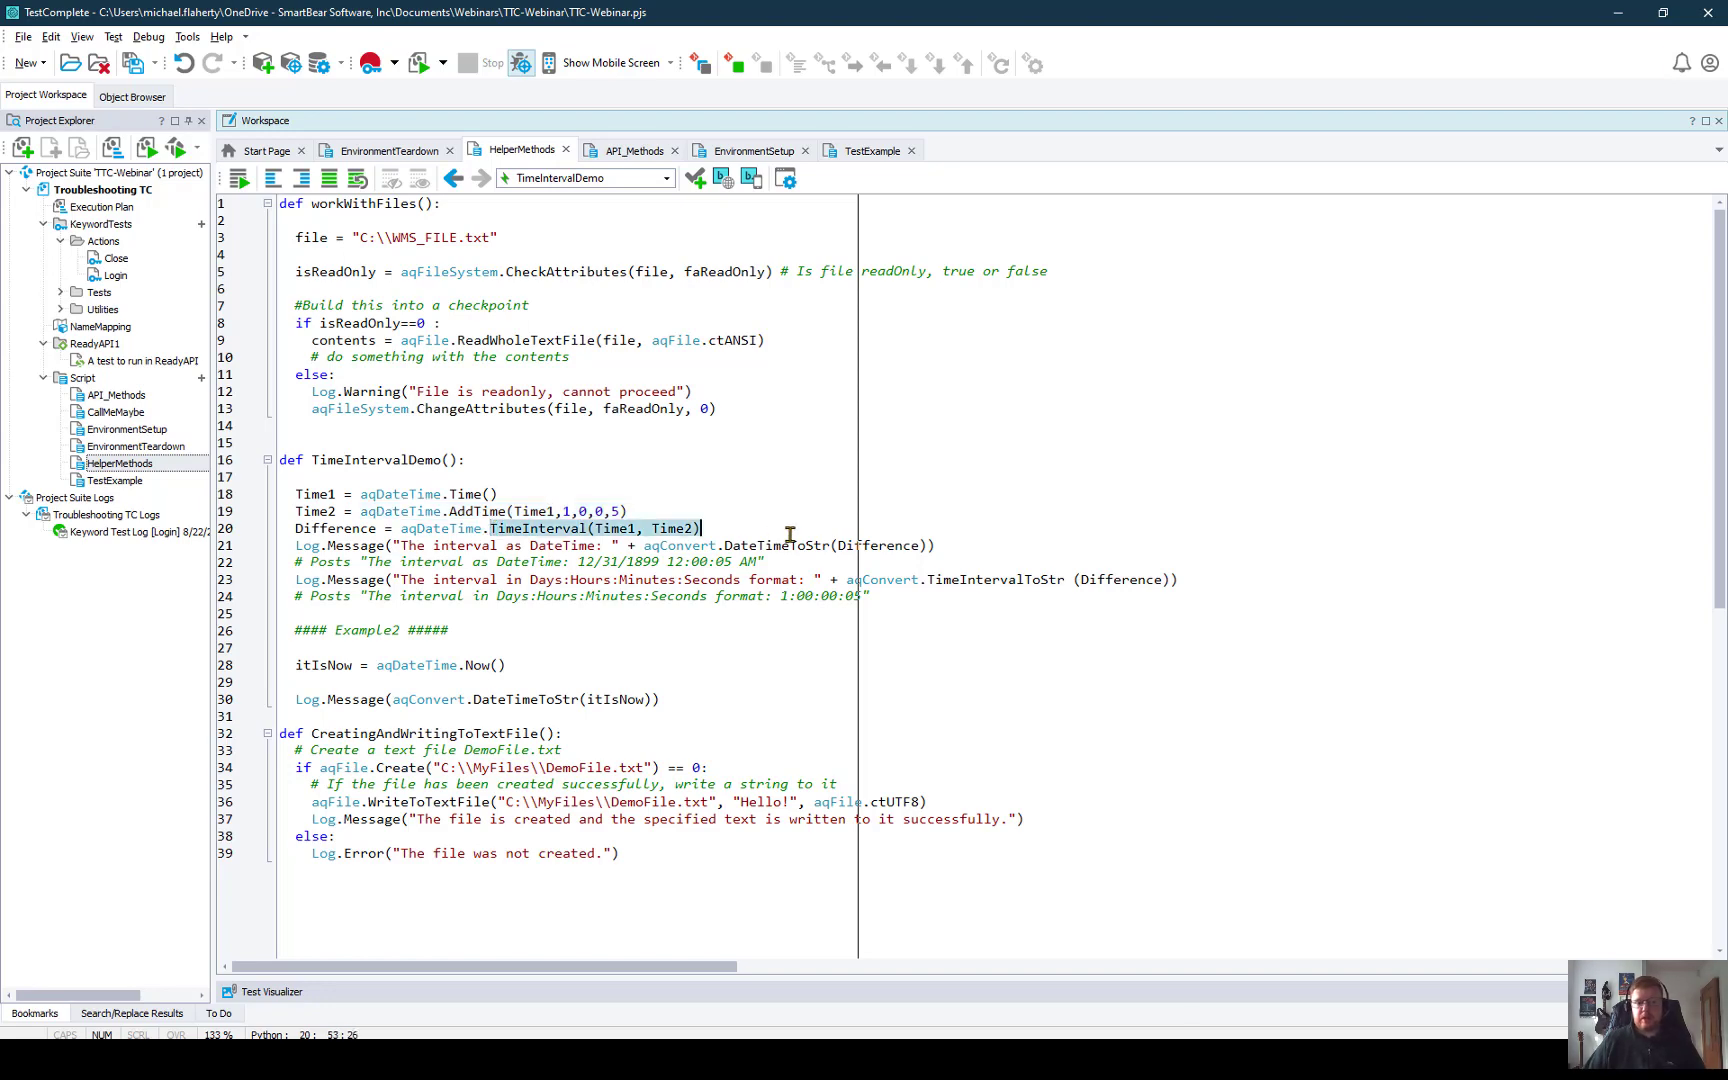
{"action": "mouse_move", "coordinate": [760, 532]}
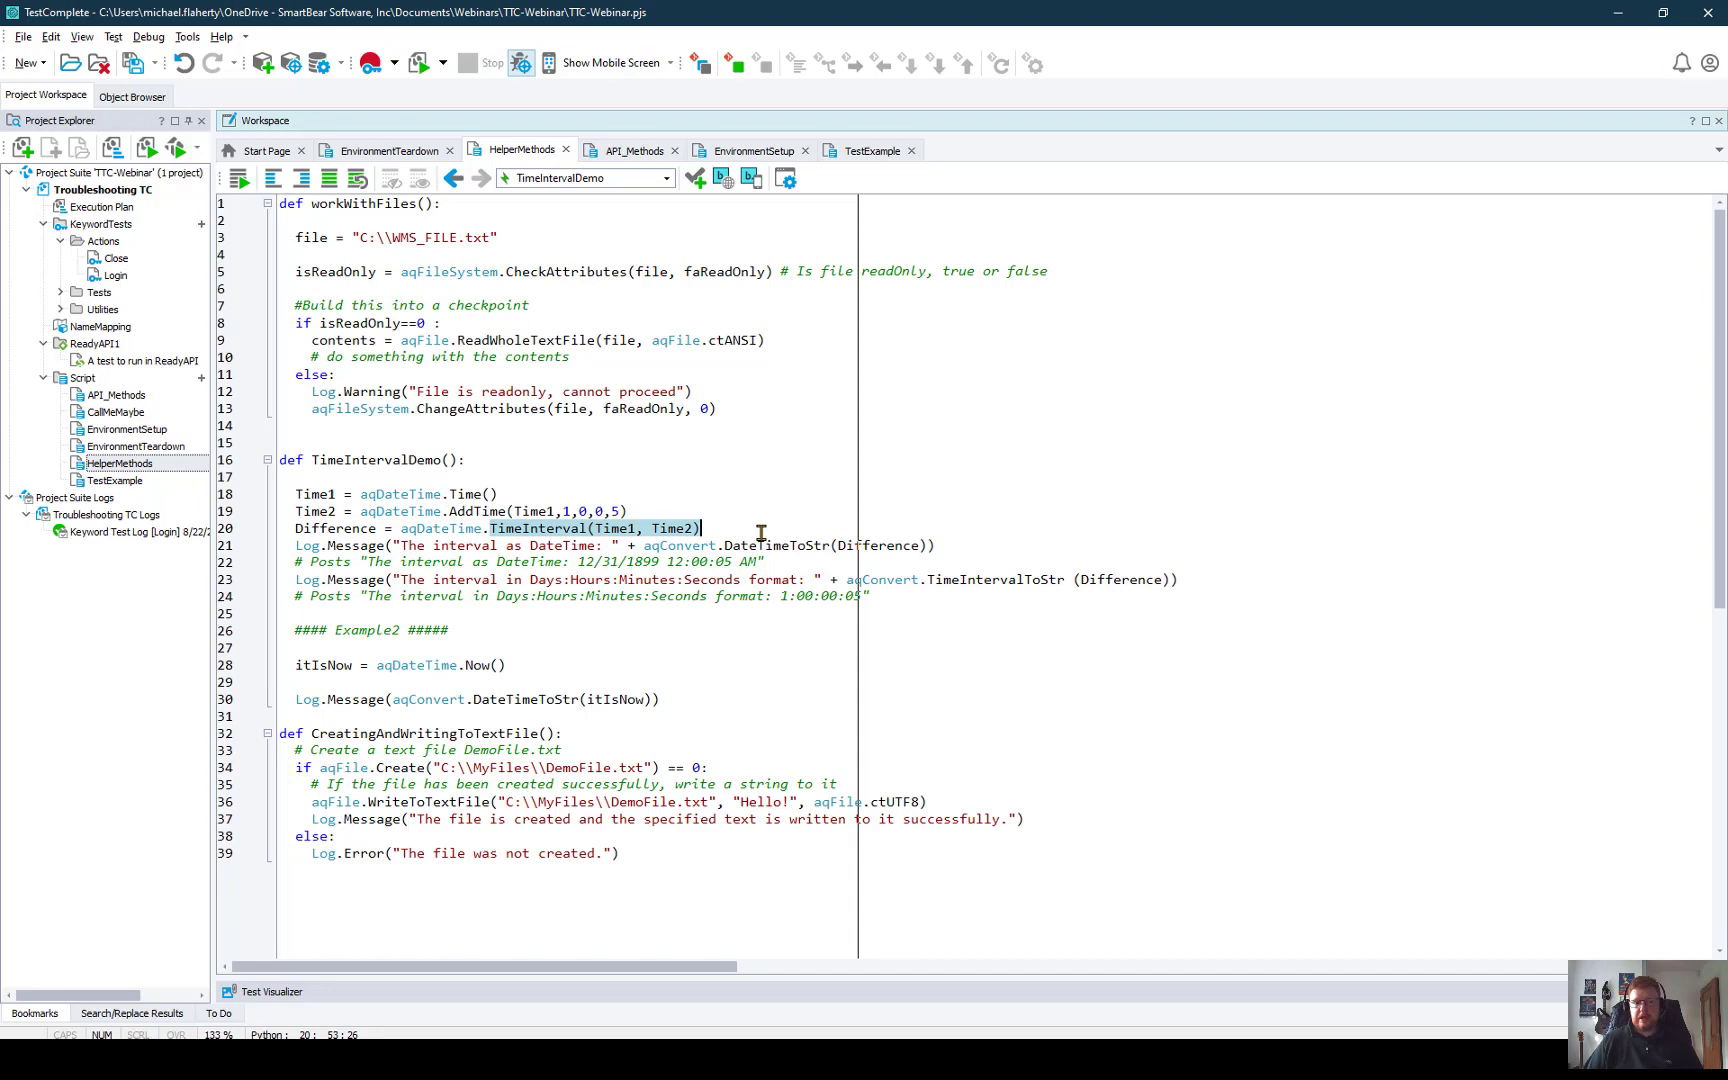
{"action": "left_click", "coordinate": [384, 698]}
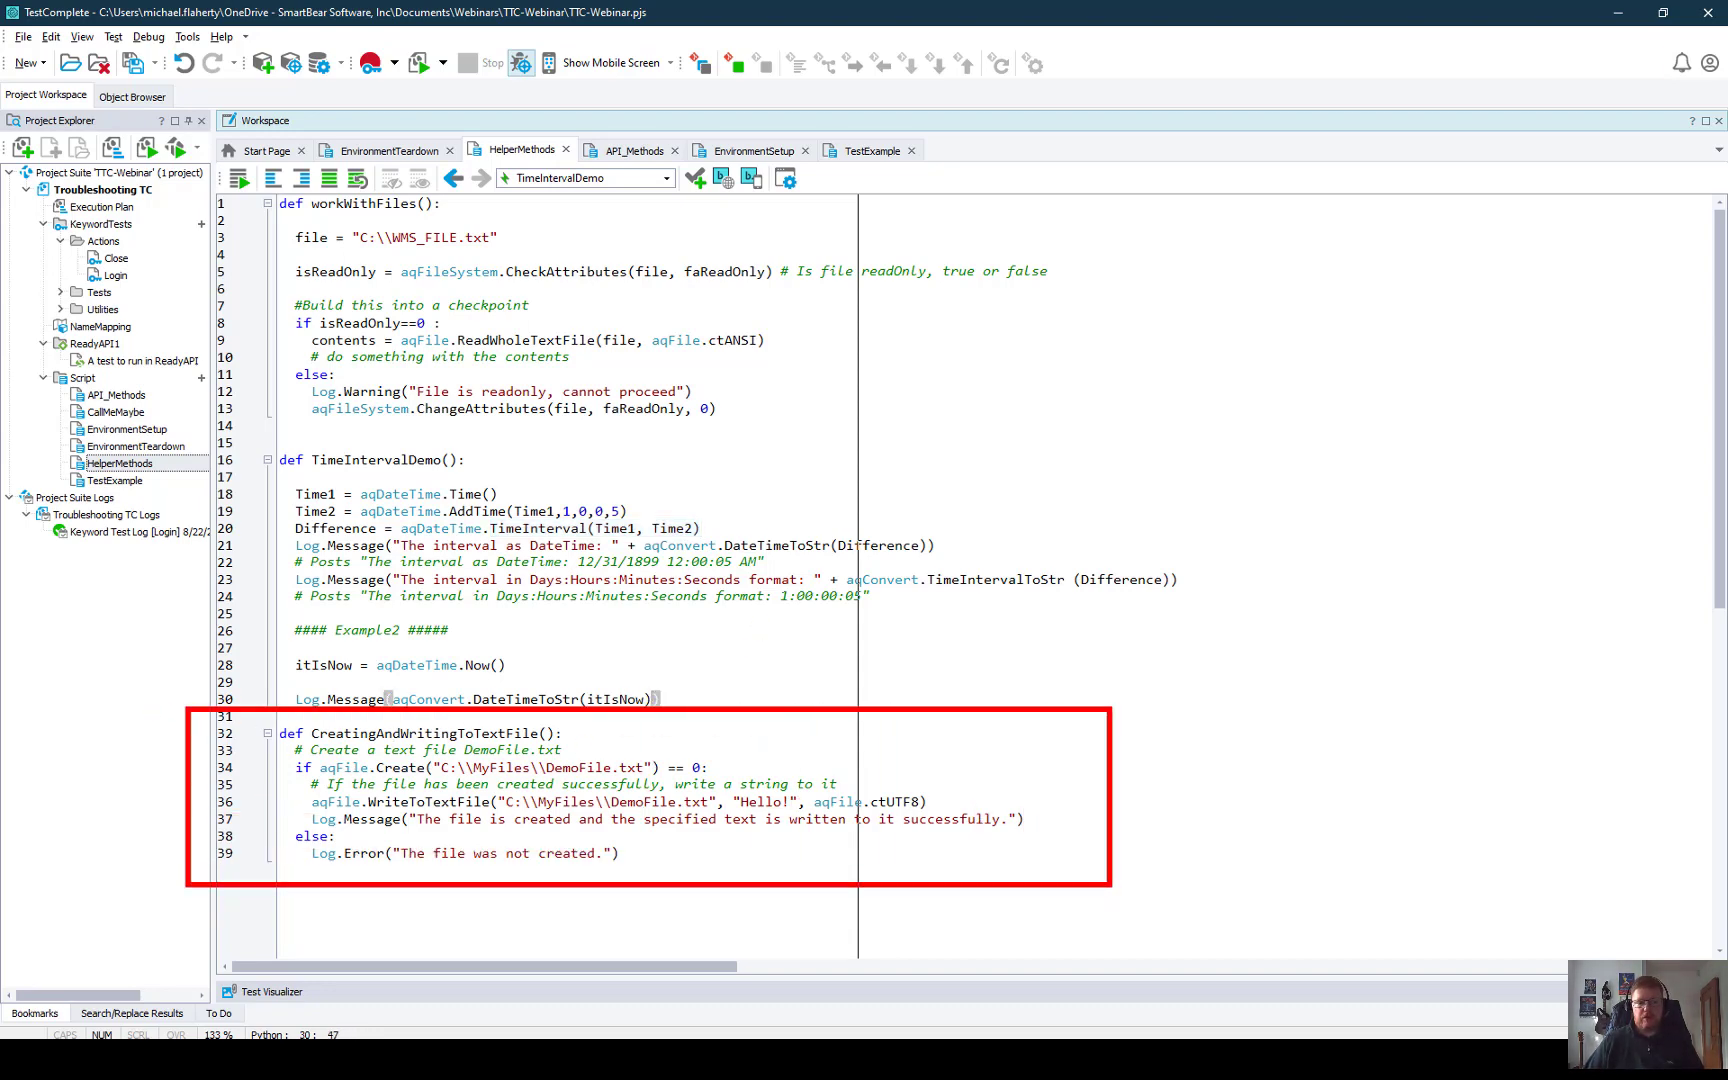
{"action": "mouse_move", "coordinate": [990, 850]}
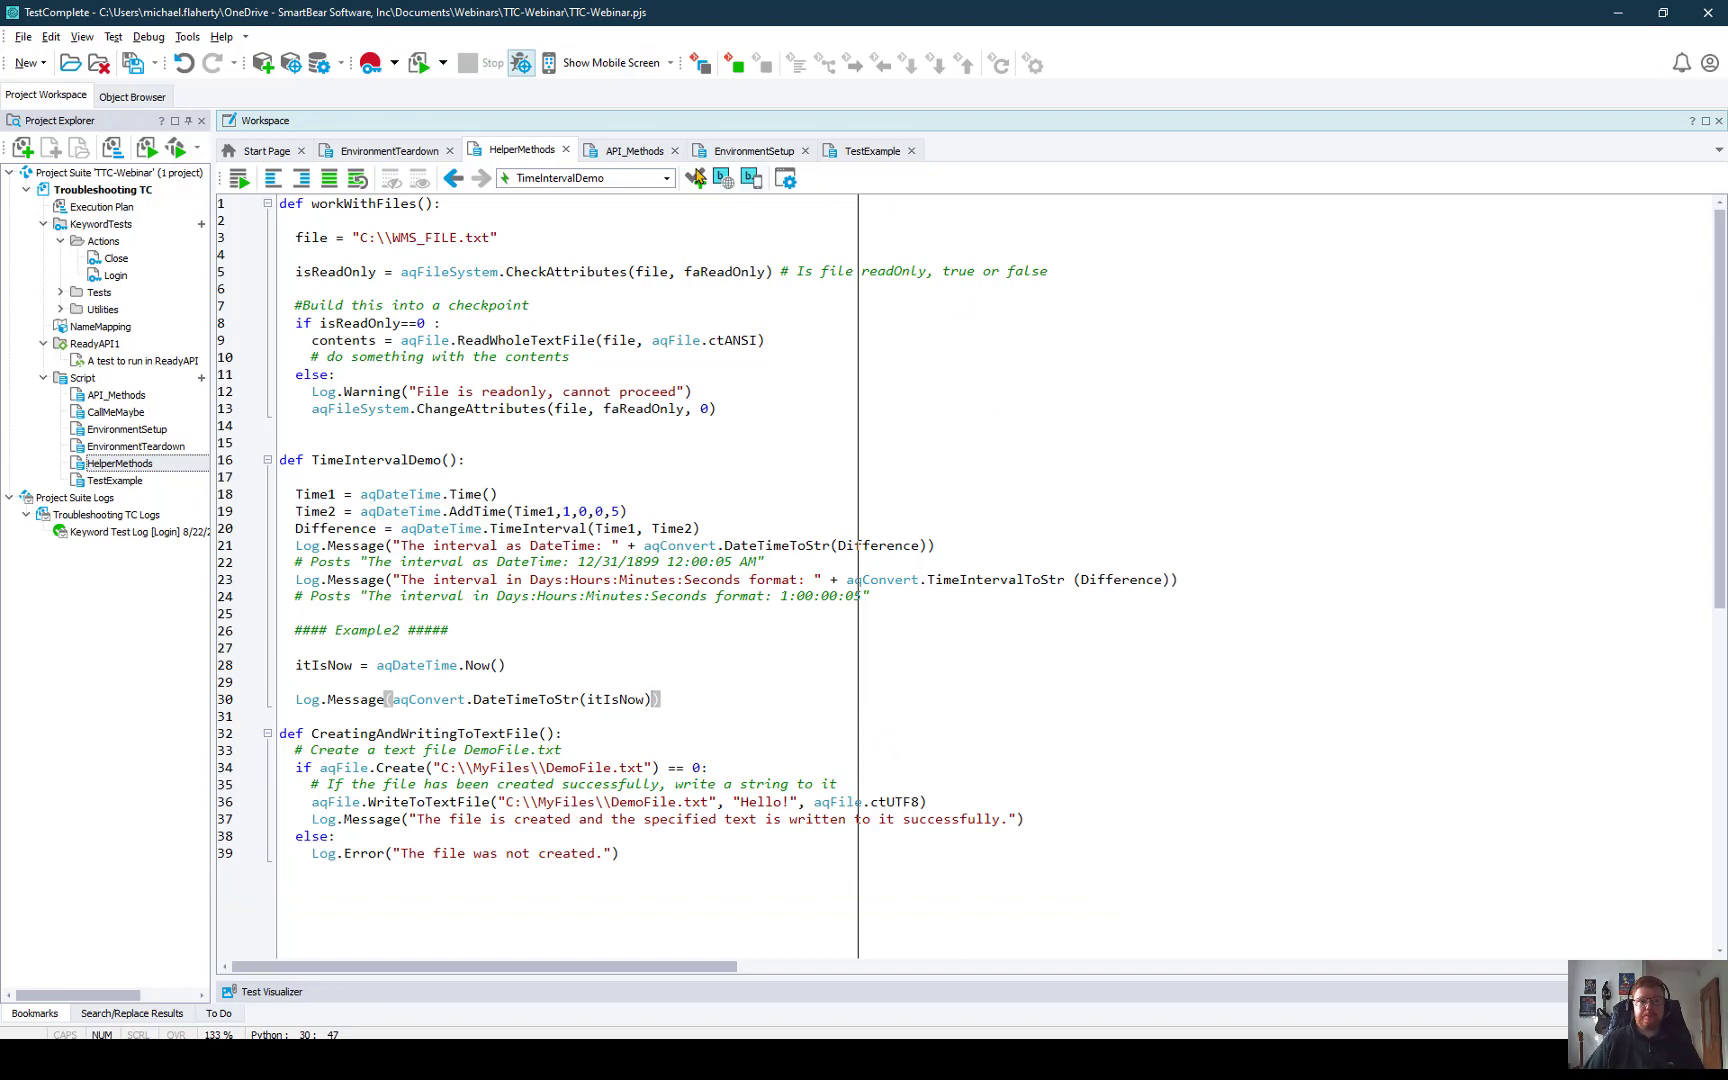
{"action": "left_click", "coordinate": [634, 150]}
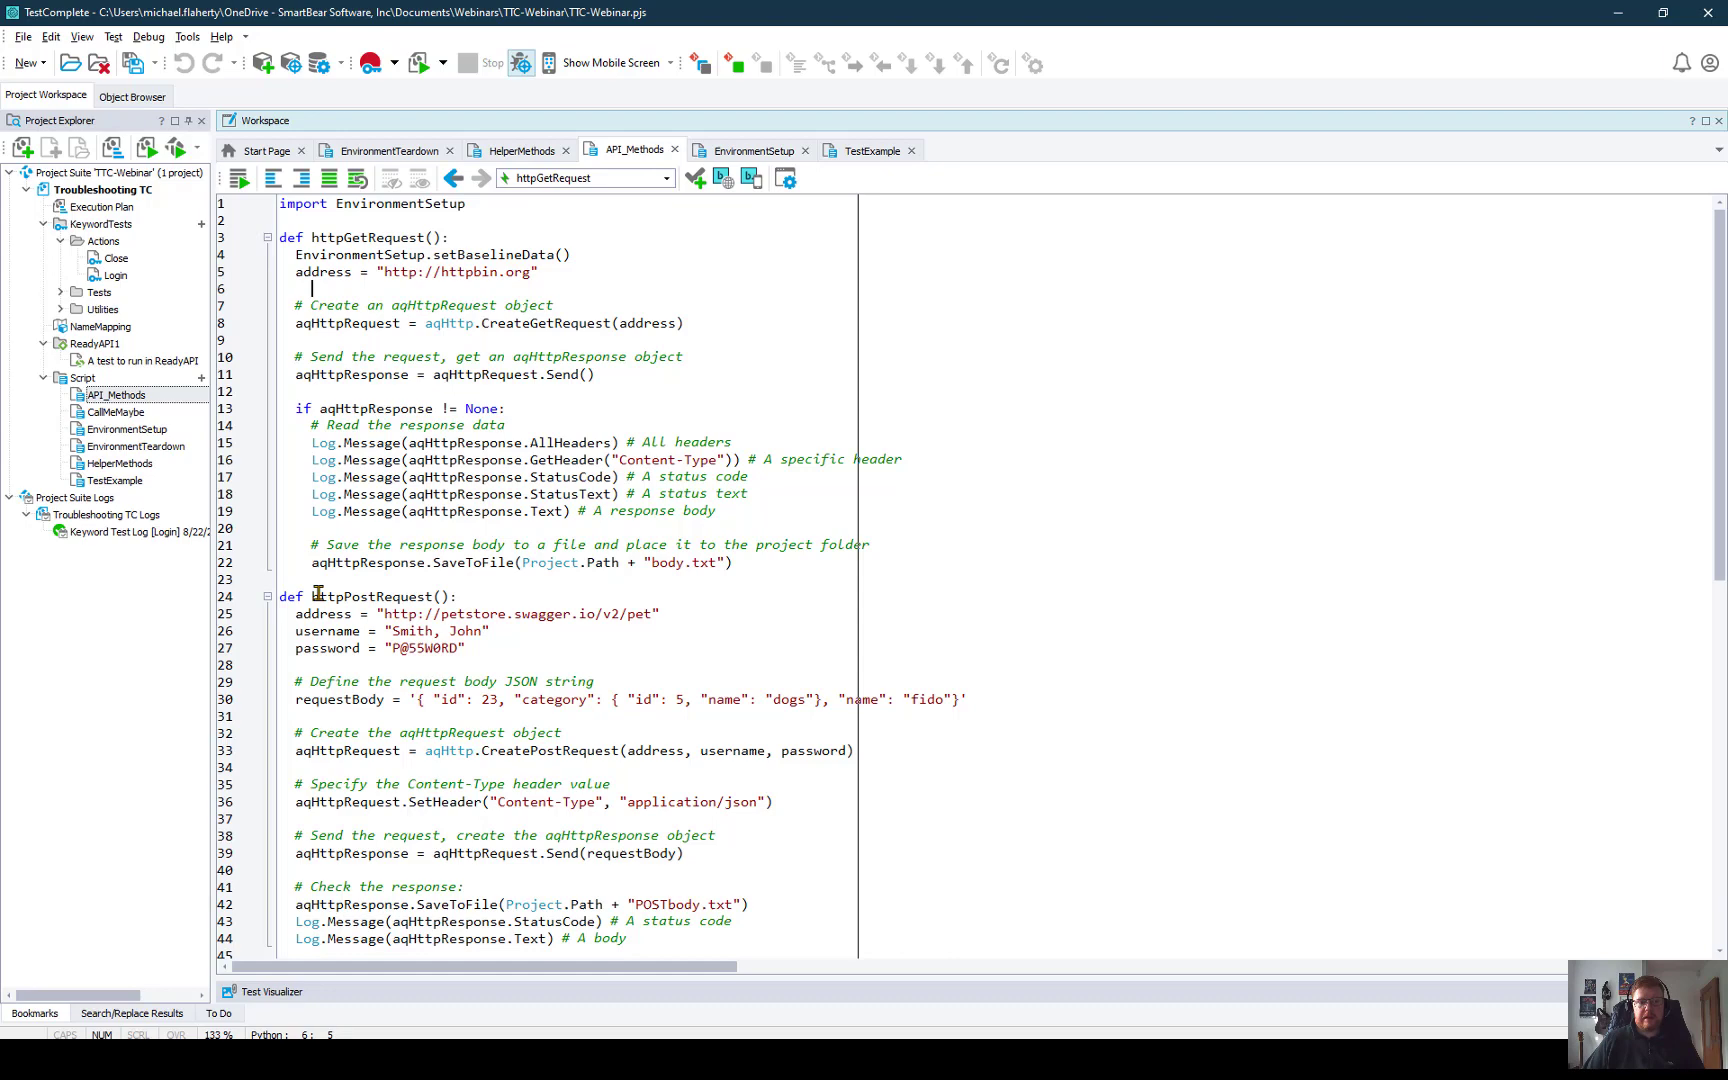
Step: Collapse the httpPostRequest routine and bring up the EnvironmentSetup unit
{"action": "left_click", "coordinate": [266, 596]}
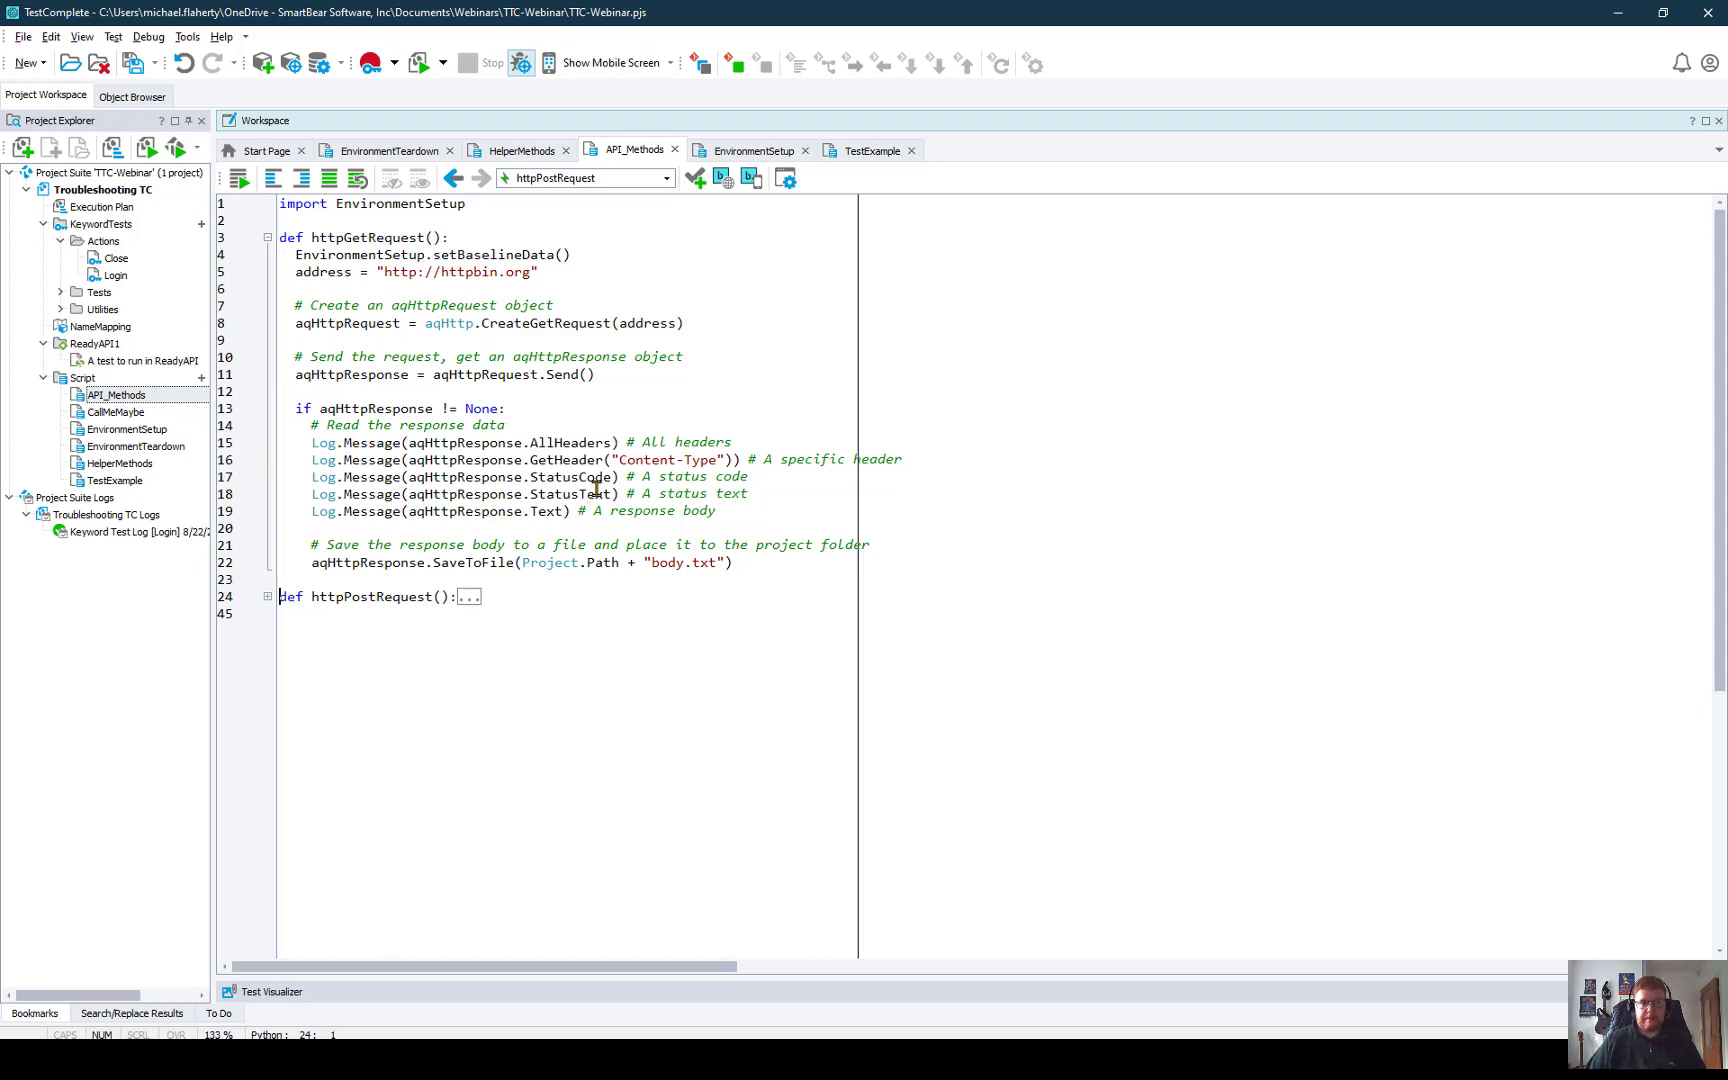
{"action": "left_click", "coordinate": [754, 150]}
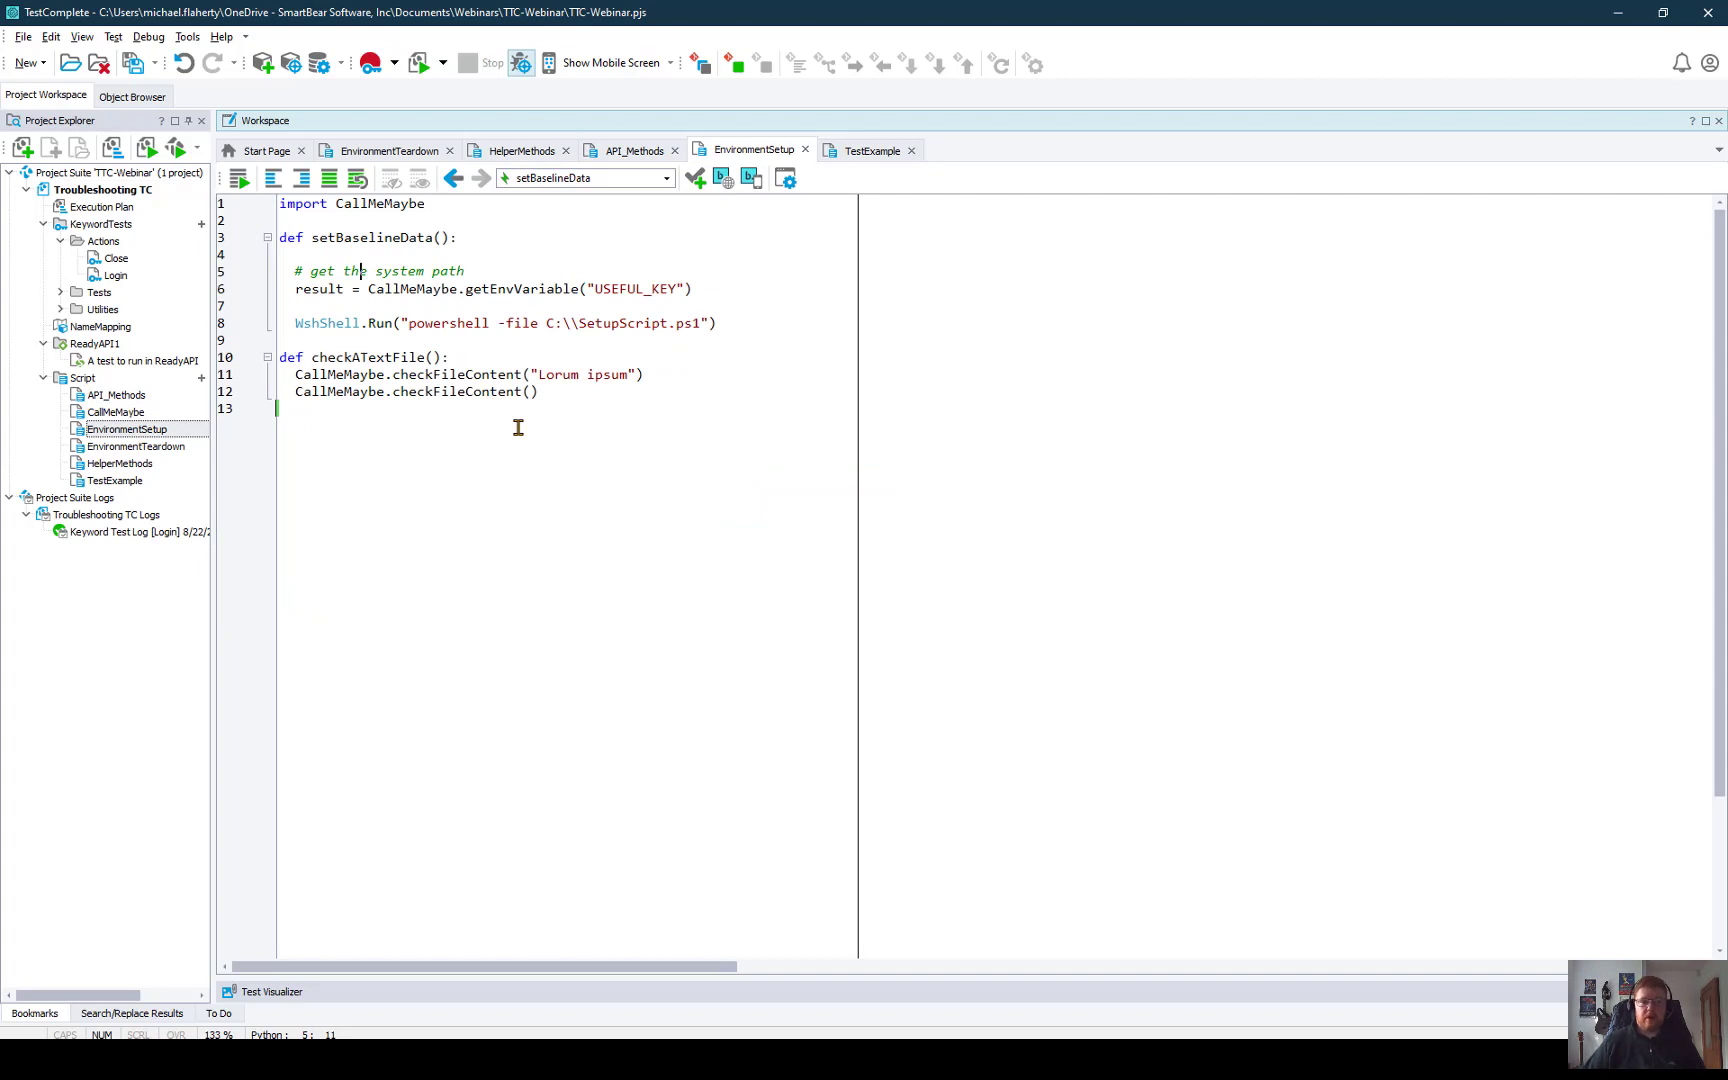
{"action": "mouse_move", "coordinate": [540, 428]}
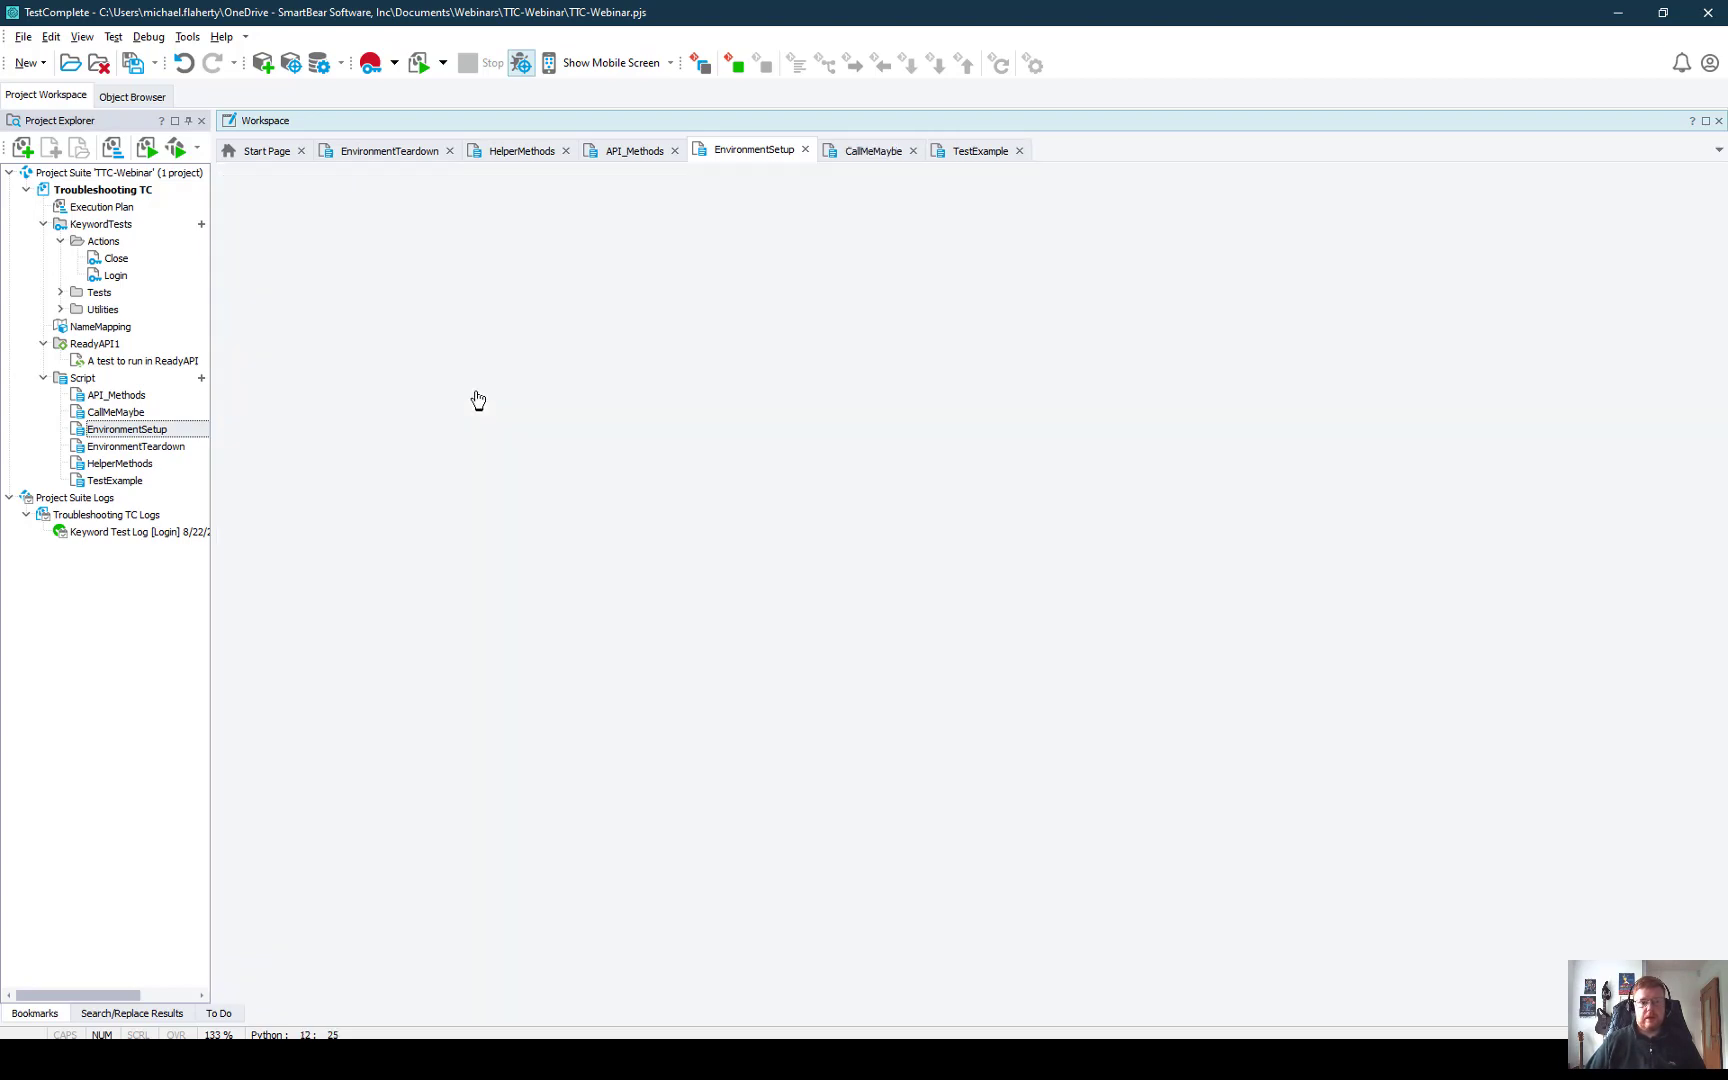
Step: Show the CallMeMaybe unit with getEnvVariable, checkFileContent and runReadyAPITest
{"action": "left_click", "coordinate": [870, 150]}
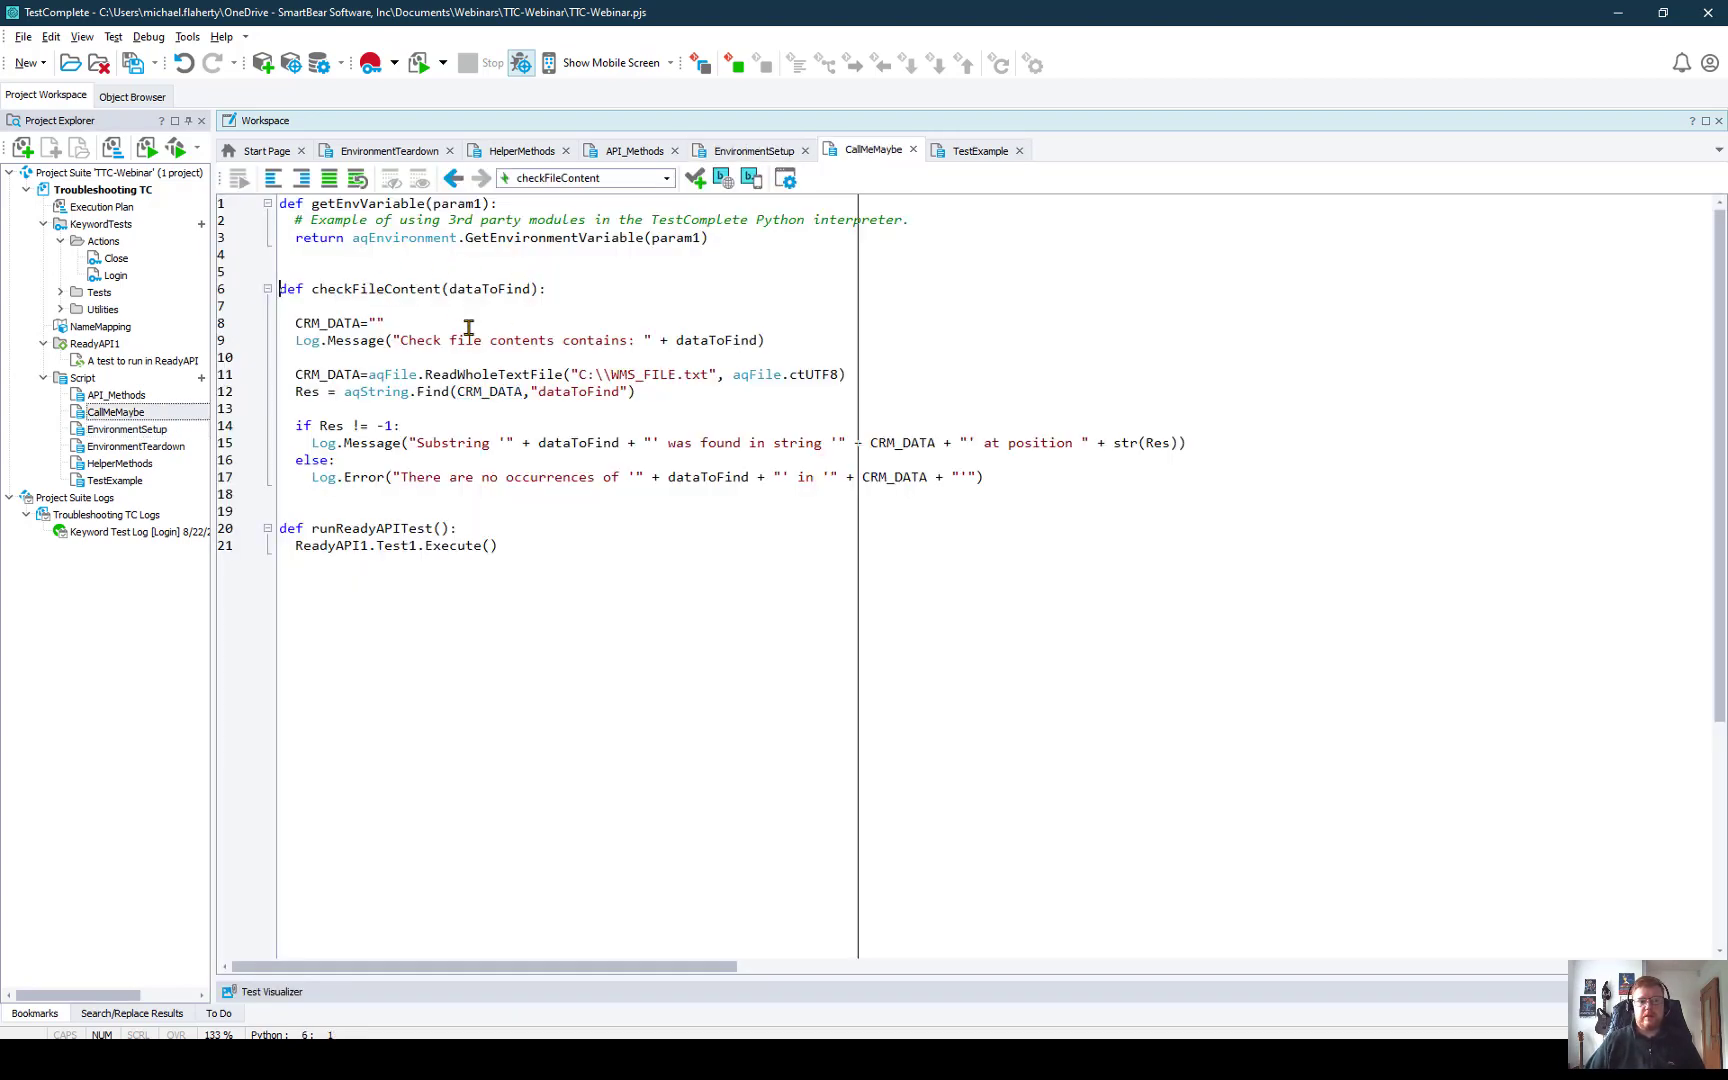
{"action": "mouse_move", "coordinate": [452, 358]}
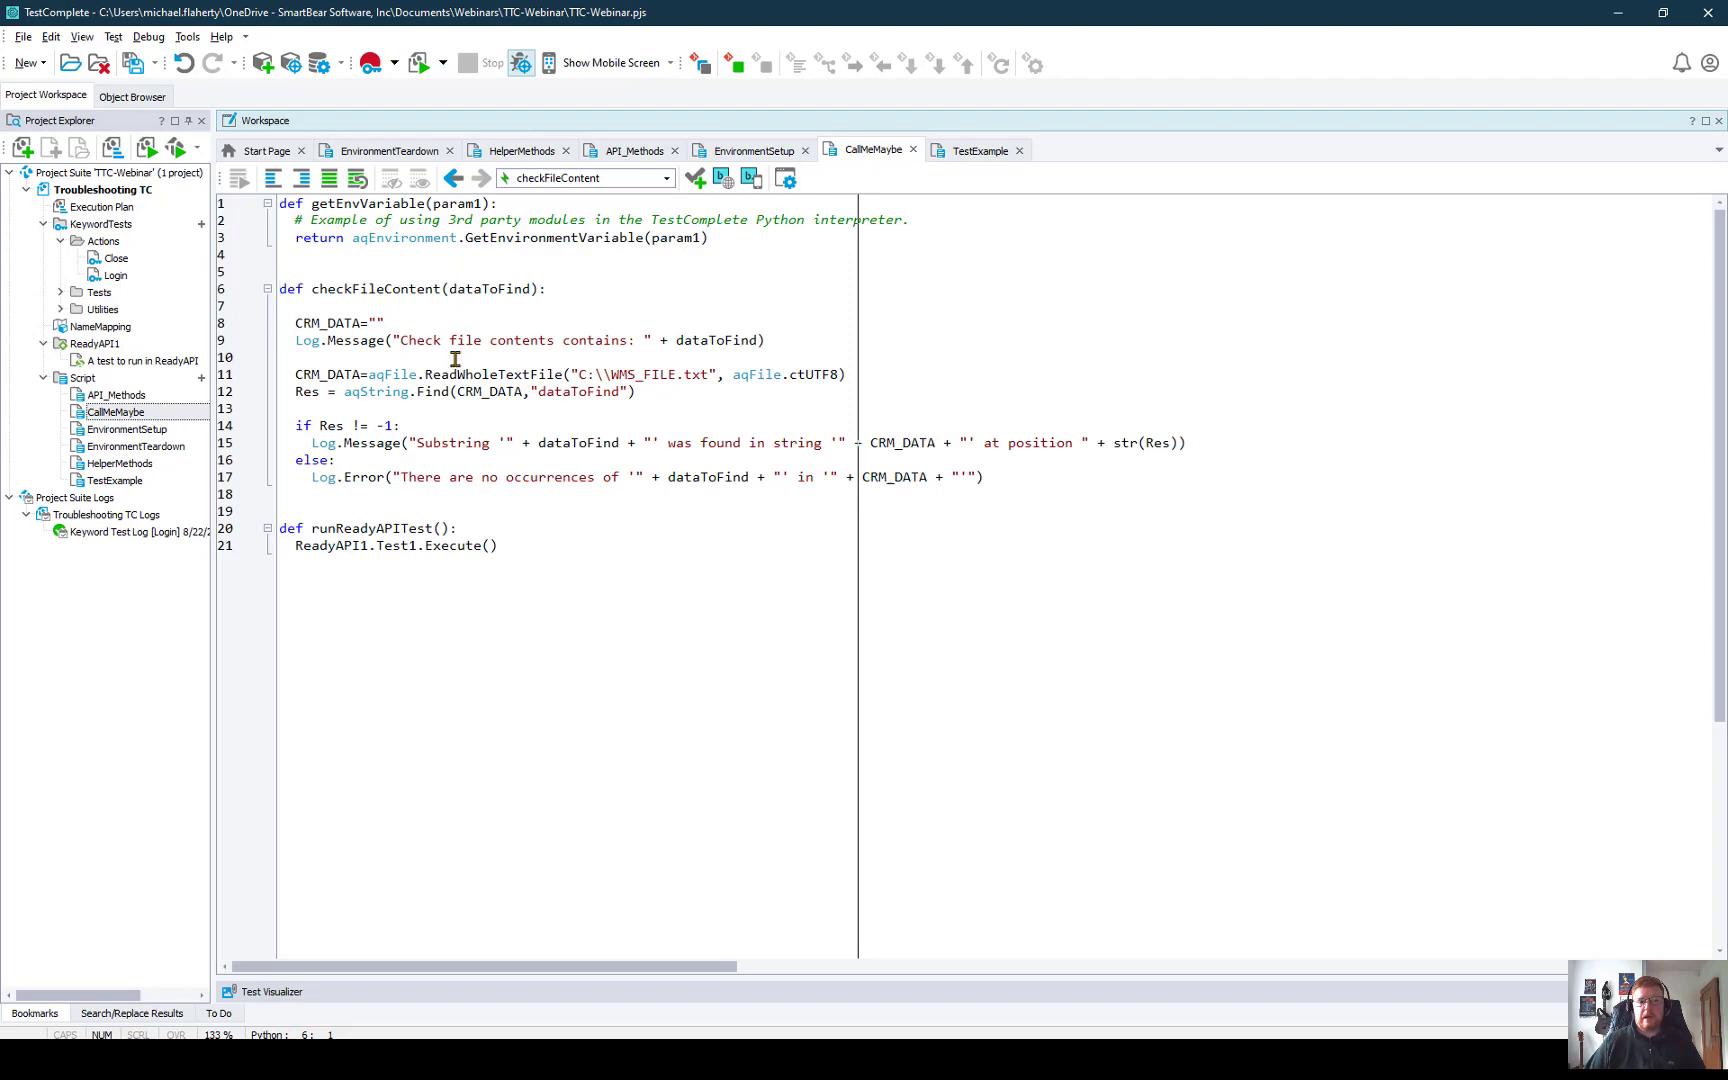
{"action": "mouse_move", "coordinate": [352, 364]}
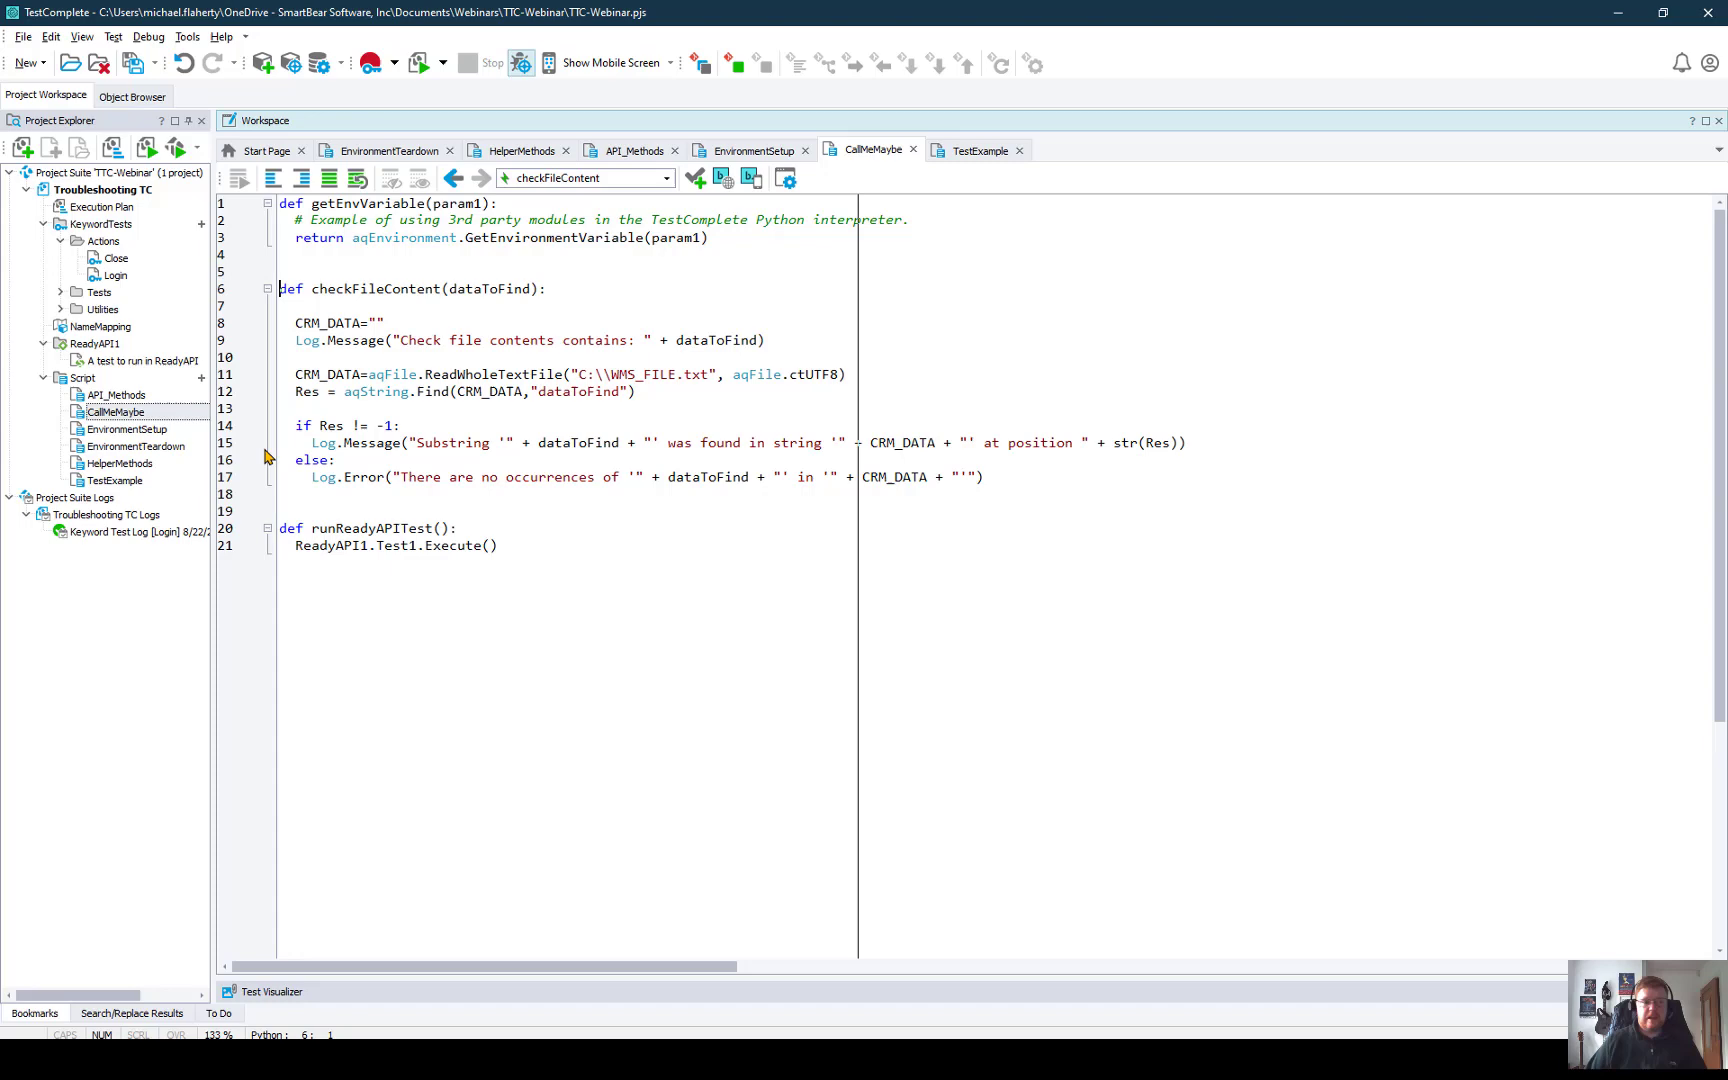
{"action": "mouse_move", "coordinate": [136, 452]}
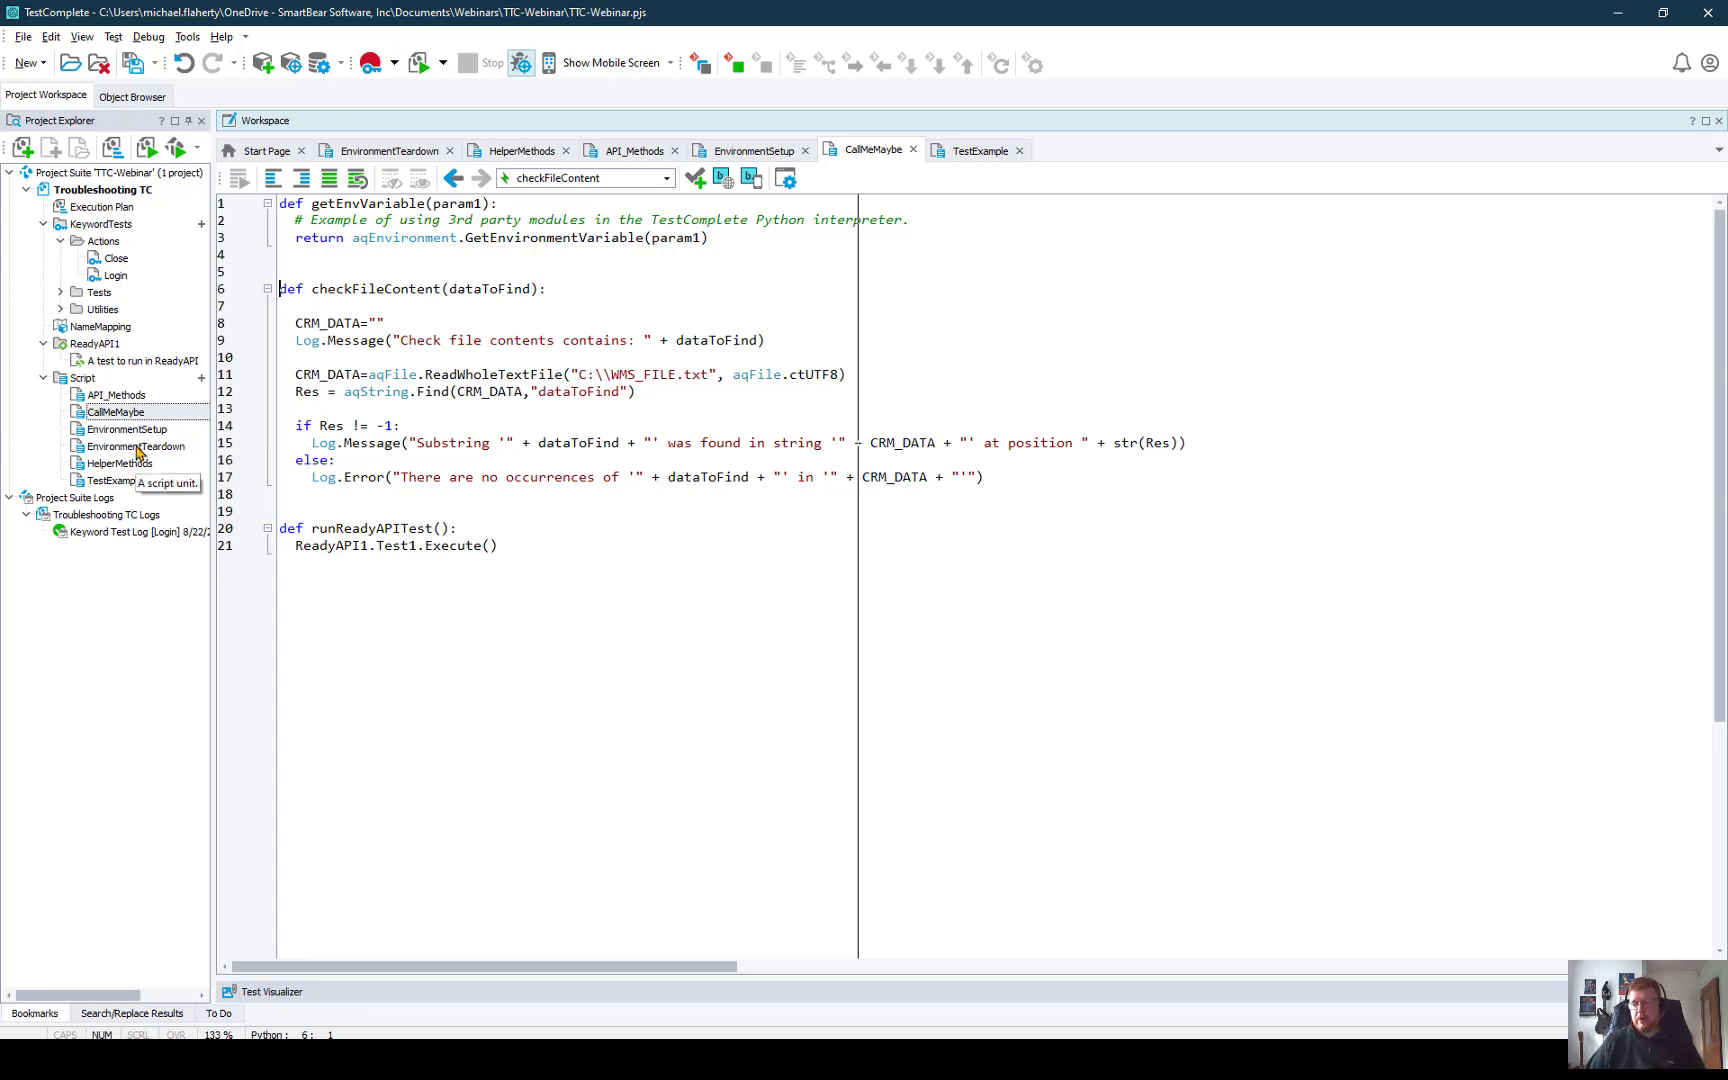
{"action": "mouse_move", "coordinate": [132, 434]}
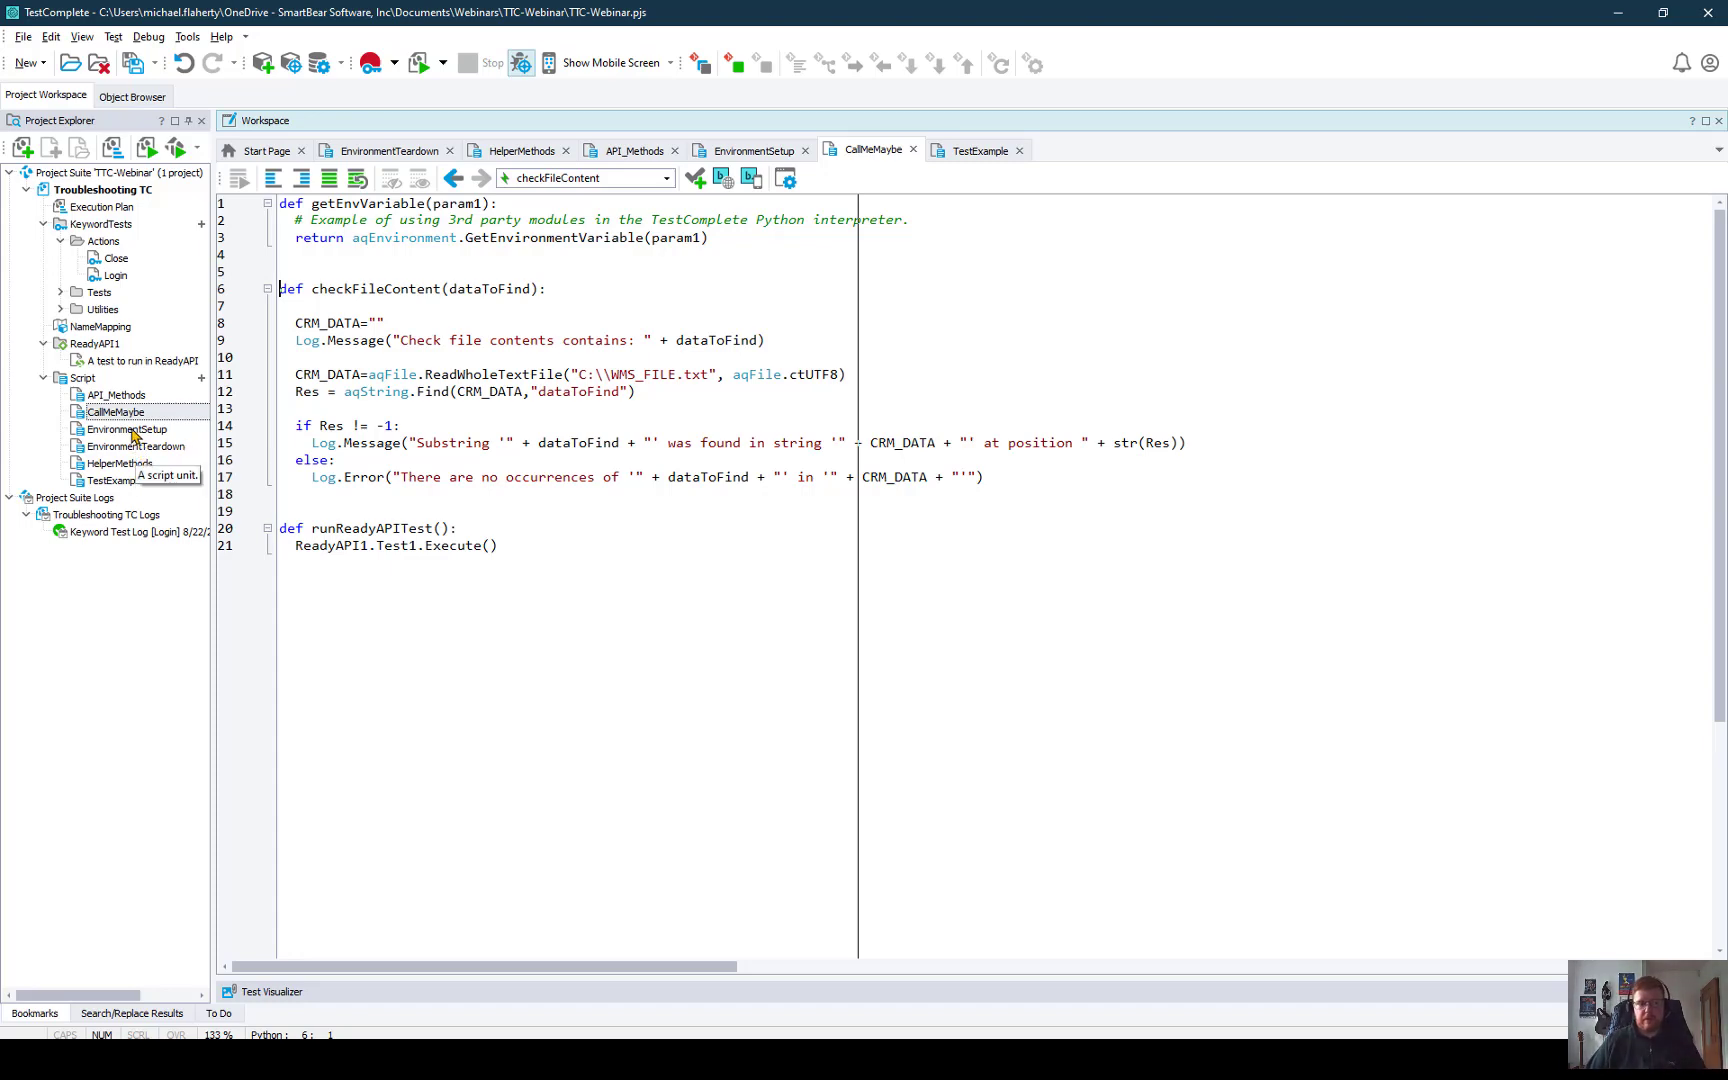
{"action": "mouse_move", "coordinate": [114, 412]}
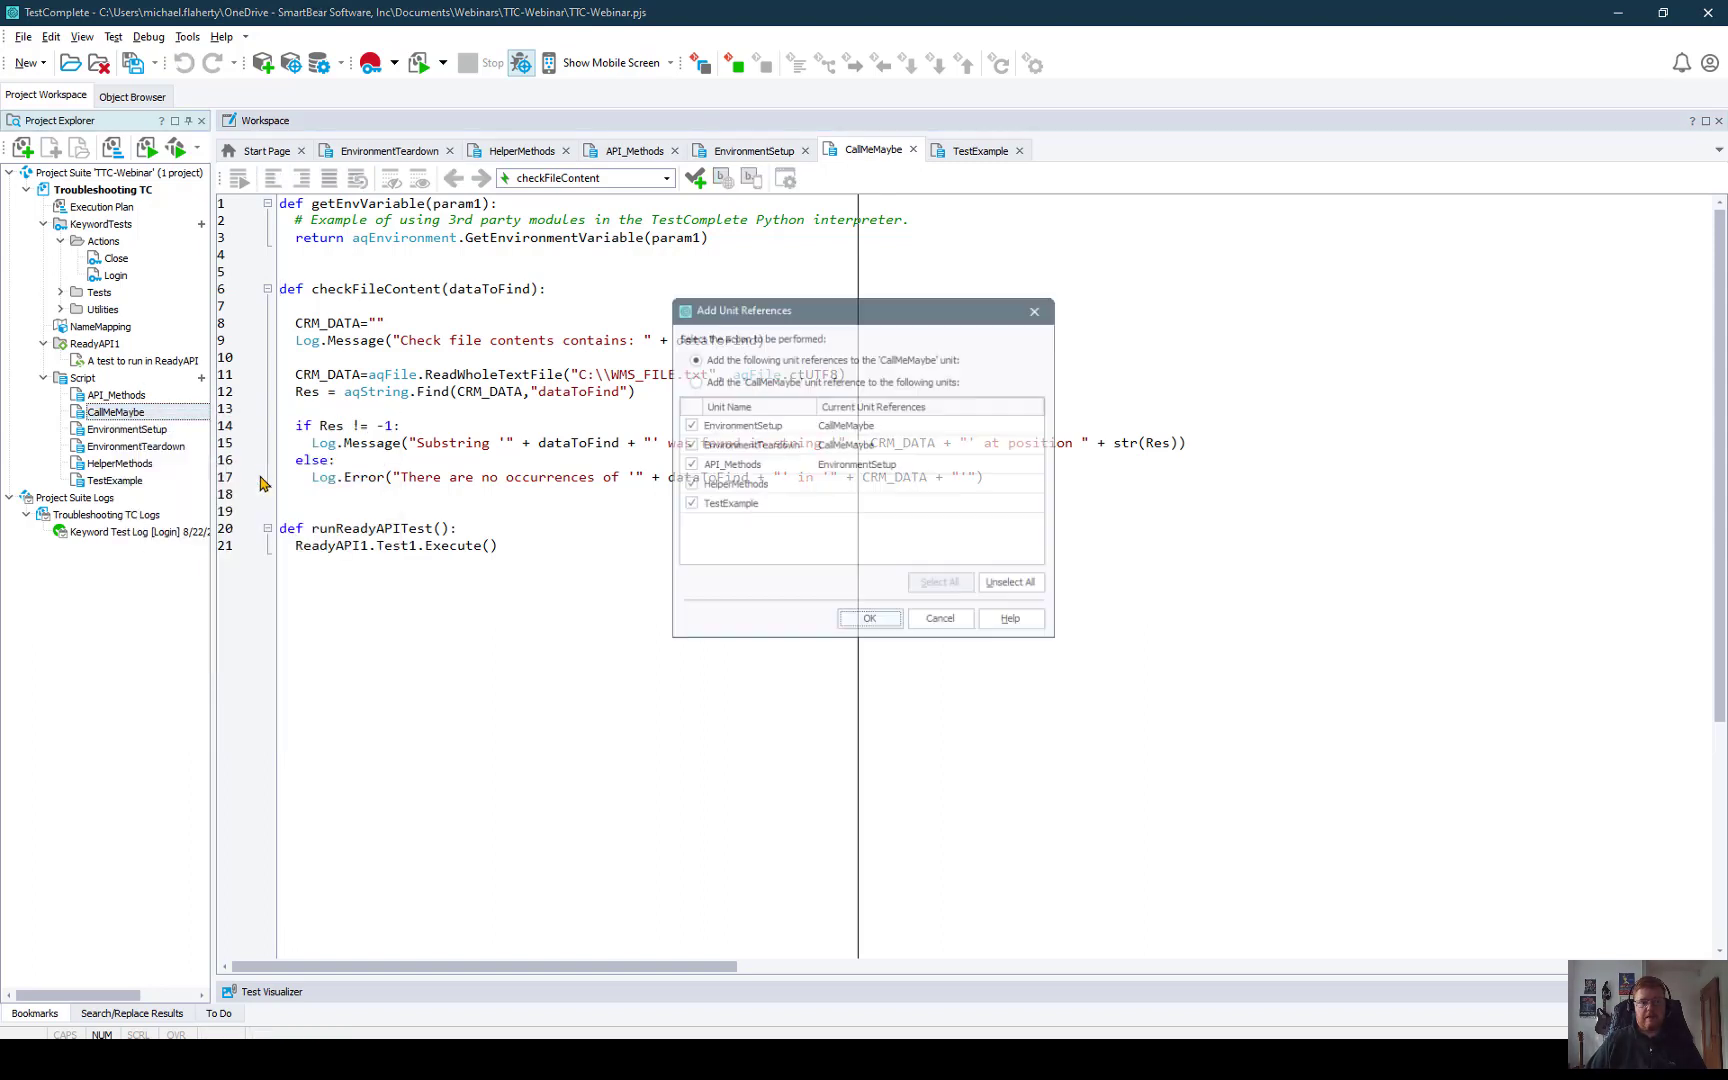
Step: Confirm importing all other units into CallMeMaybe and add a blank line at its end
{"action": "left_click", "coordinate": [868, 618]}
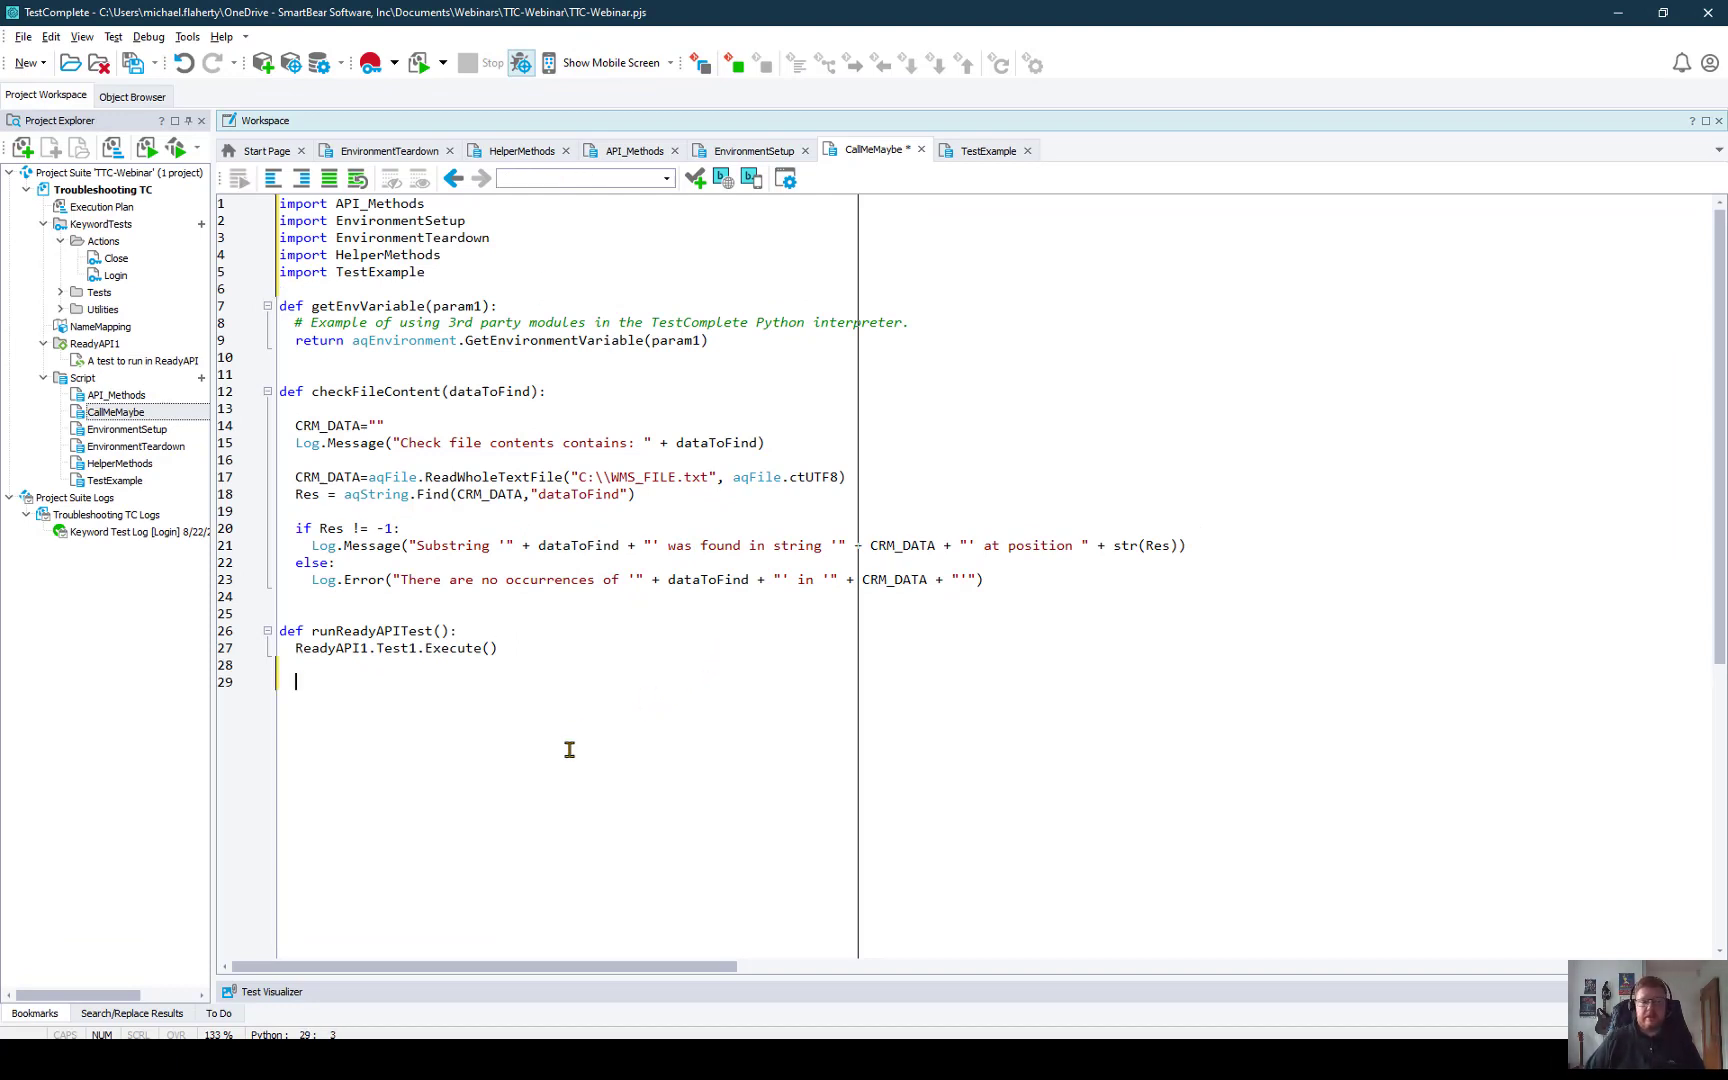
{"action": "key", "text": "Return"}
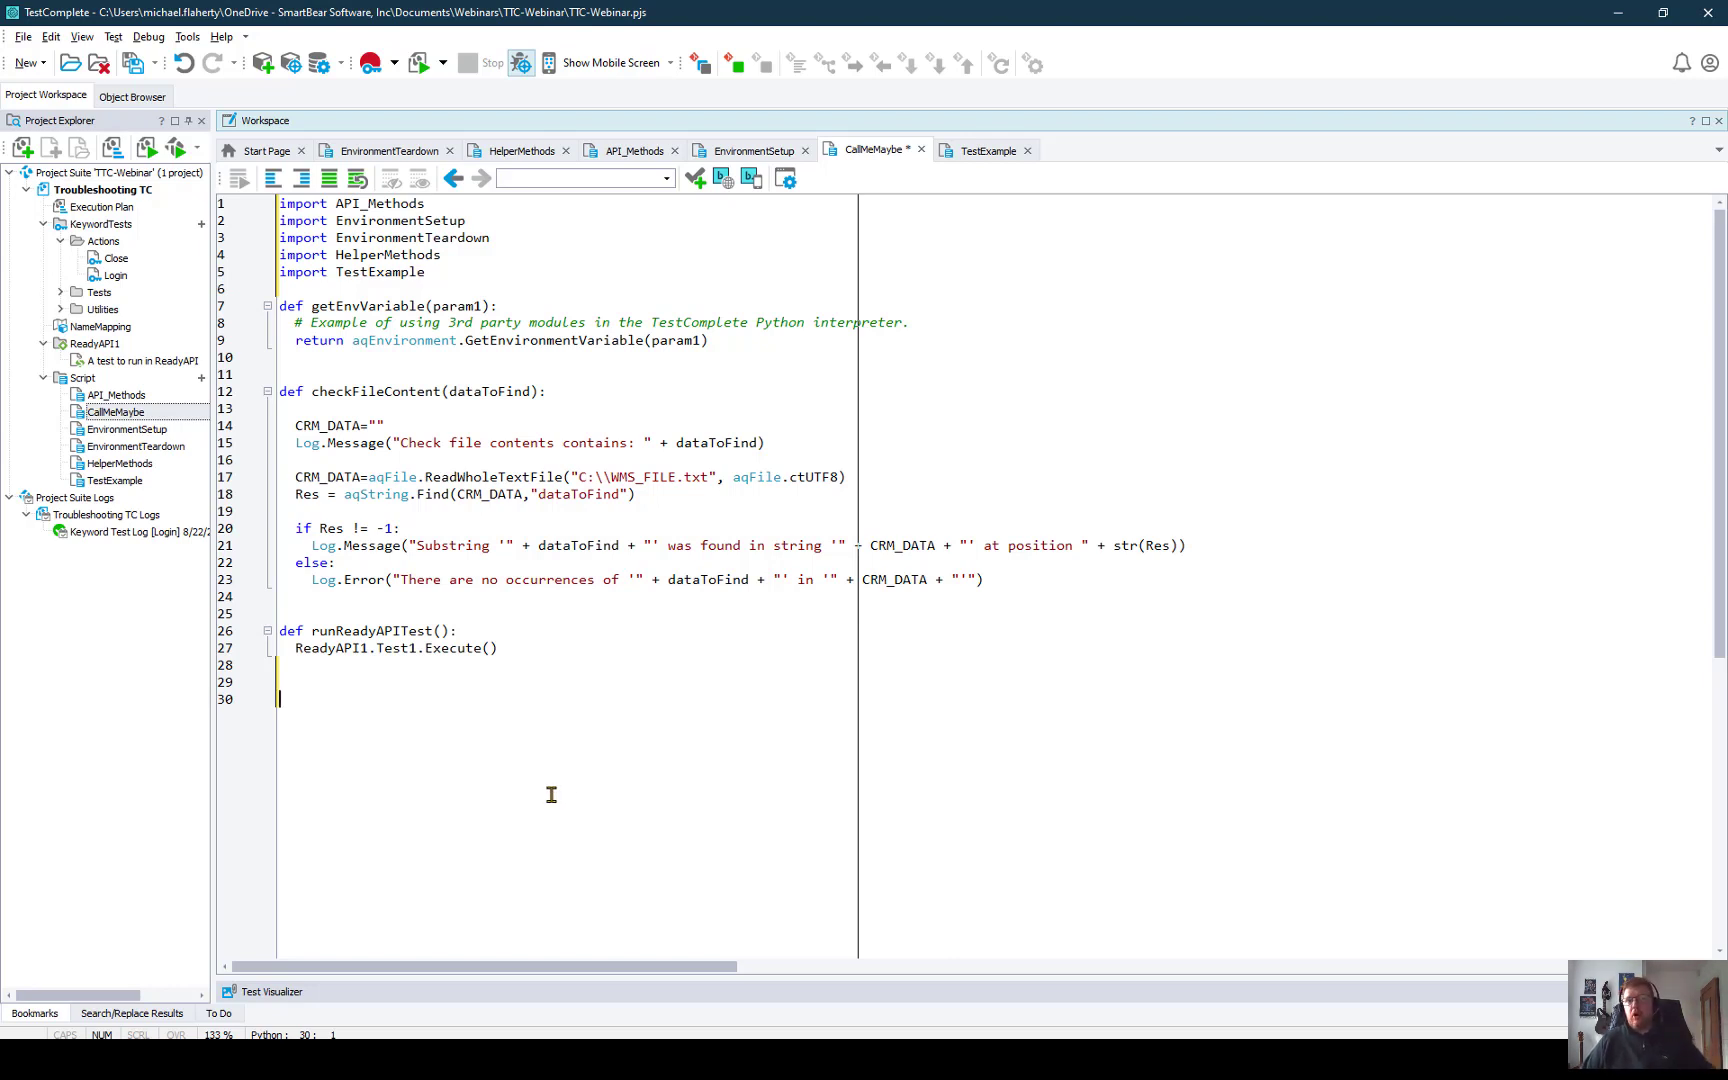
{"action": "right_click", "coordinate": [300, 698]}
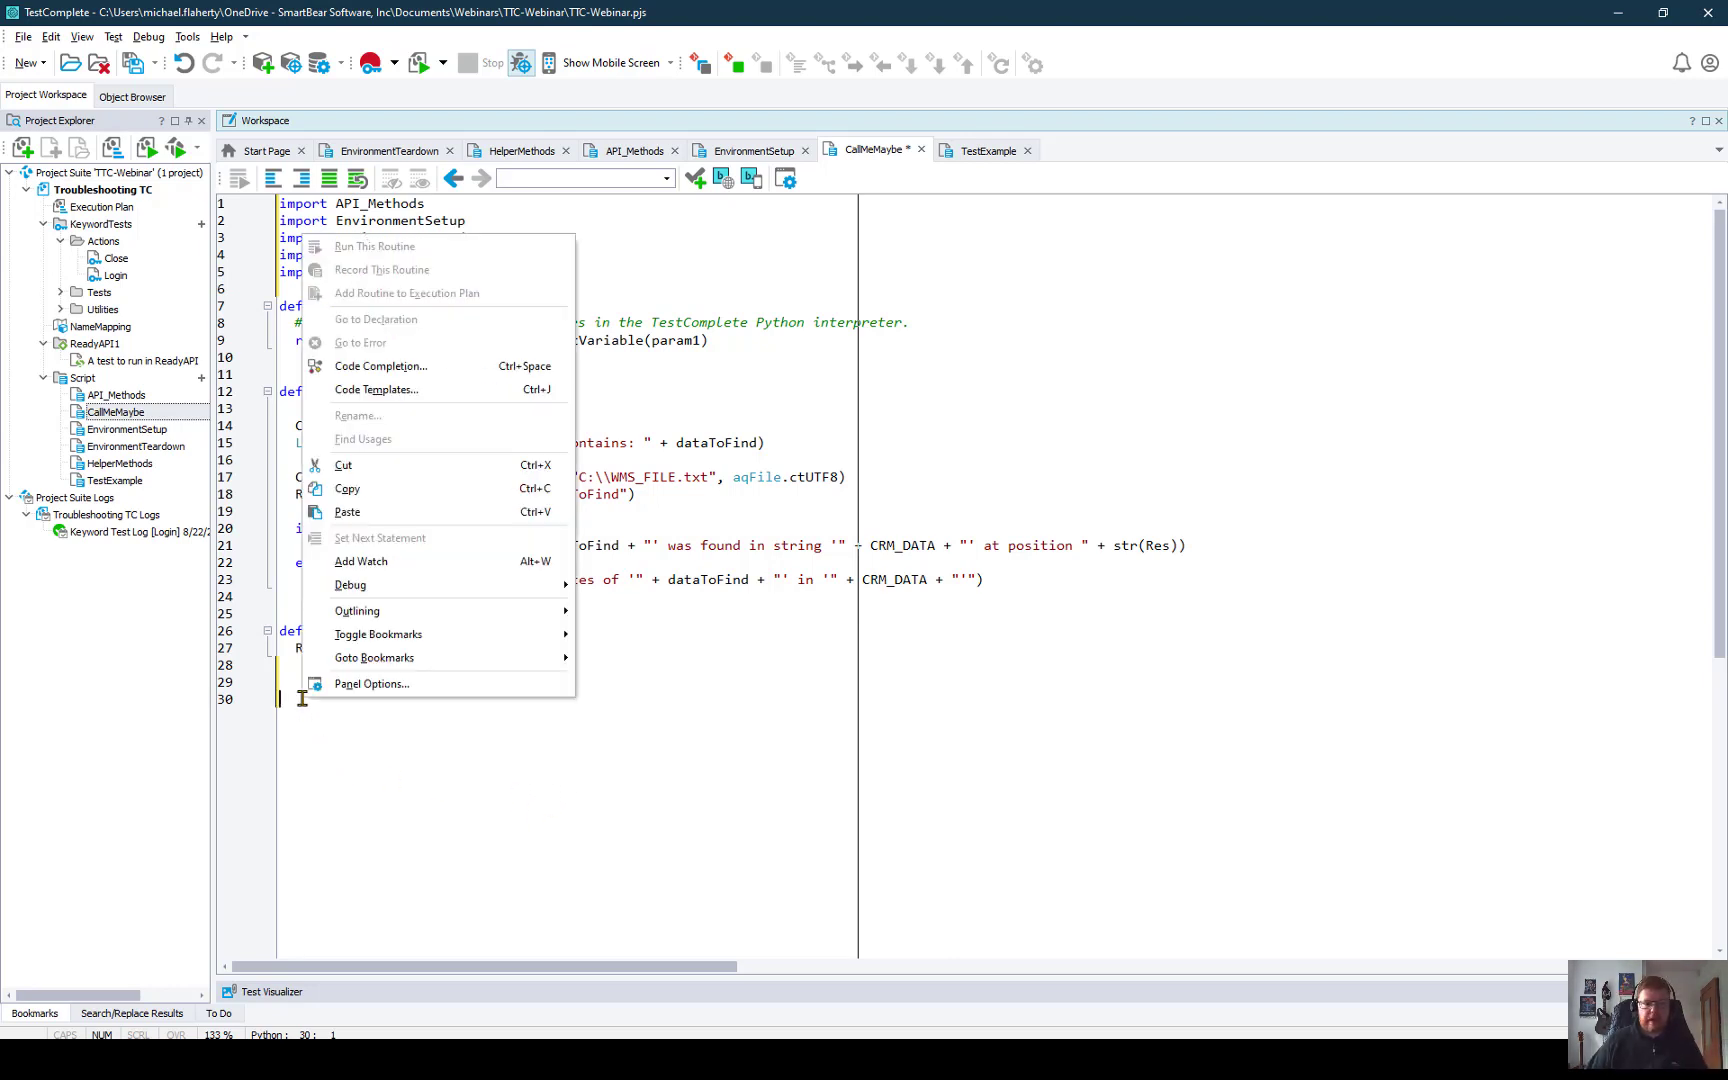
{"action": "mouse_move", "coordinate": [438, 394]}
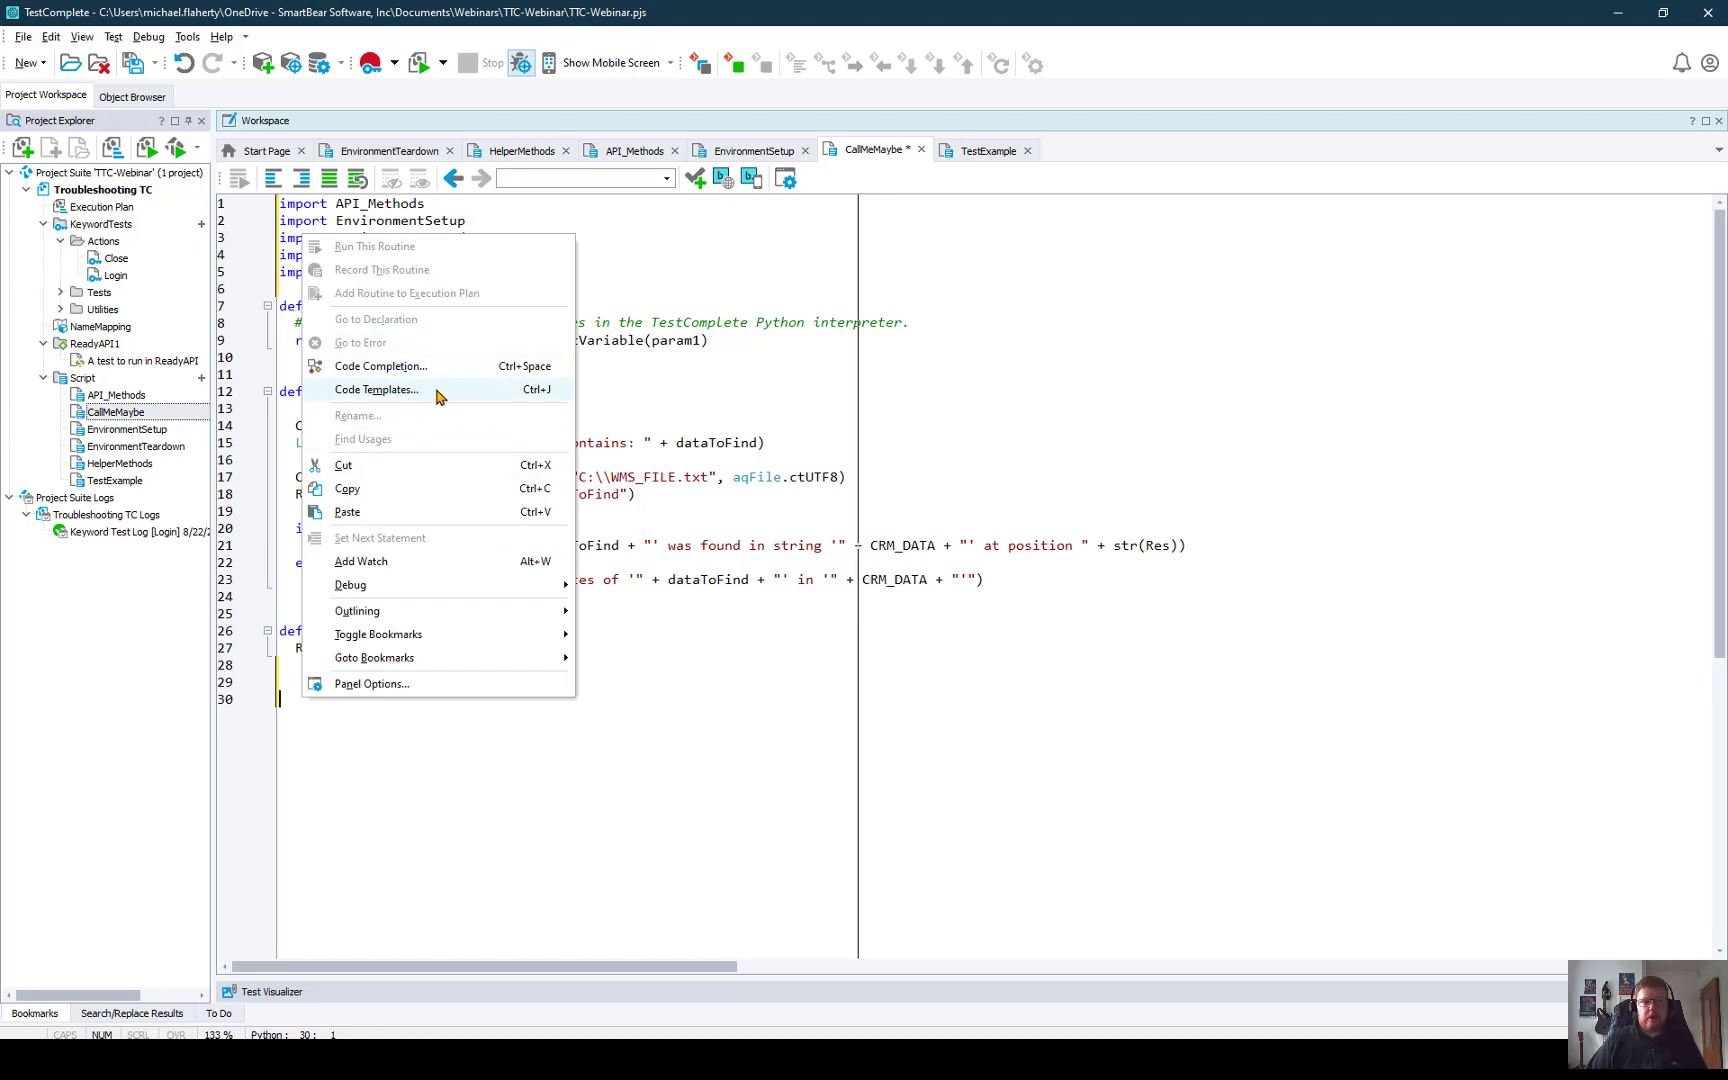
Step: Insert a function template named aNewfunction at the end of CallMeMaybe
{"action": "left_click", "coordinate": [376, 390]}
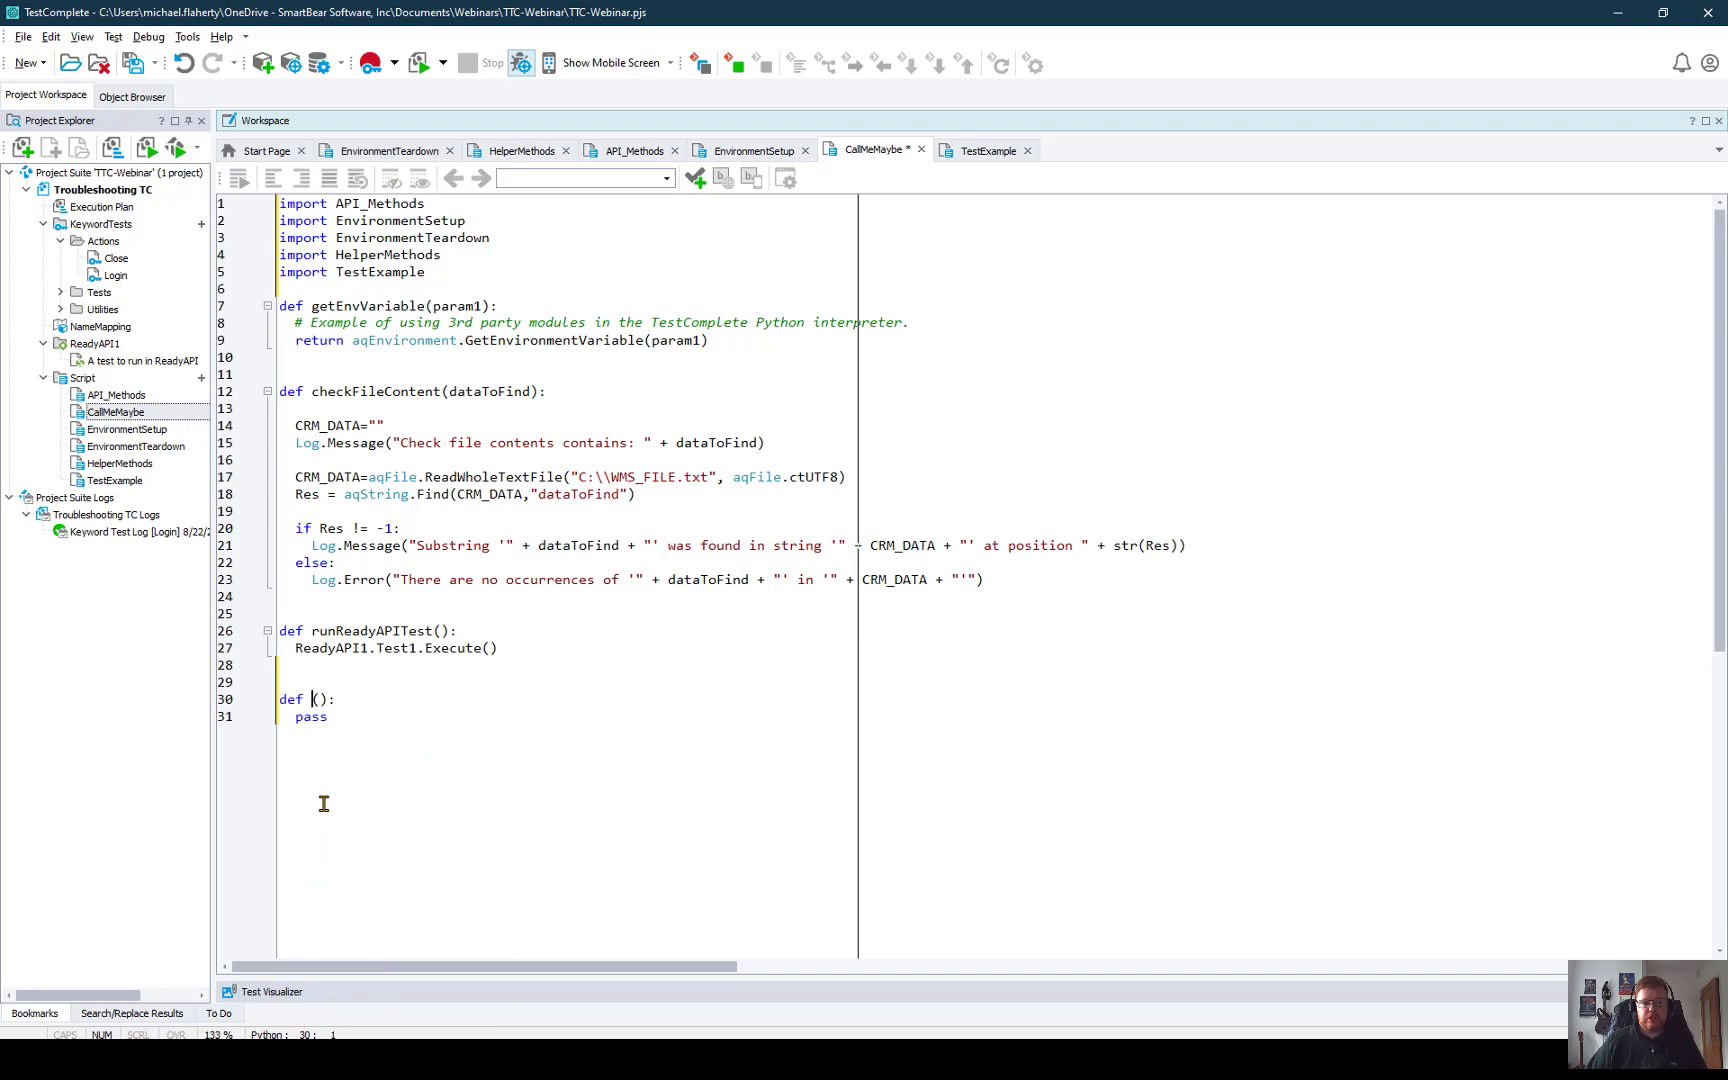
{"action": "type", "text": "a"}
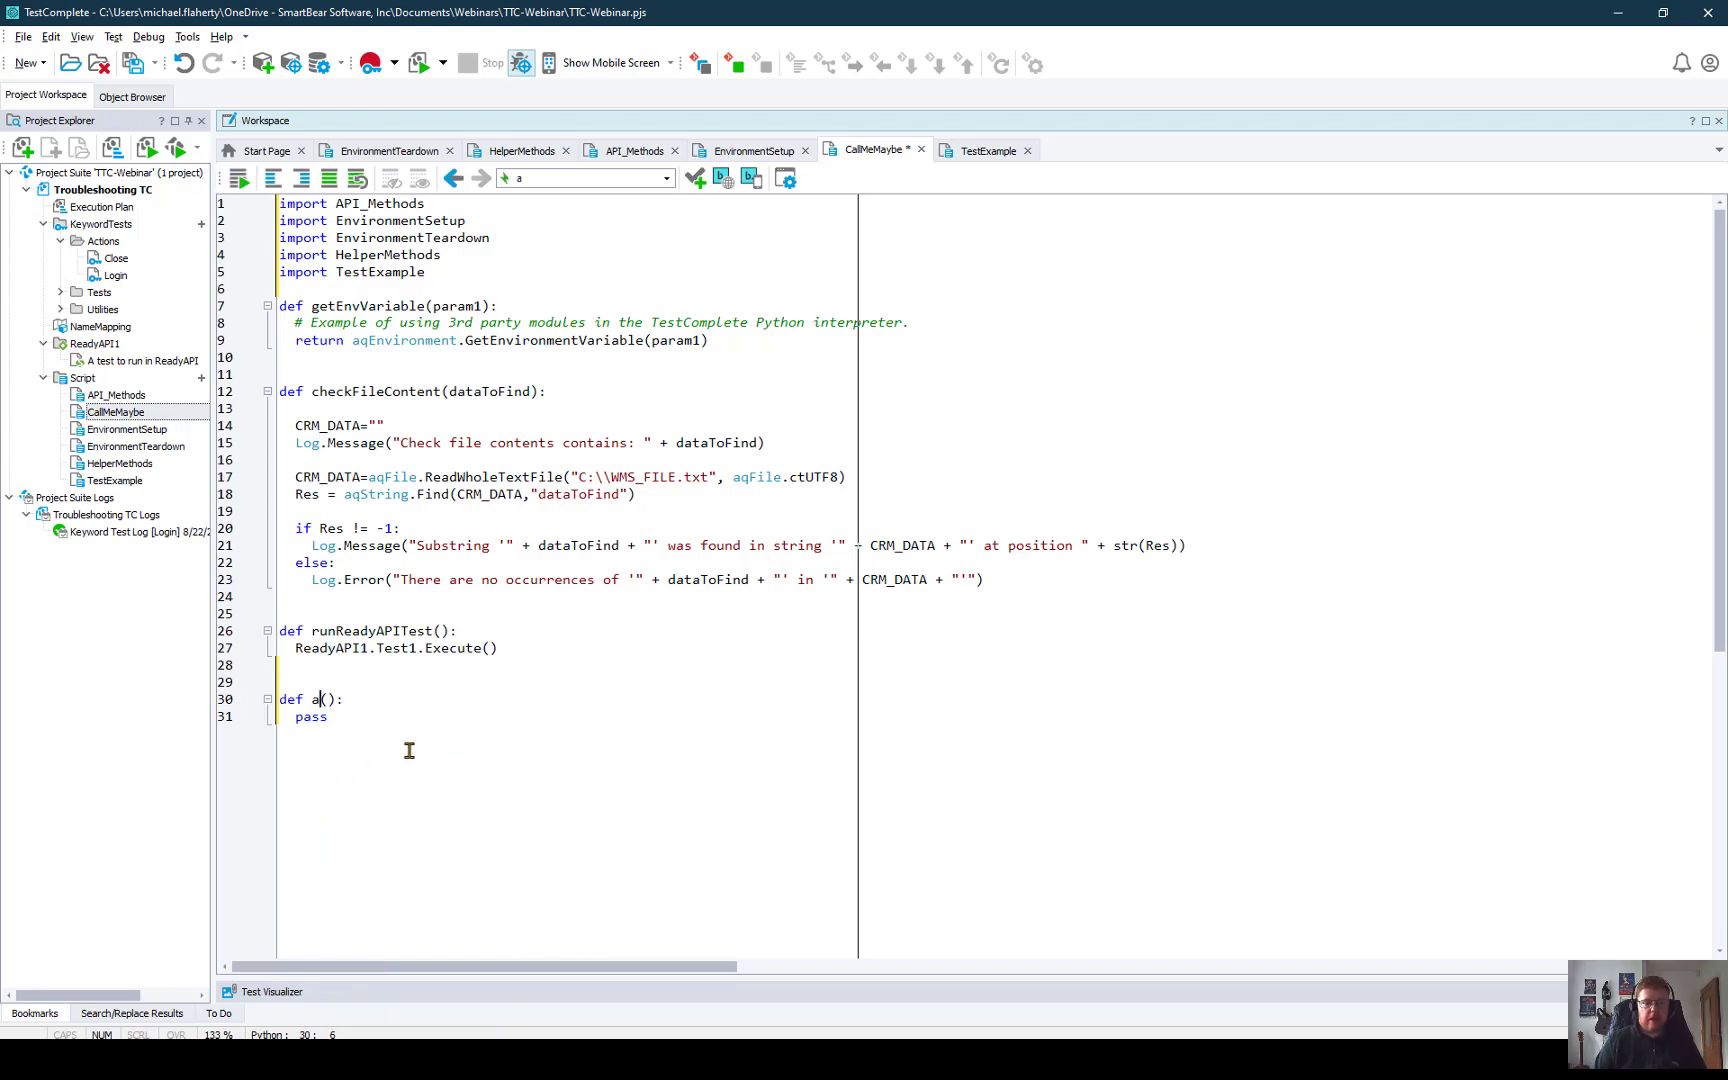
{"action": "type", "text": "Newfuncti"}
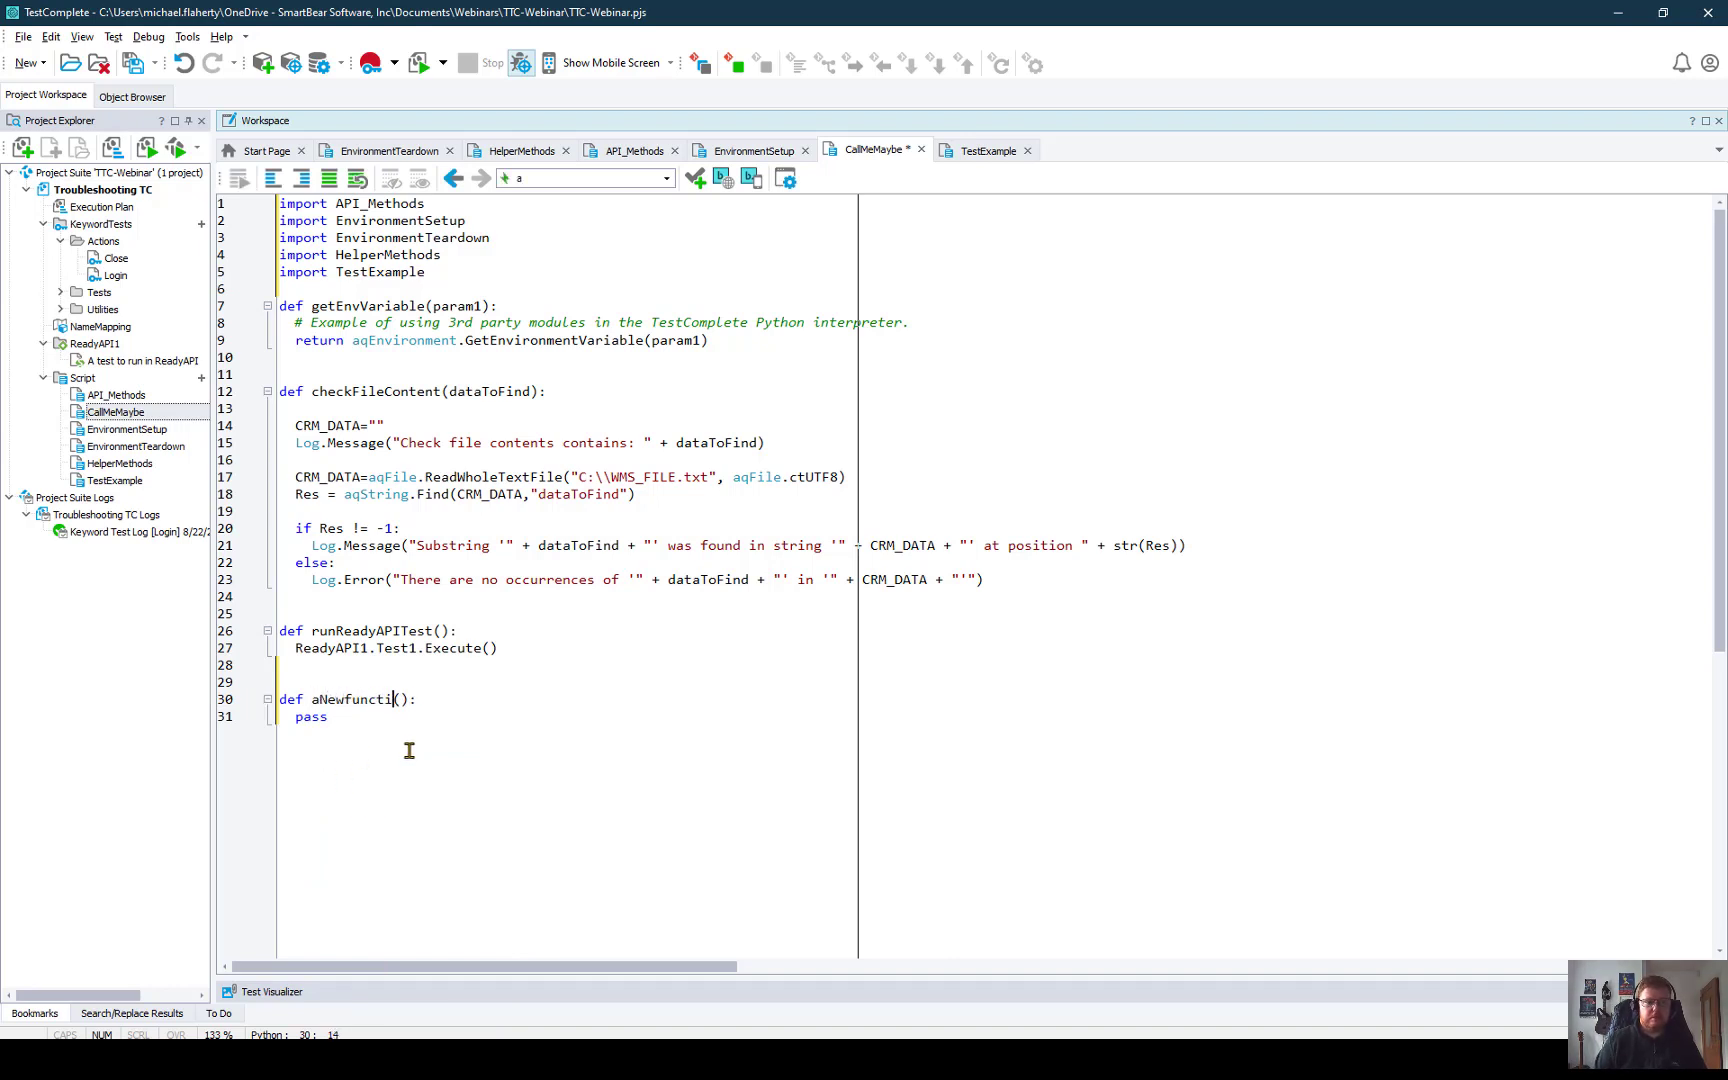
{"action": "type", "text": "on"}
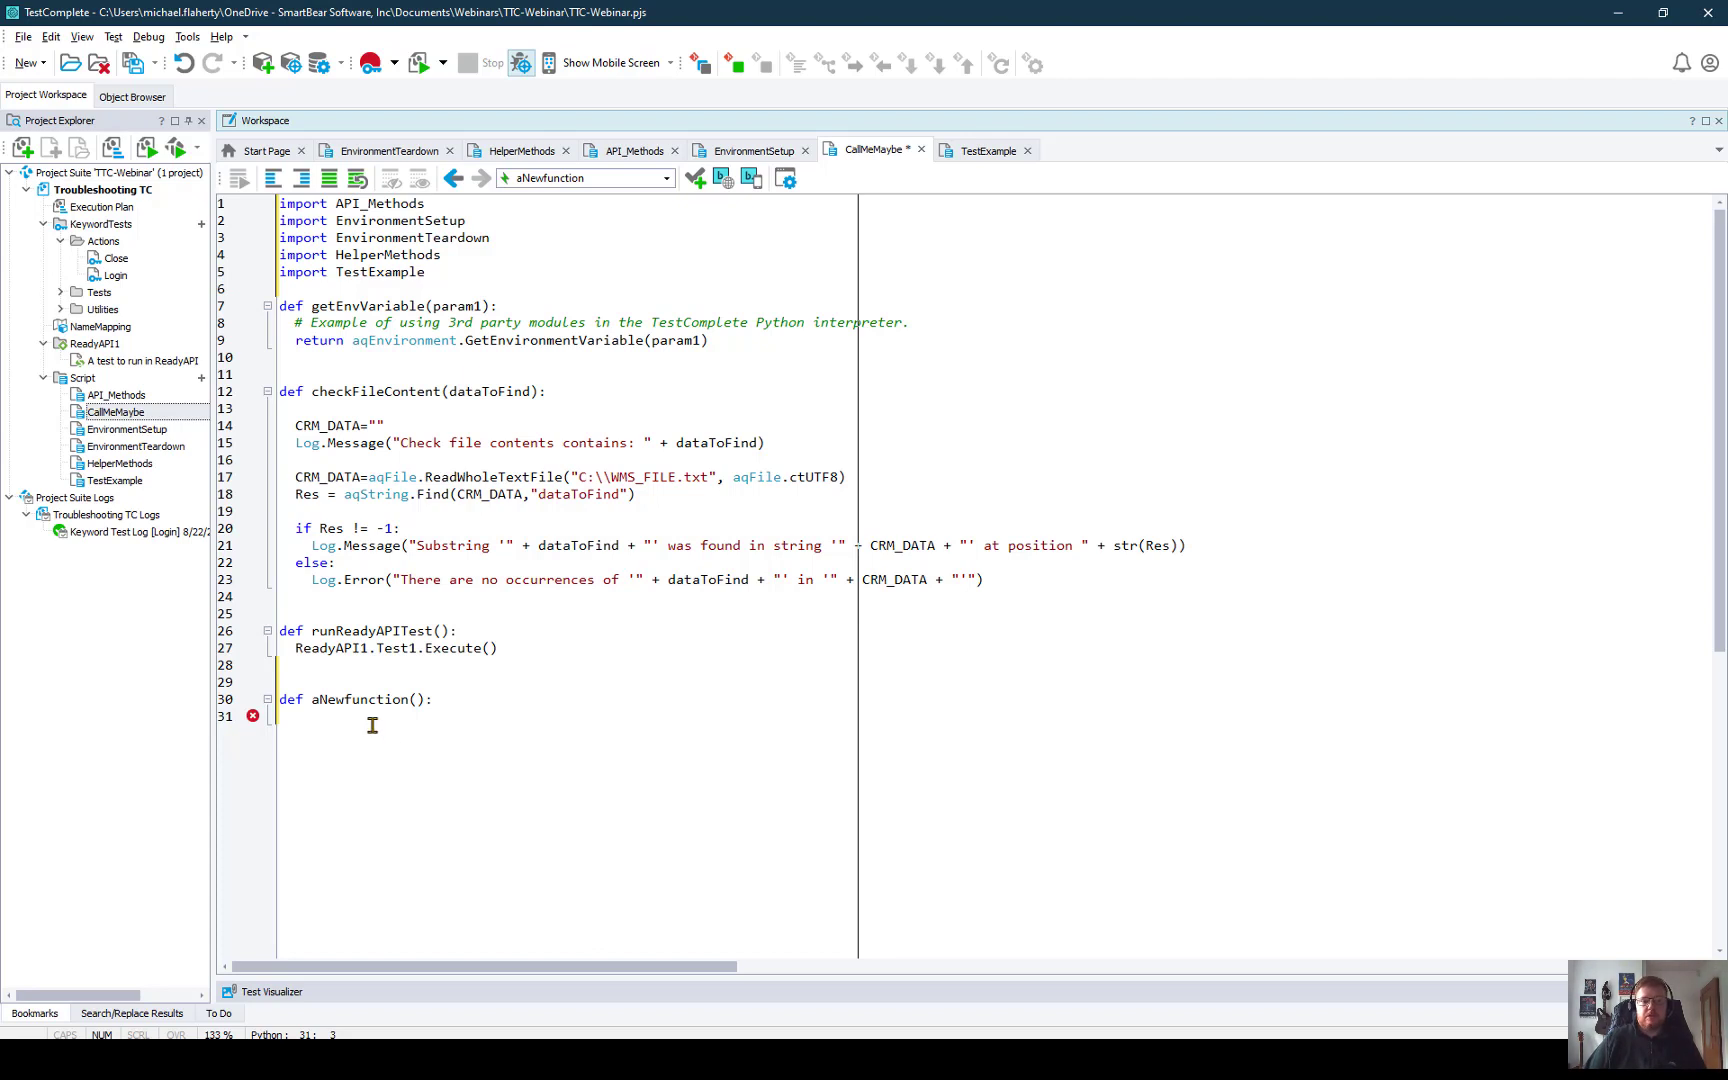
{"action": "right_click", "coordinate": [372, 724]}
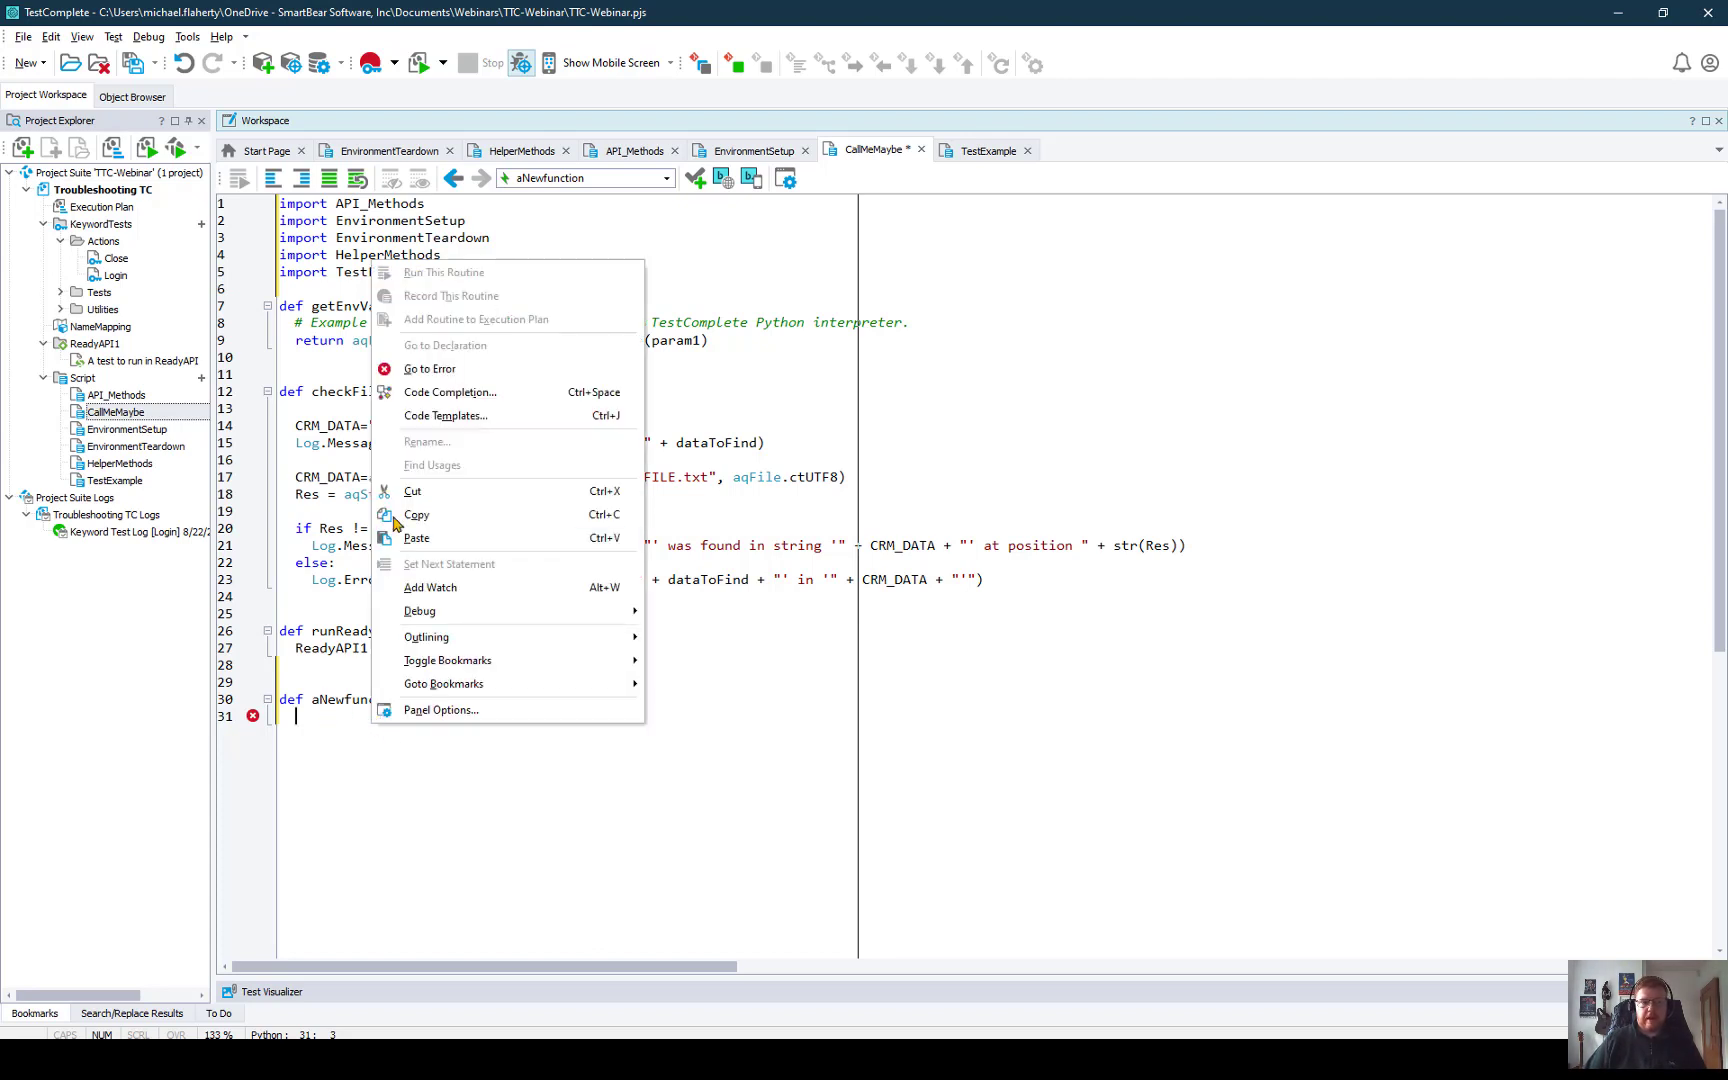
Step: Bring up the code templates list (for, if, try, while) inside aNewfunction's body
{"action": "left_click", "coordinate": [446, 416]}
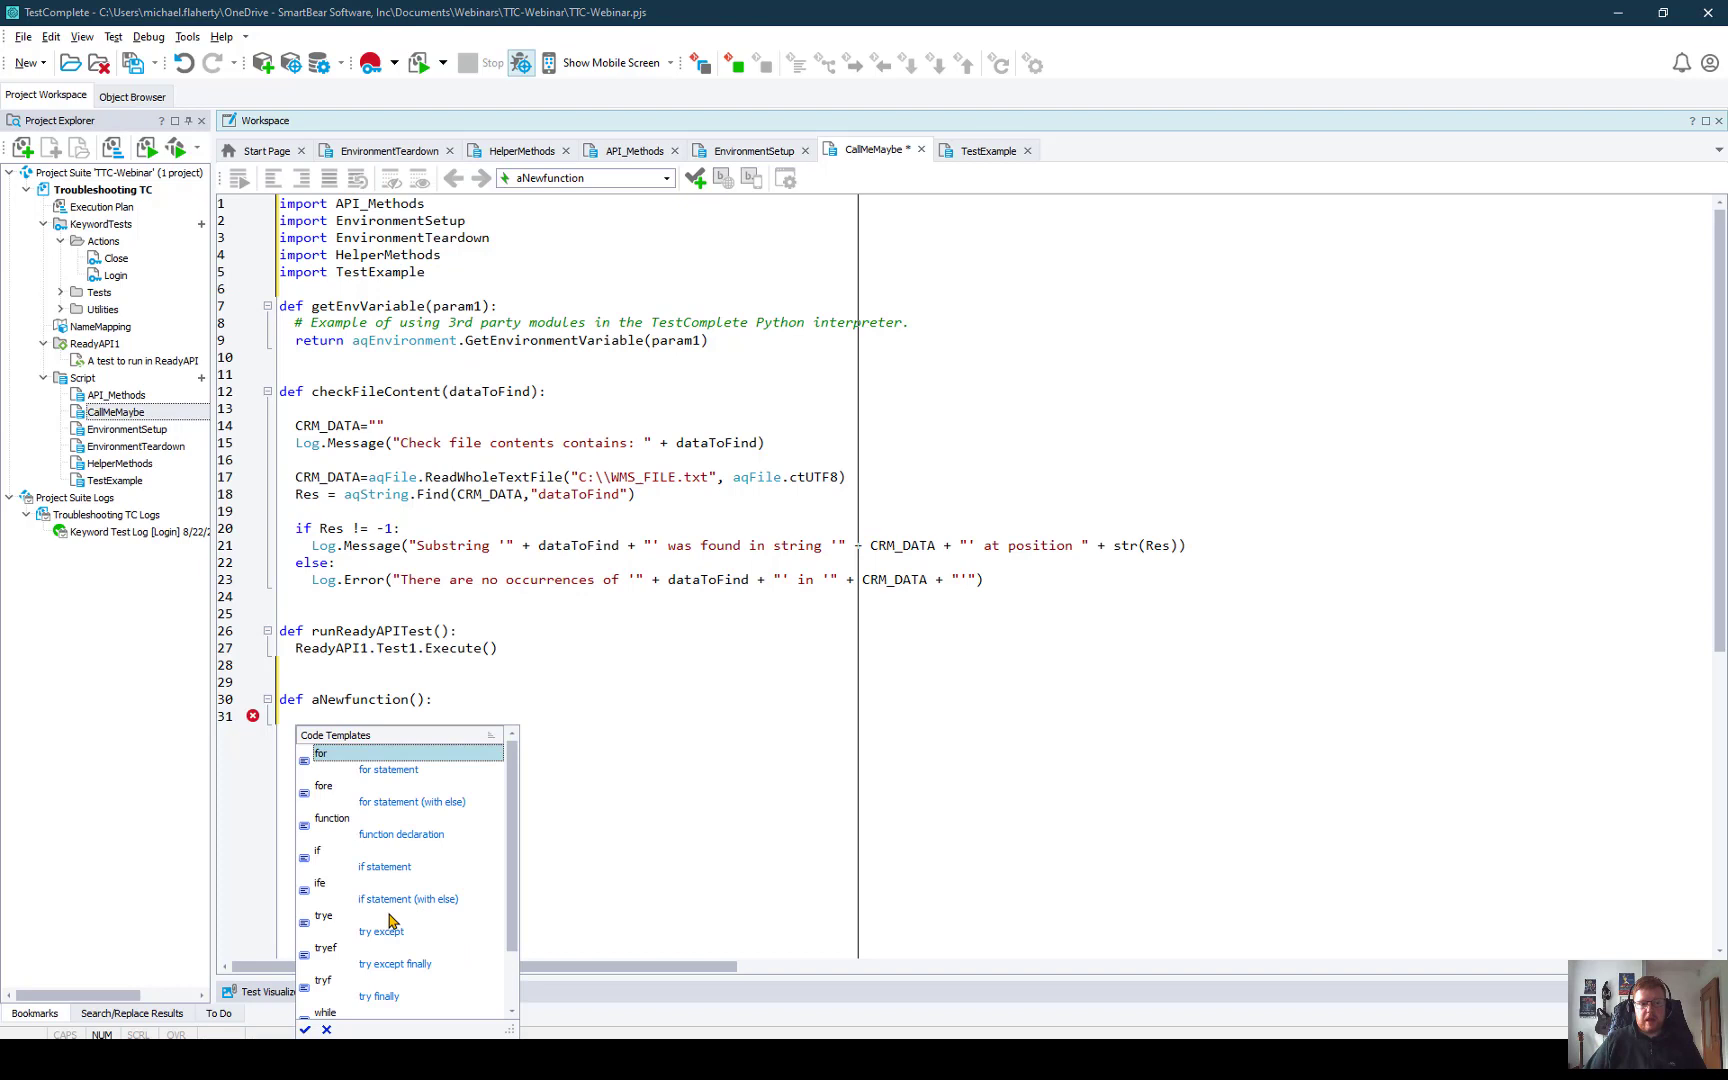
{"action": "mouse_move", "coordinate": [380, 924]}
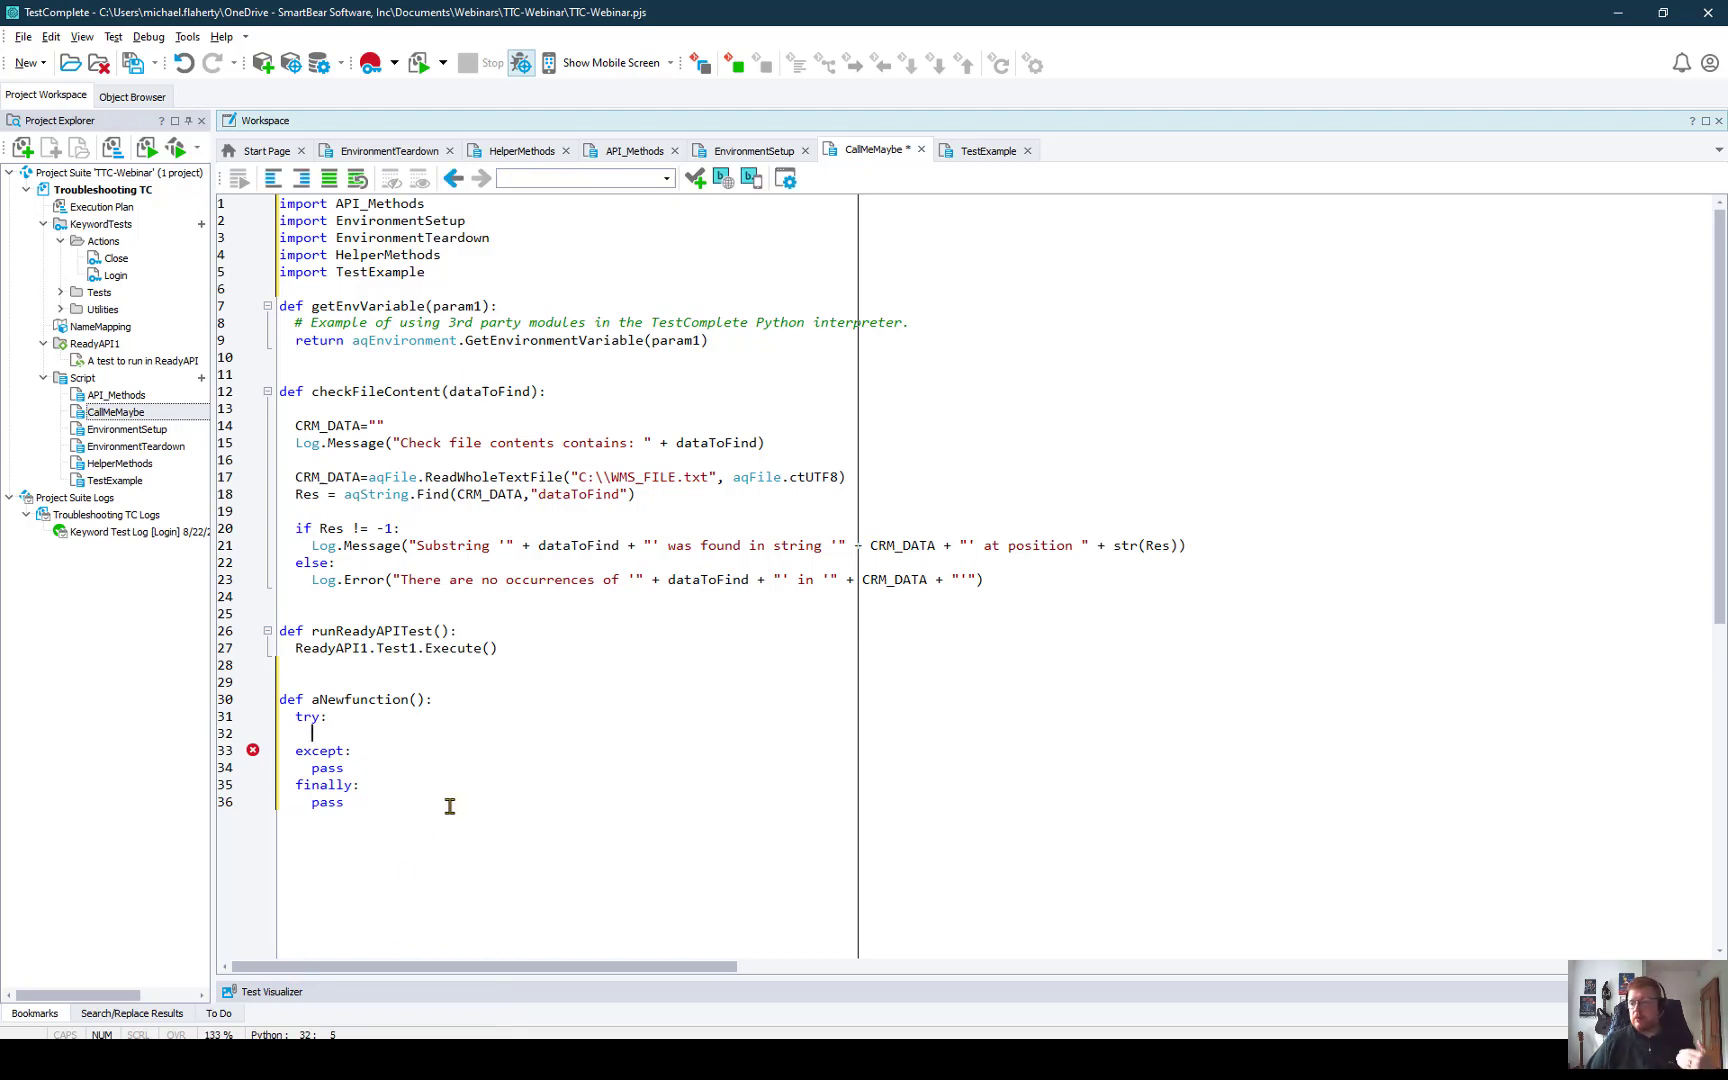
{"action": "mouse_move", "coordinate": [464, 786]}
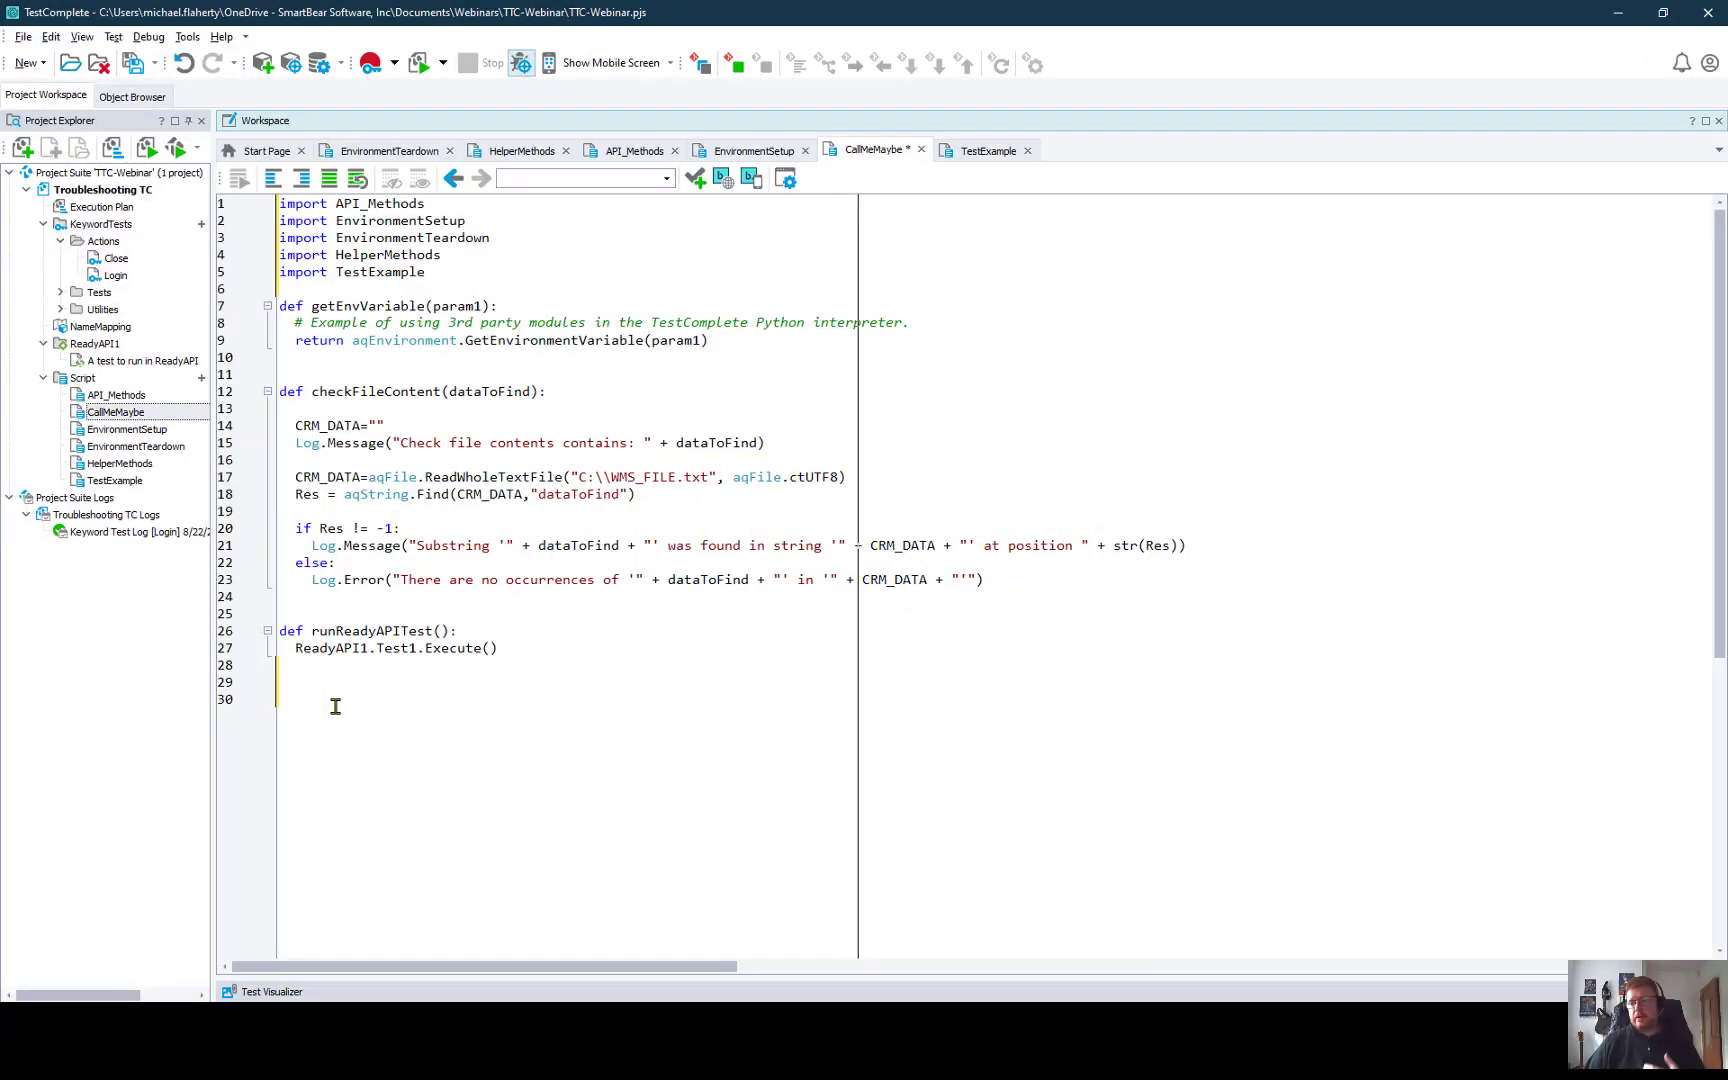
Step: Add newFunction beginning an aqFileSystem. call and dismiss the completion list
{"action": "right_click", "coordinate": [336, 706]}
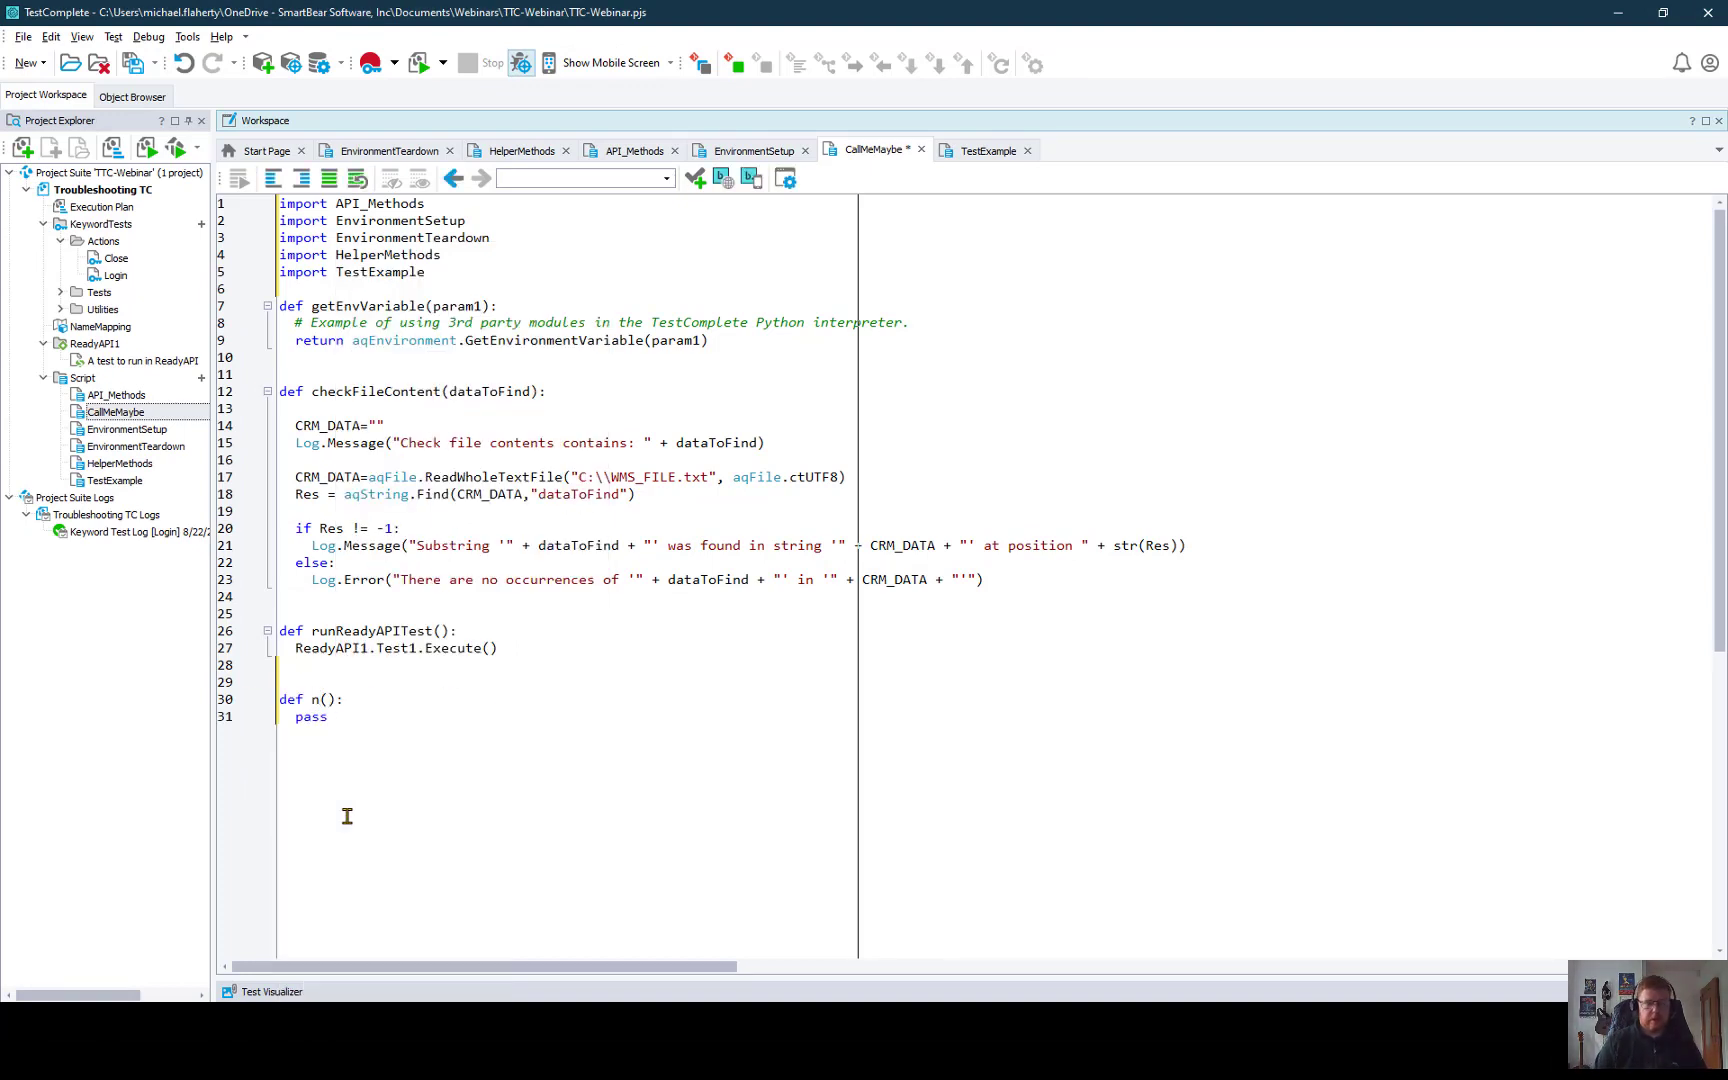
{"action": "type", "text": "ewFunction"}
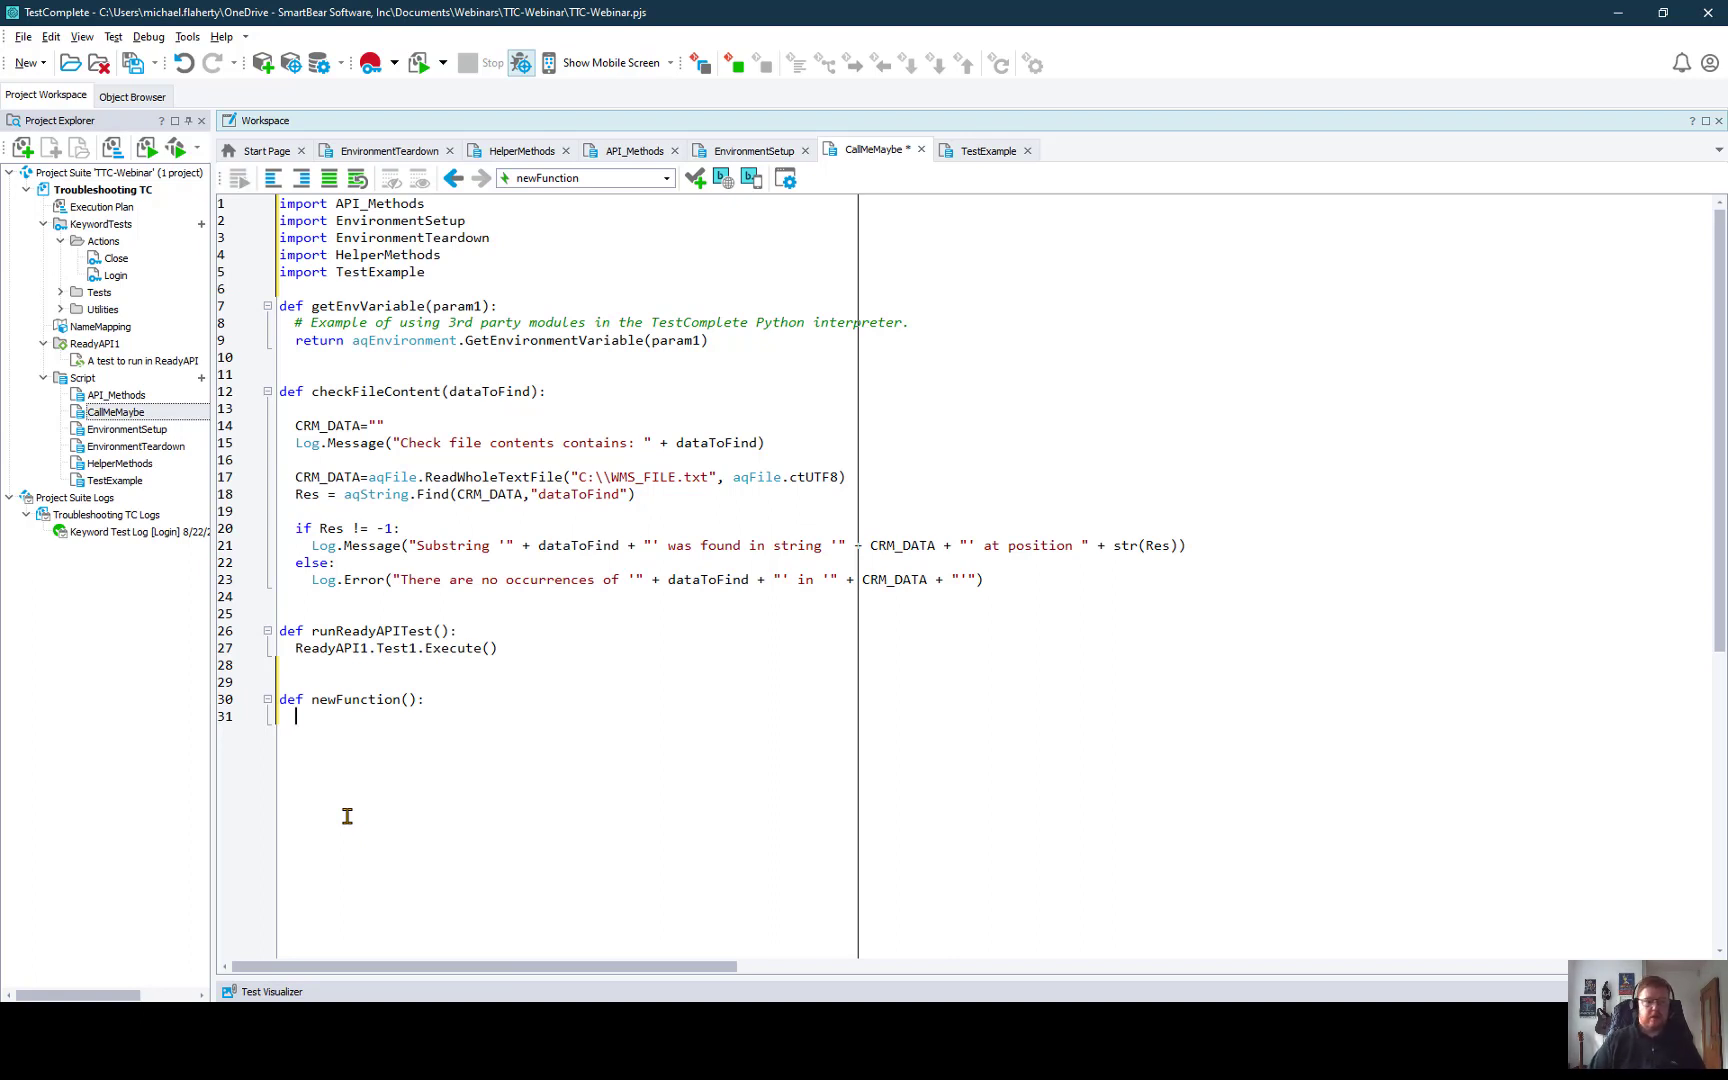
{"action": "type", "text": "pass"}
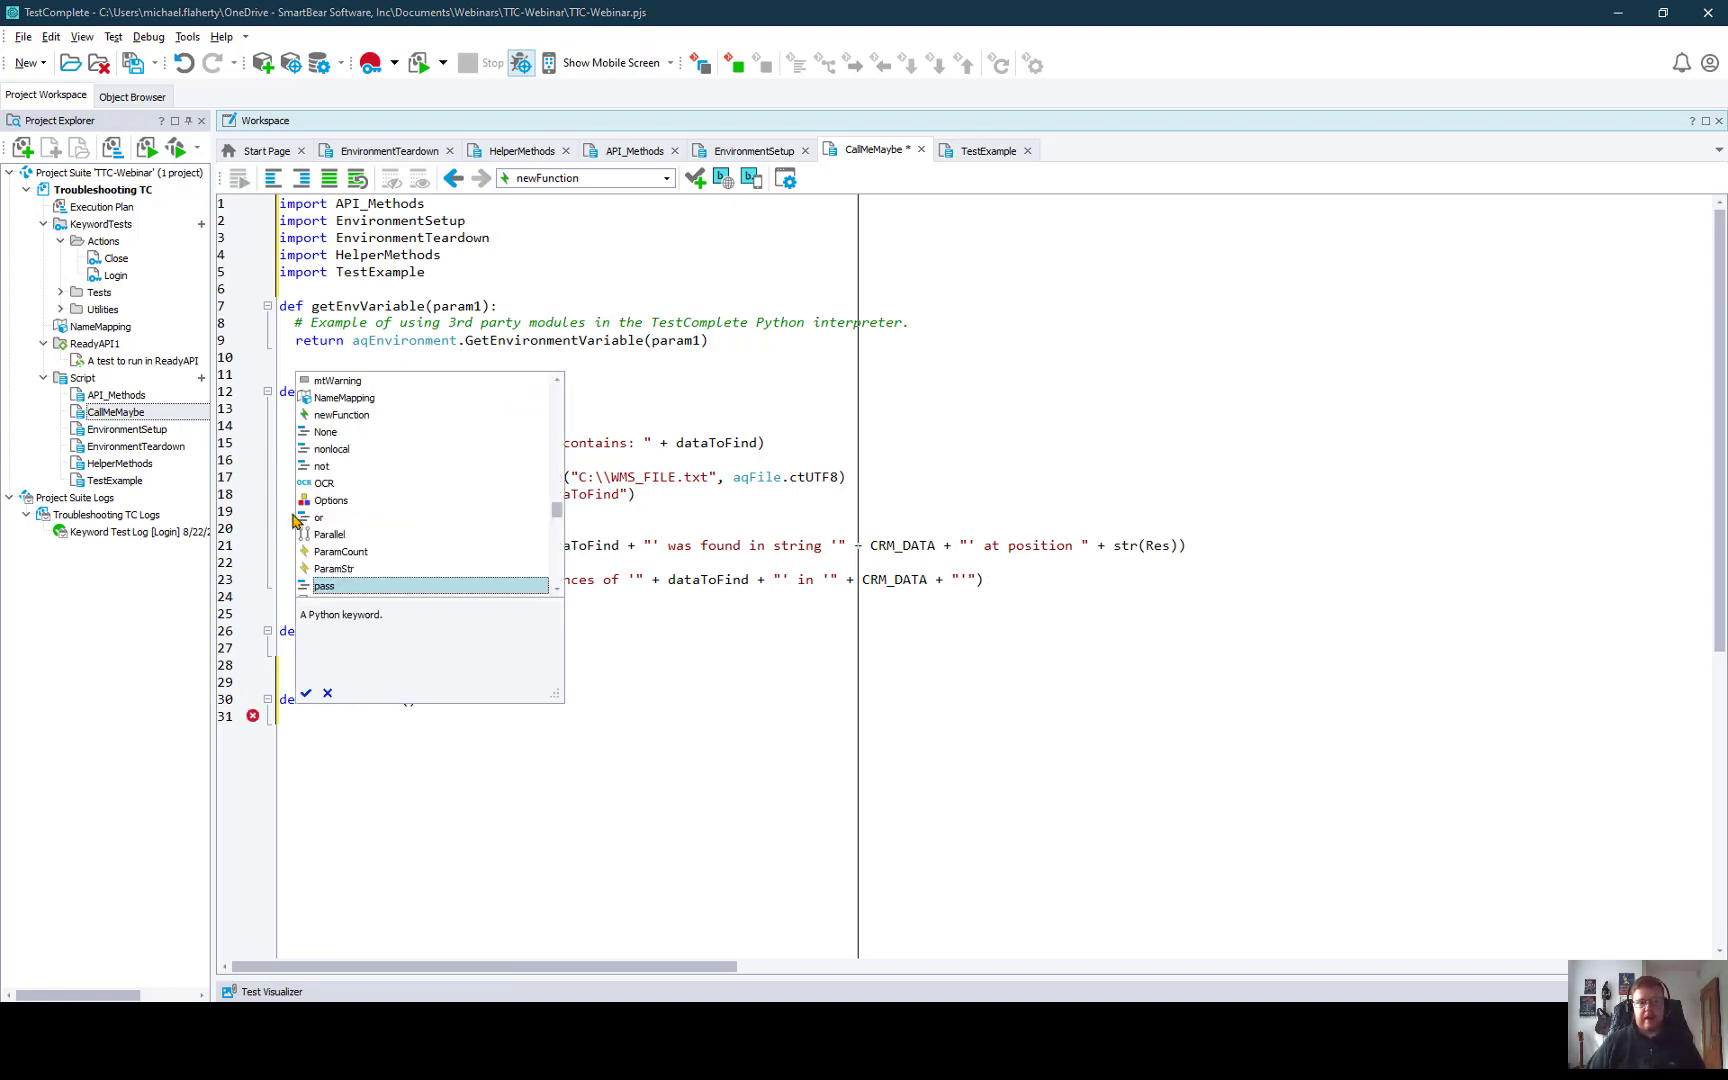
{"action": "mouse_move", "coordinate": [626, 524]}
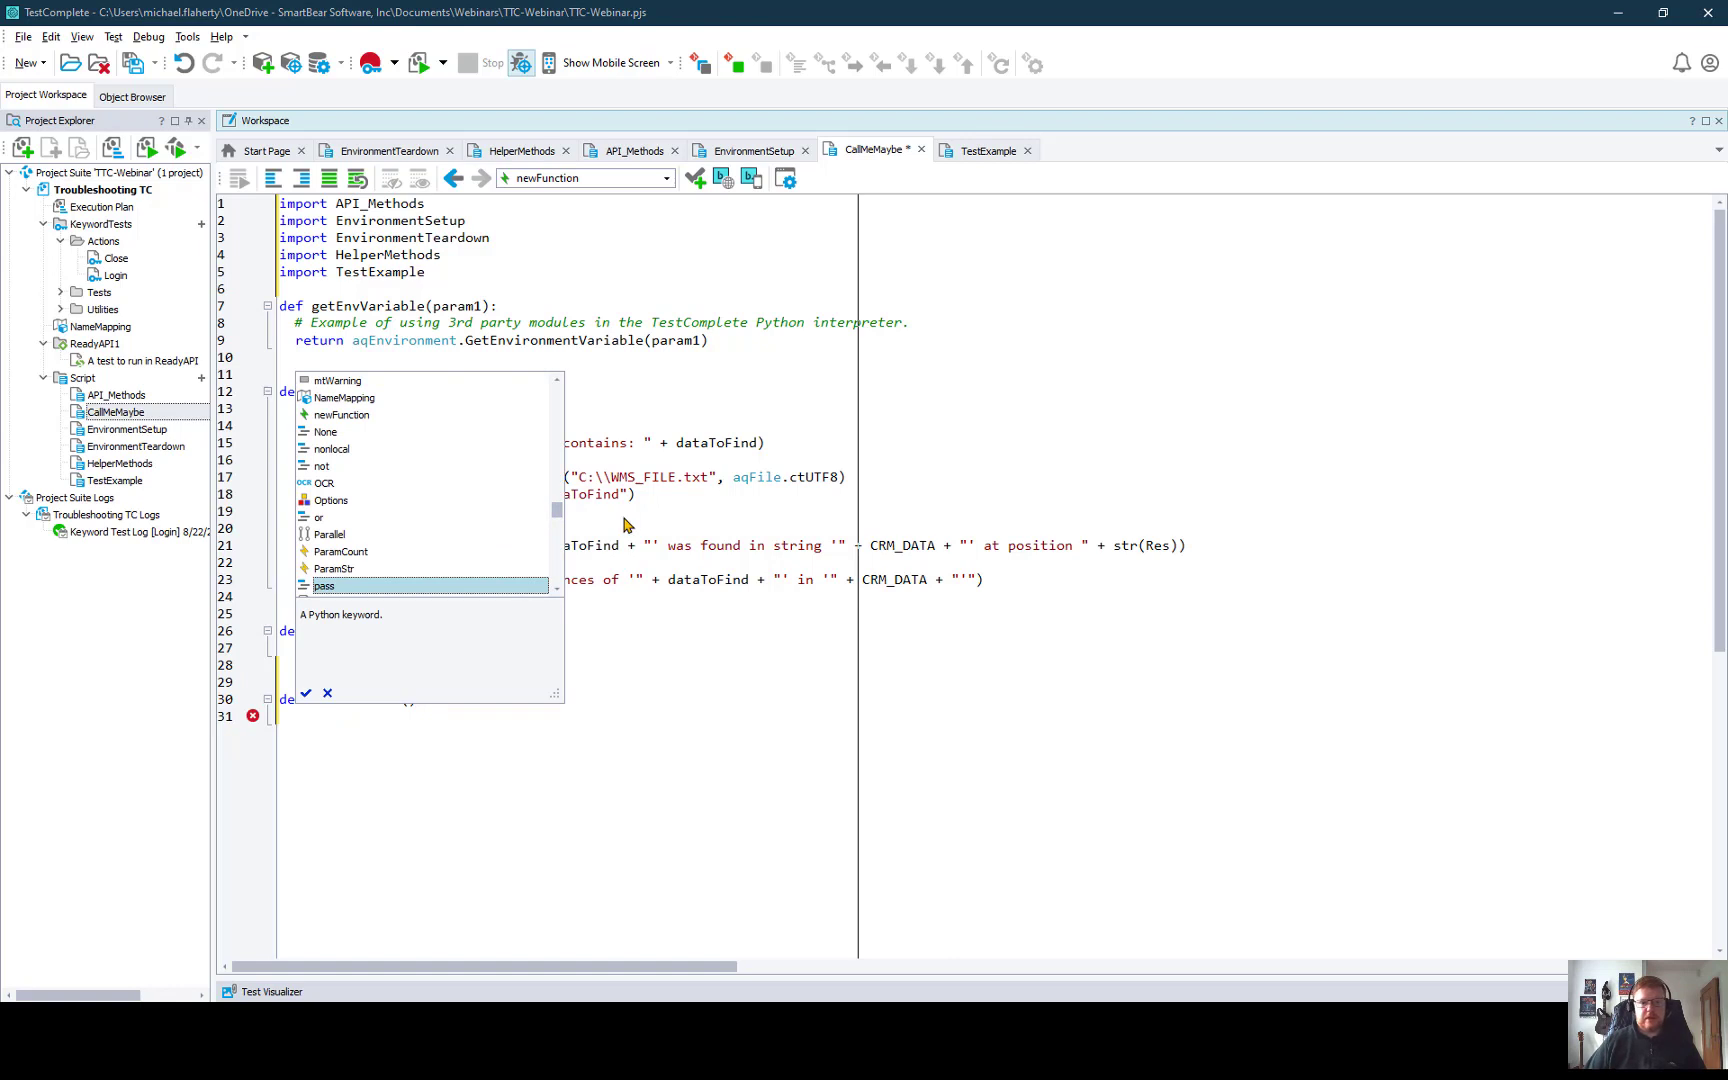
{"action": "scroll", "scroll_direction": "up", "scroll_amount": 3}
{"action": "type", "text": "aqFileSystem"}
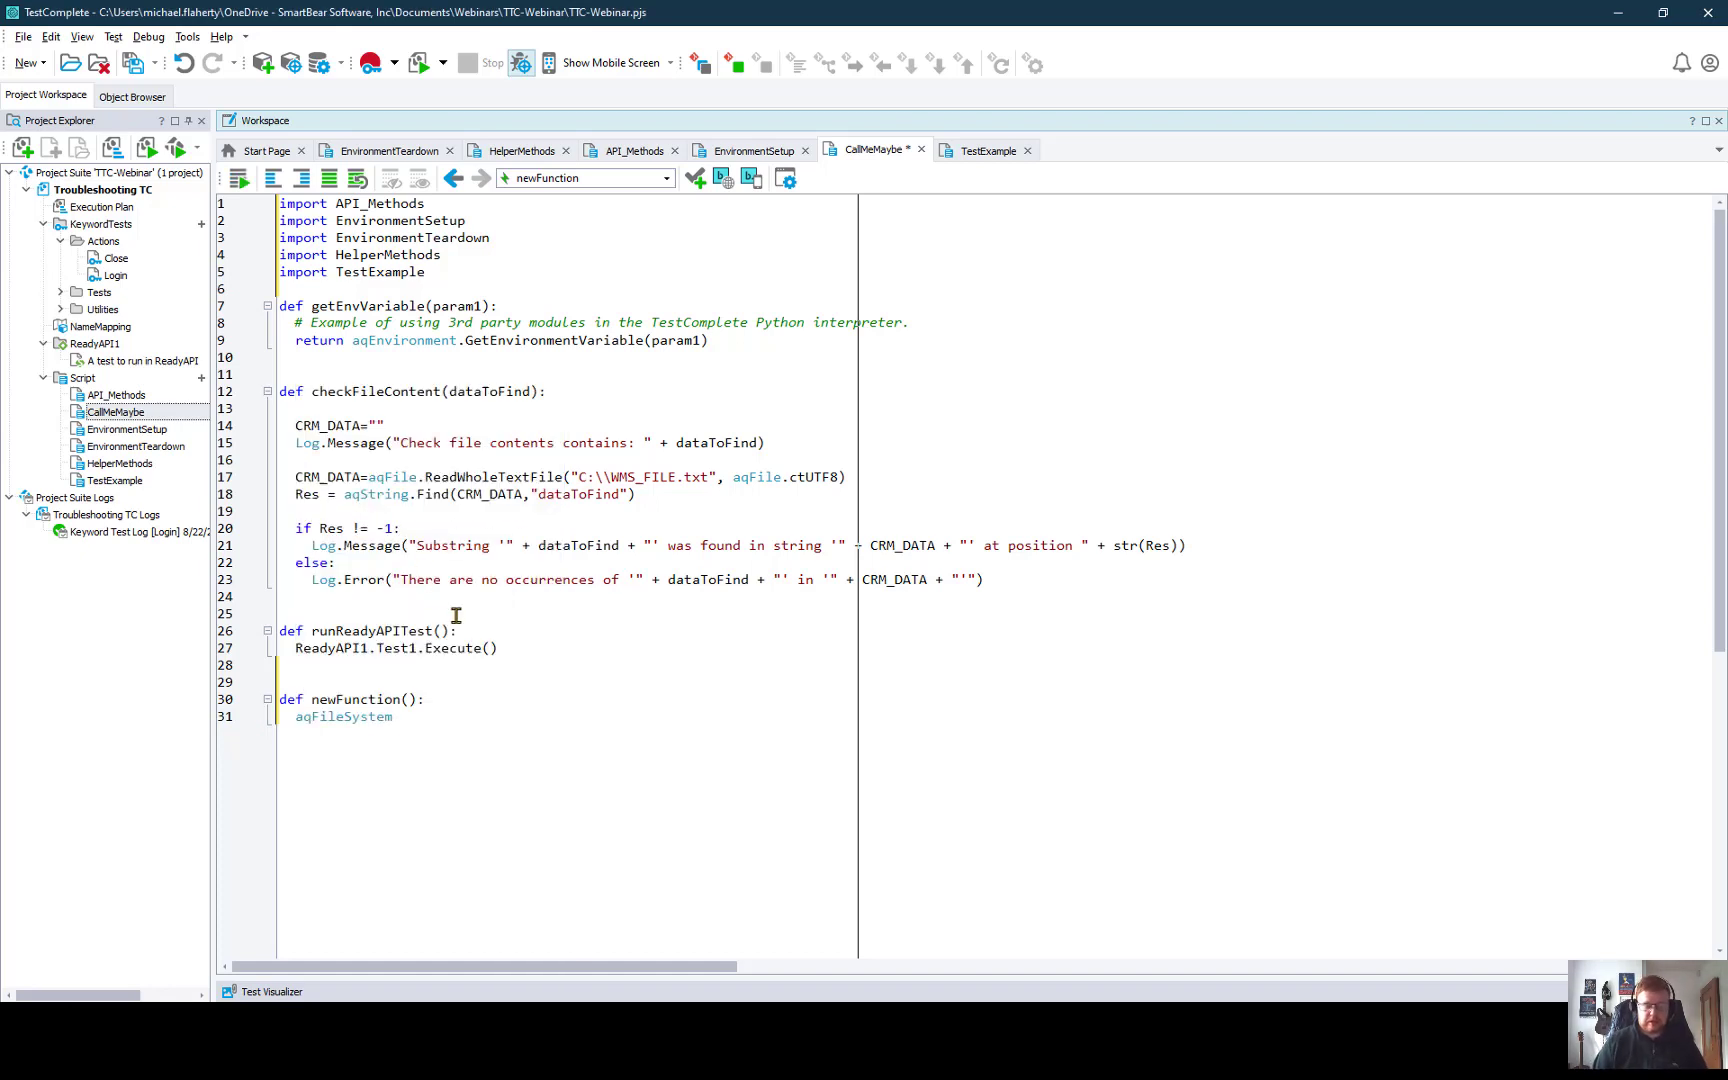
{"action": "type", "text": "."}
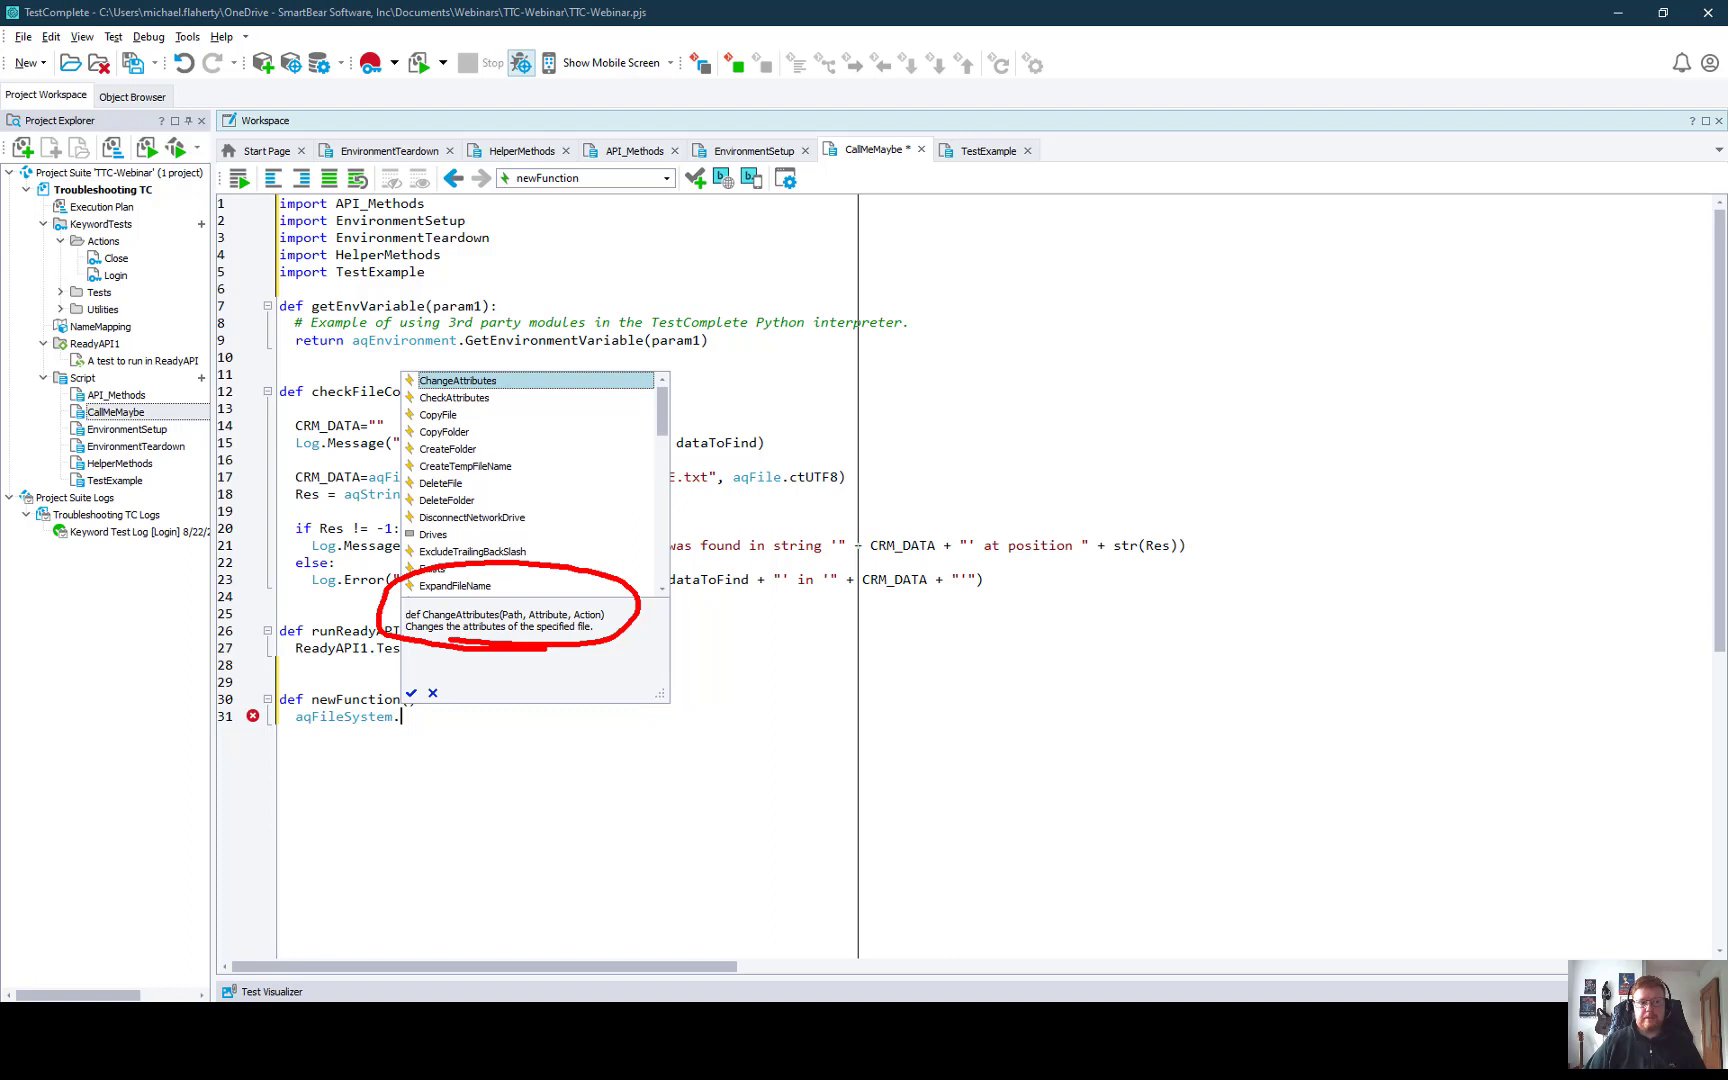
{"action": "key", "text": "Escape"}
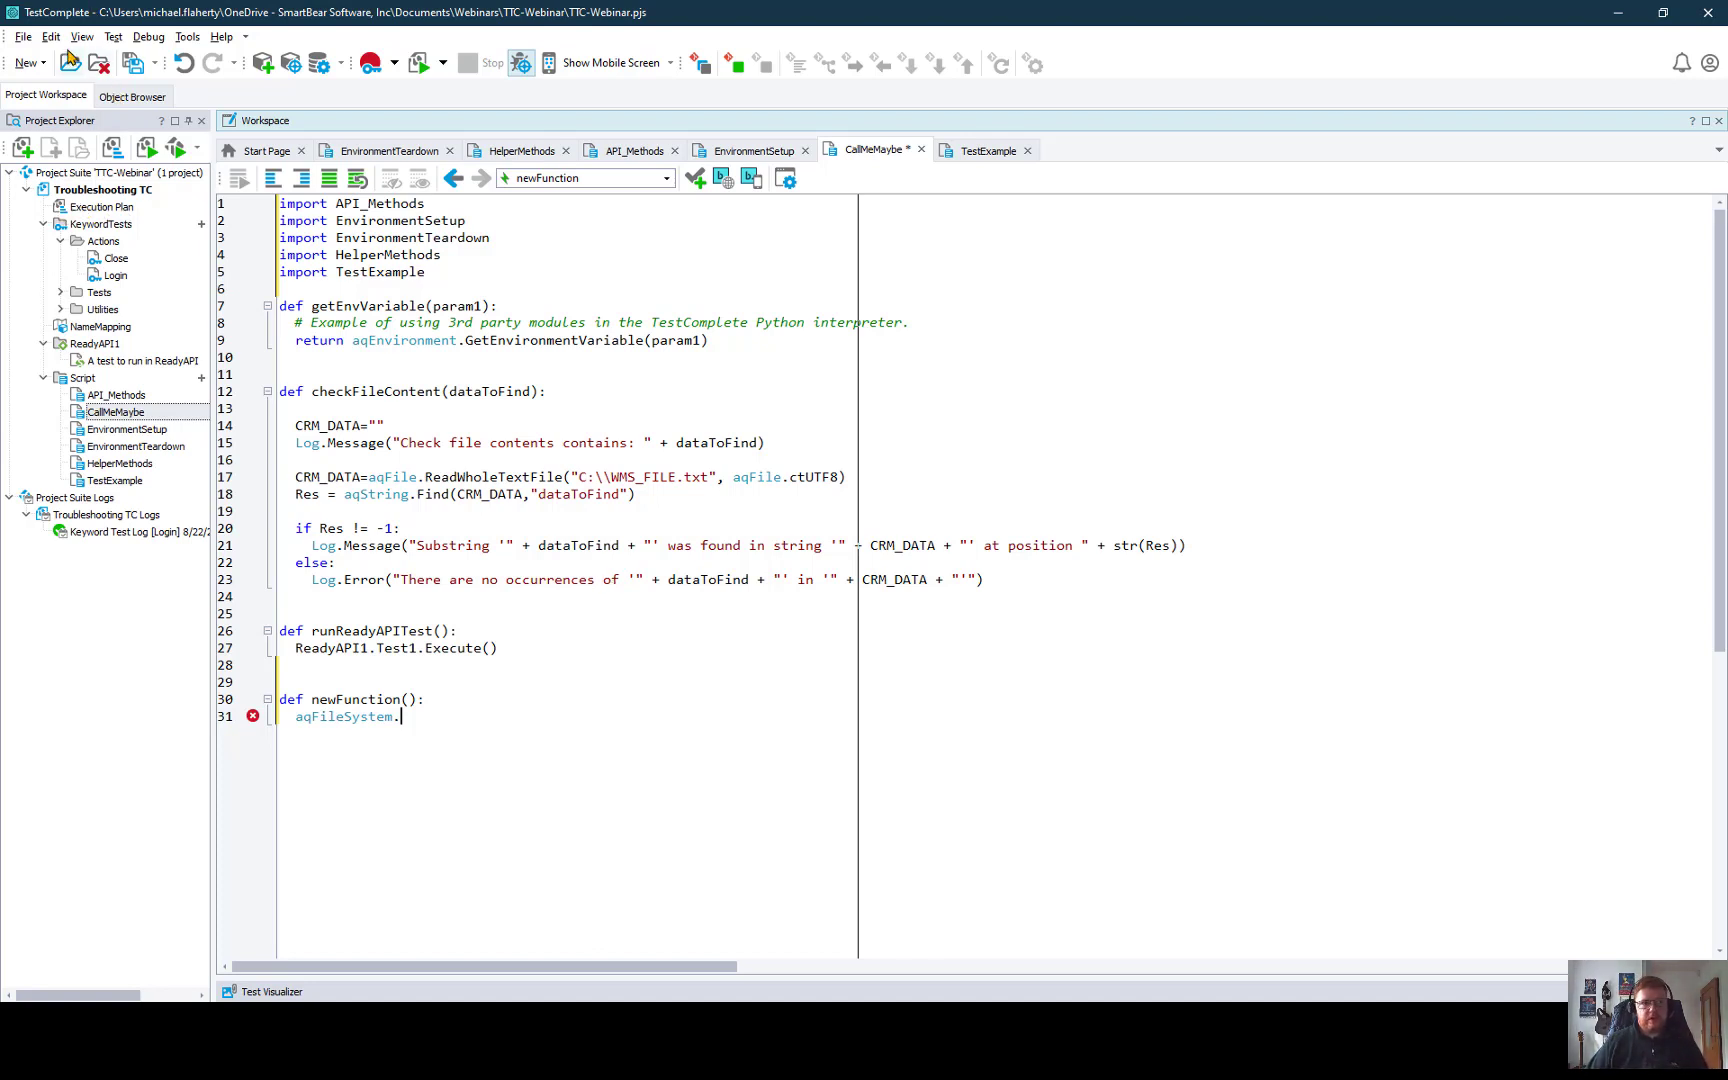
Step: Show the Code Explorer panel via View > Select Panel
{"action": "left_click", "coordinate": [80, 36]}
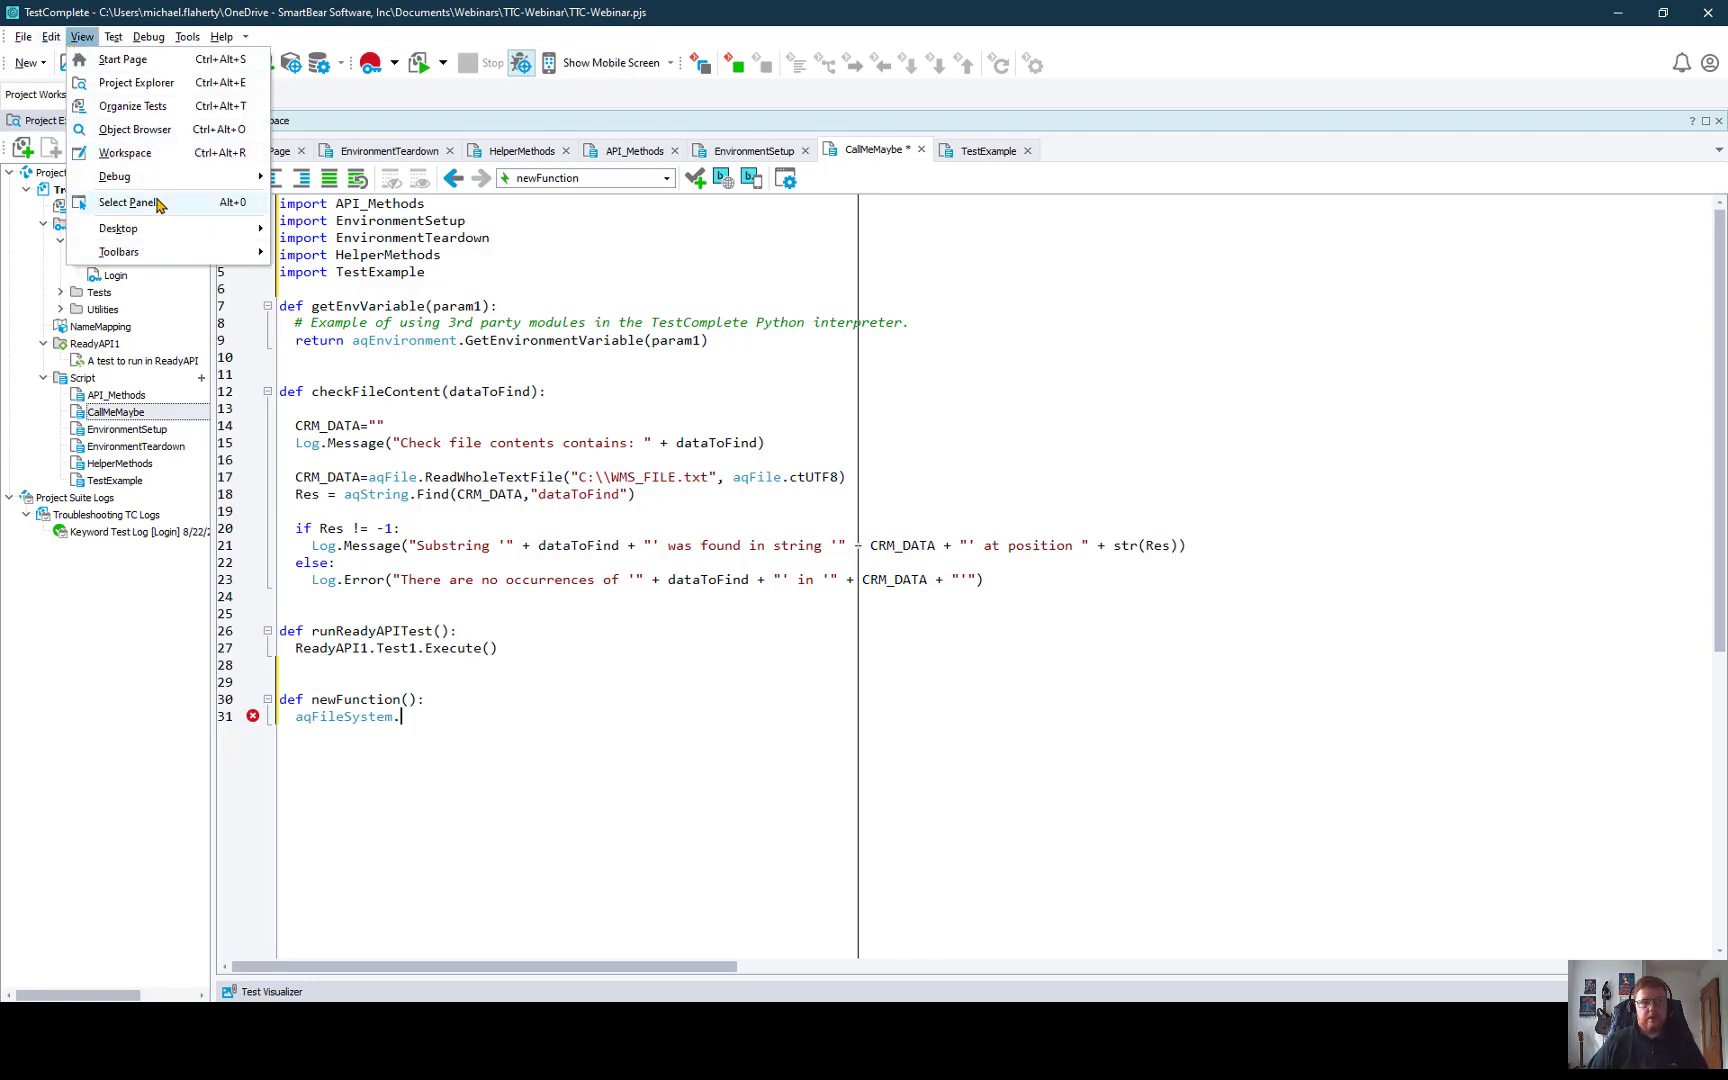
{"action": "left_click", "coordinate": [124, 202]}
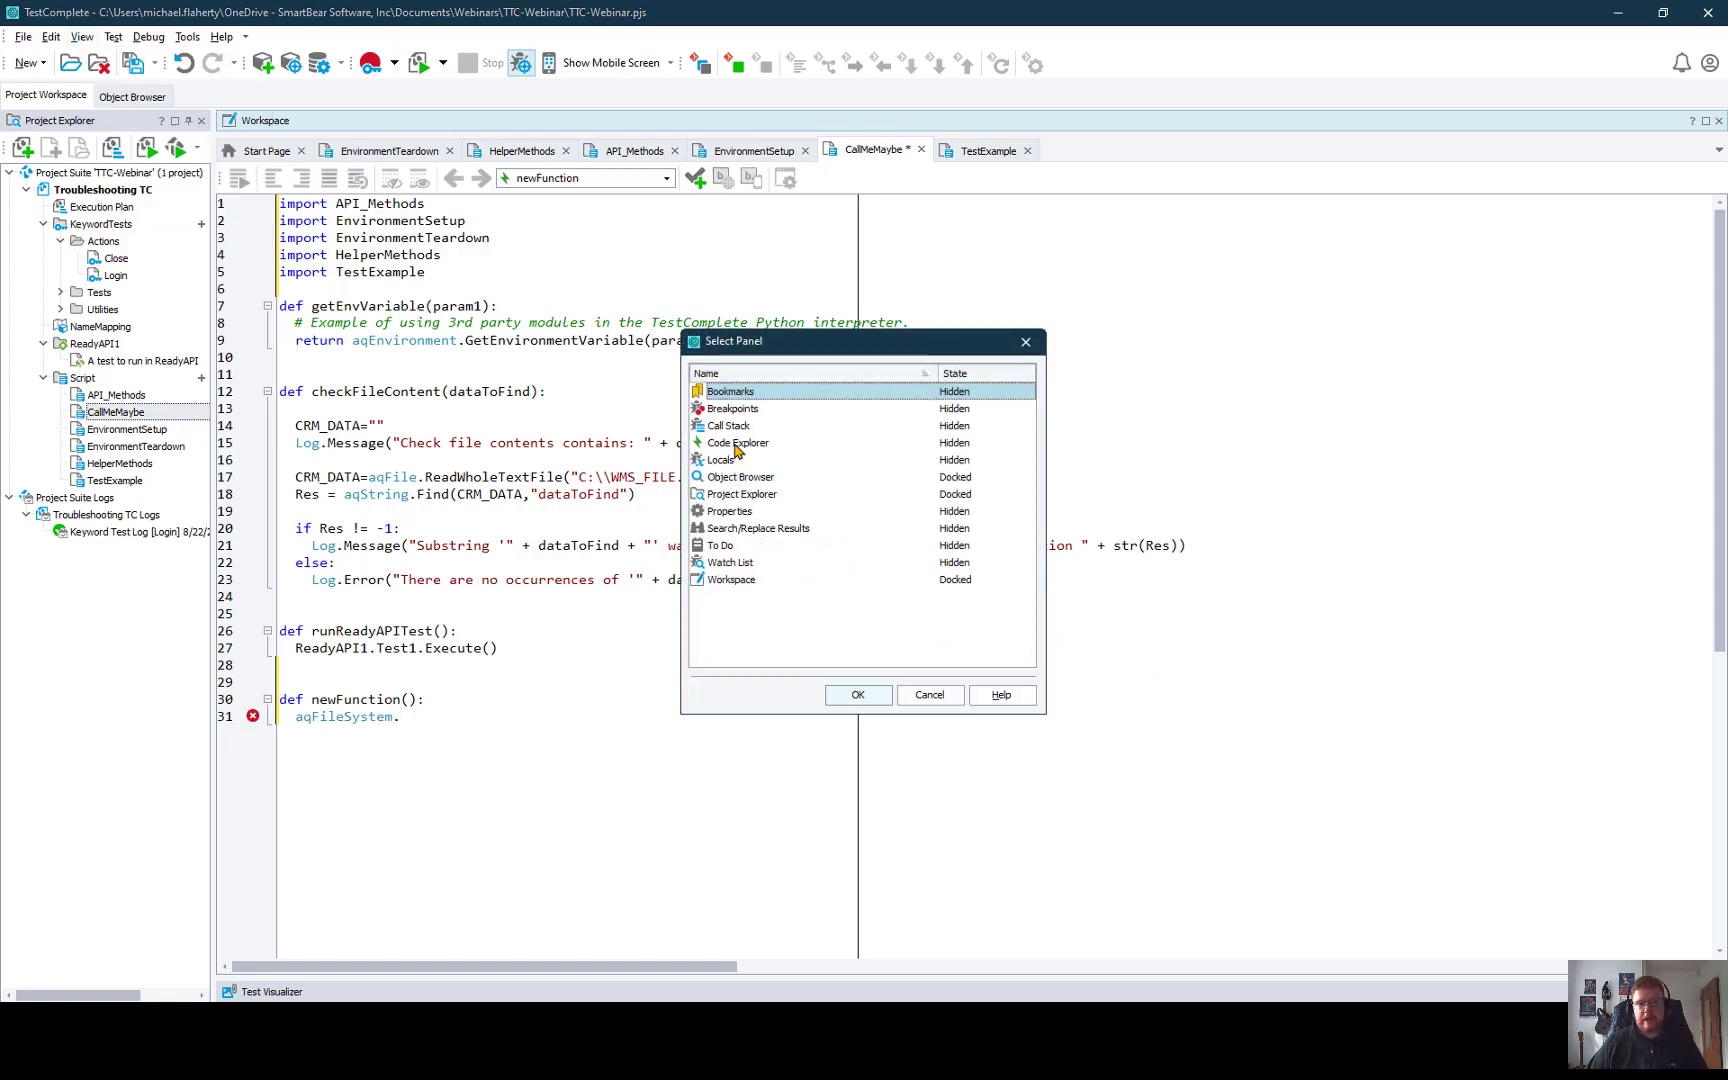
{"action": "left_click", "coordinate": [858, 694]}
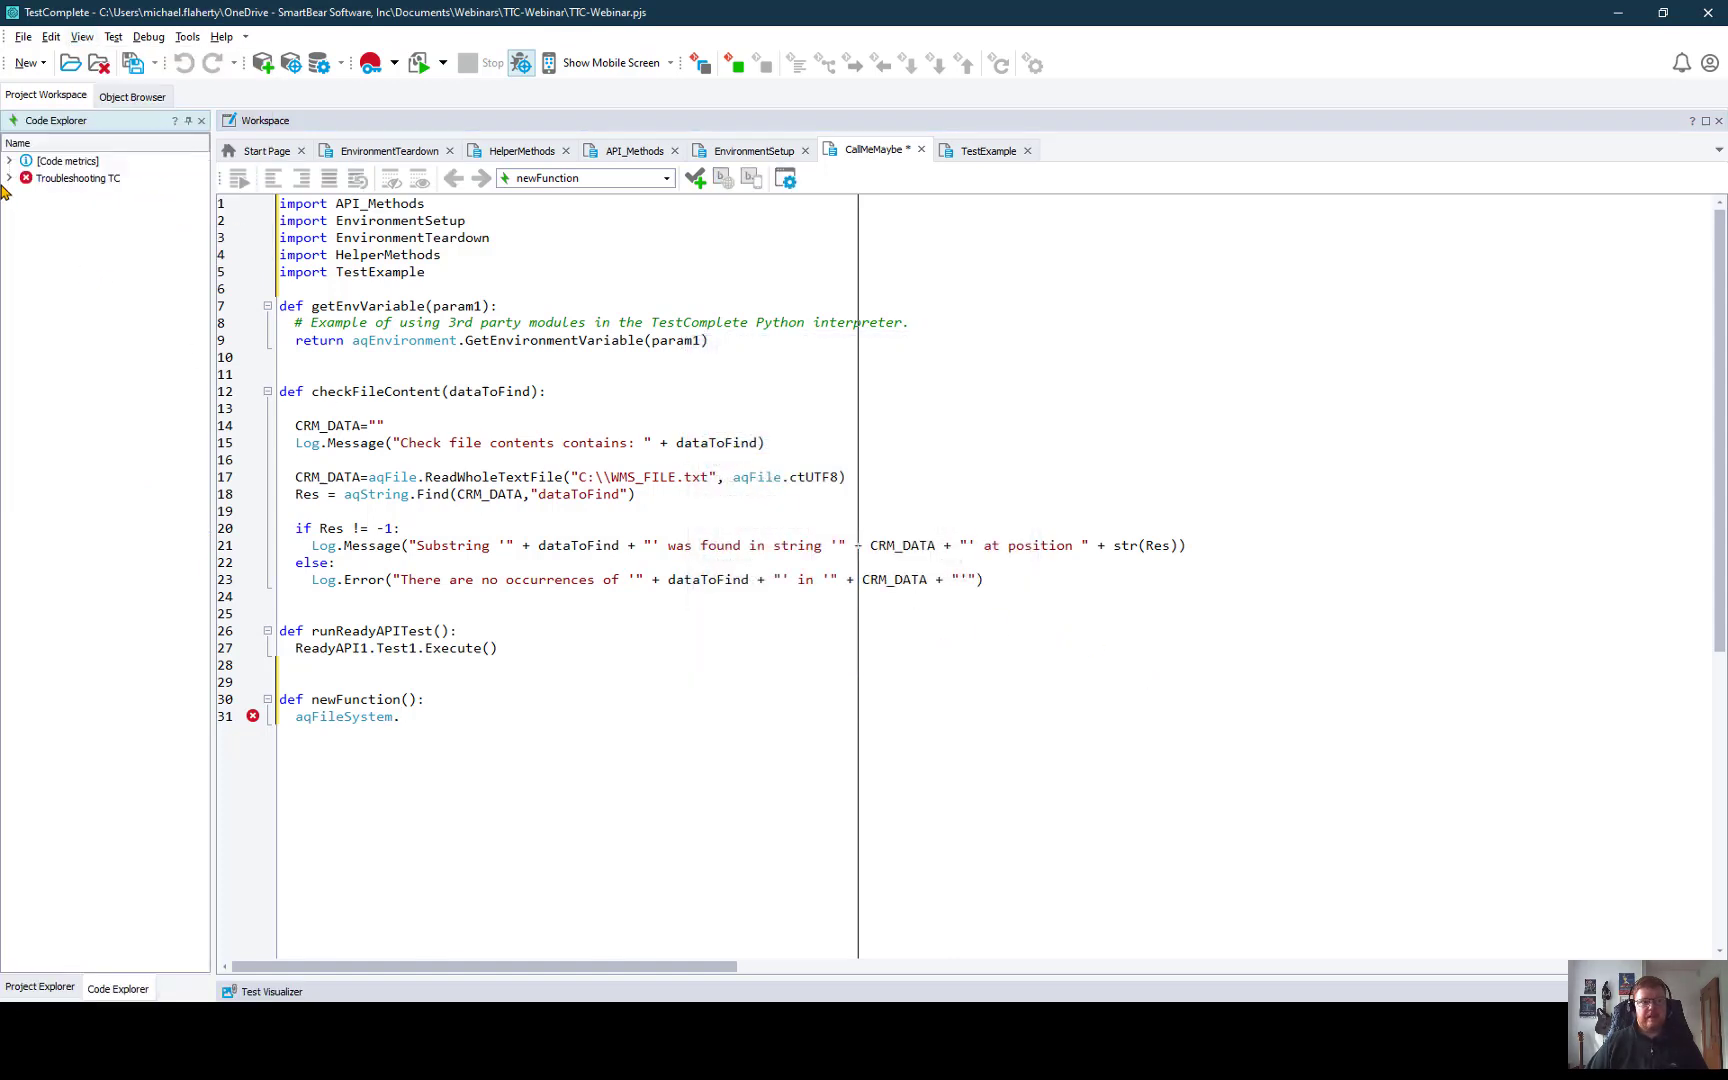
Step: Expand Troubleshooting TC code metrics: too many comments, hard-coded strings and magic numbers findings
{"action": "left_click", "coordinate": [8, 178]}
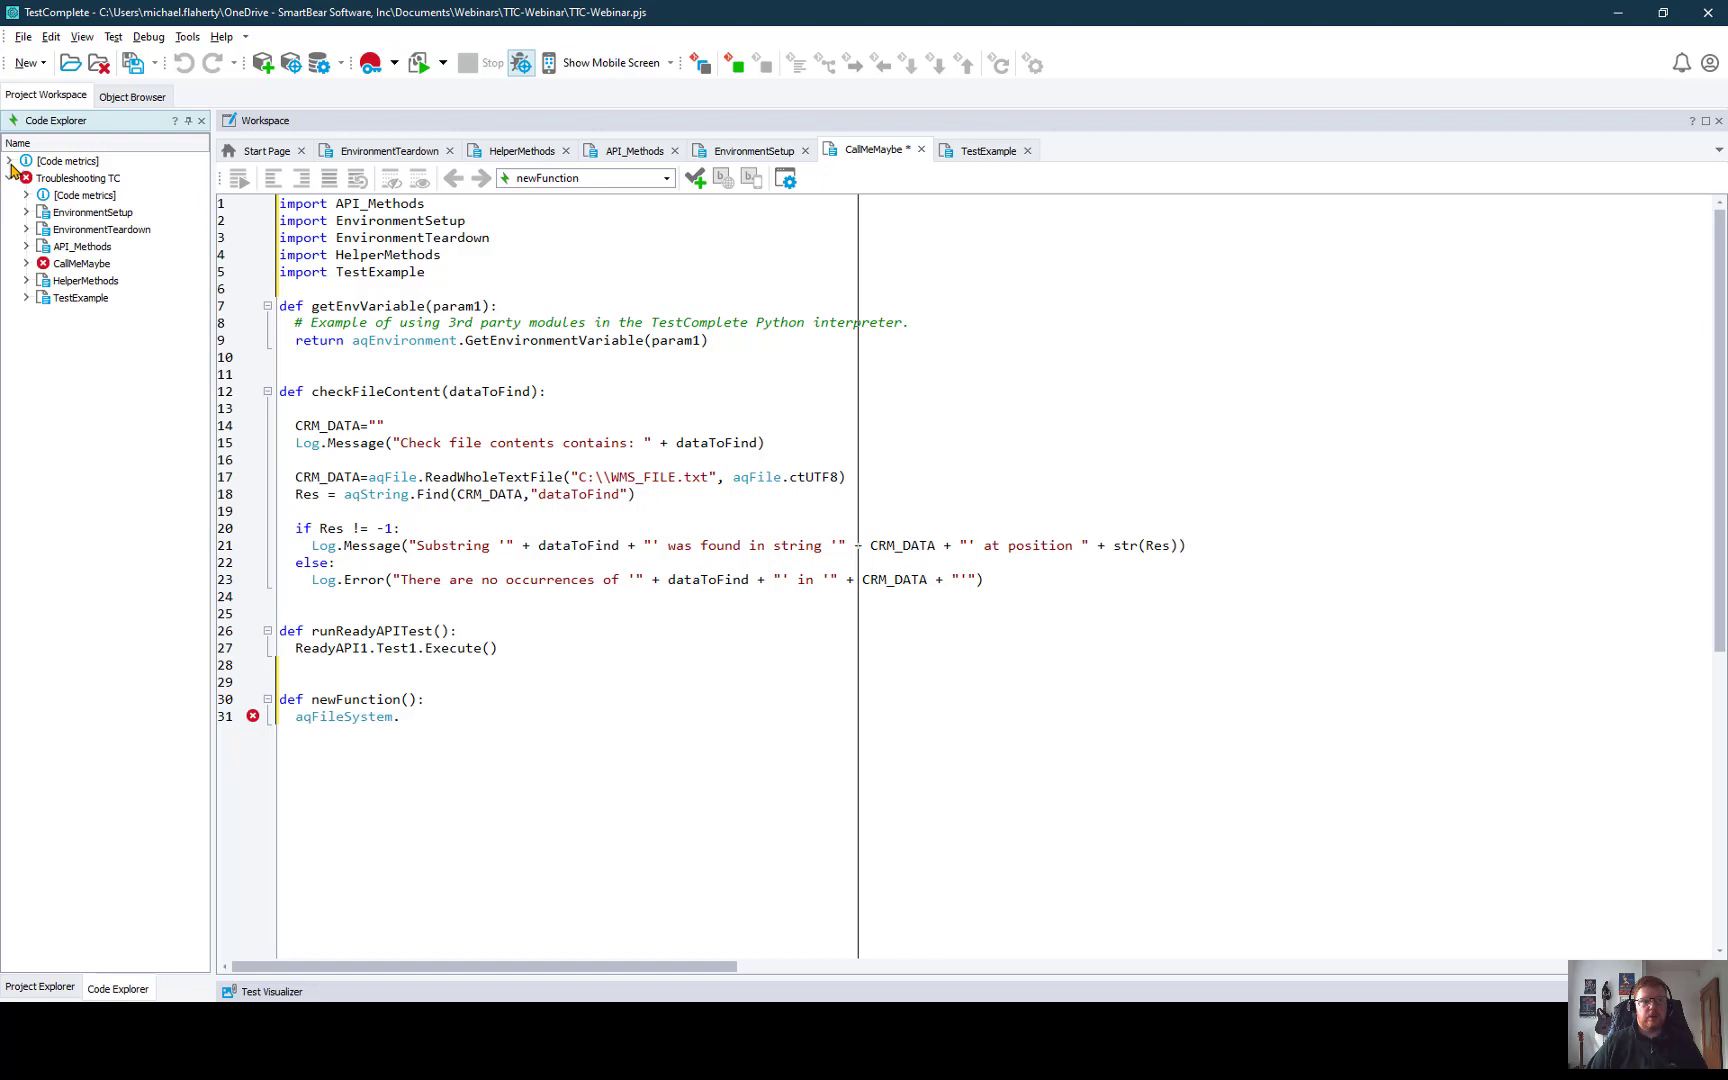
{"action": "left_click", "coordinate": [8, 160]}
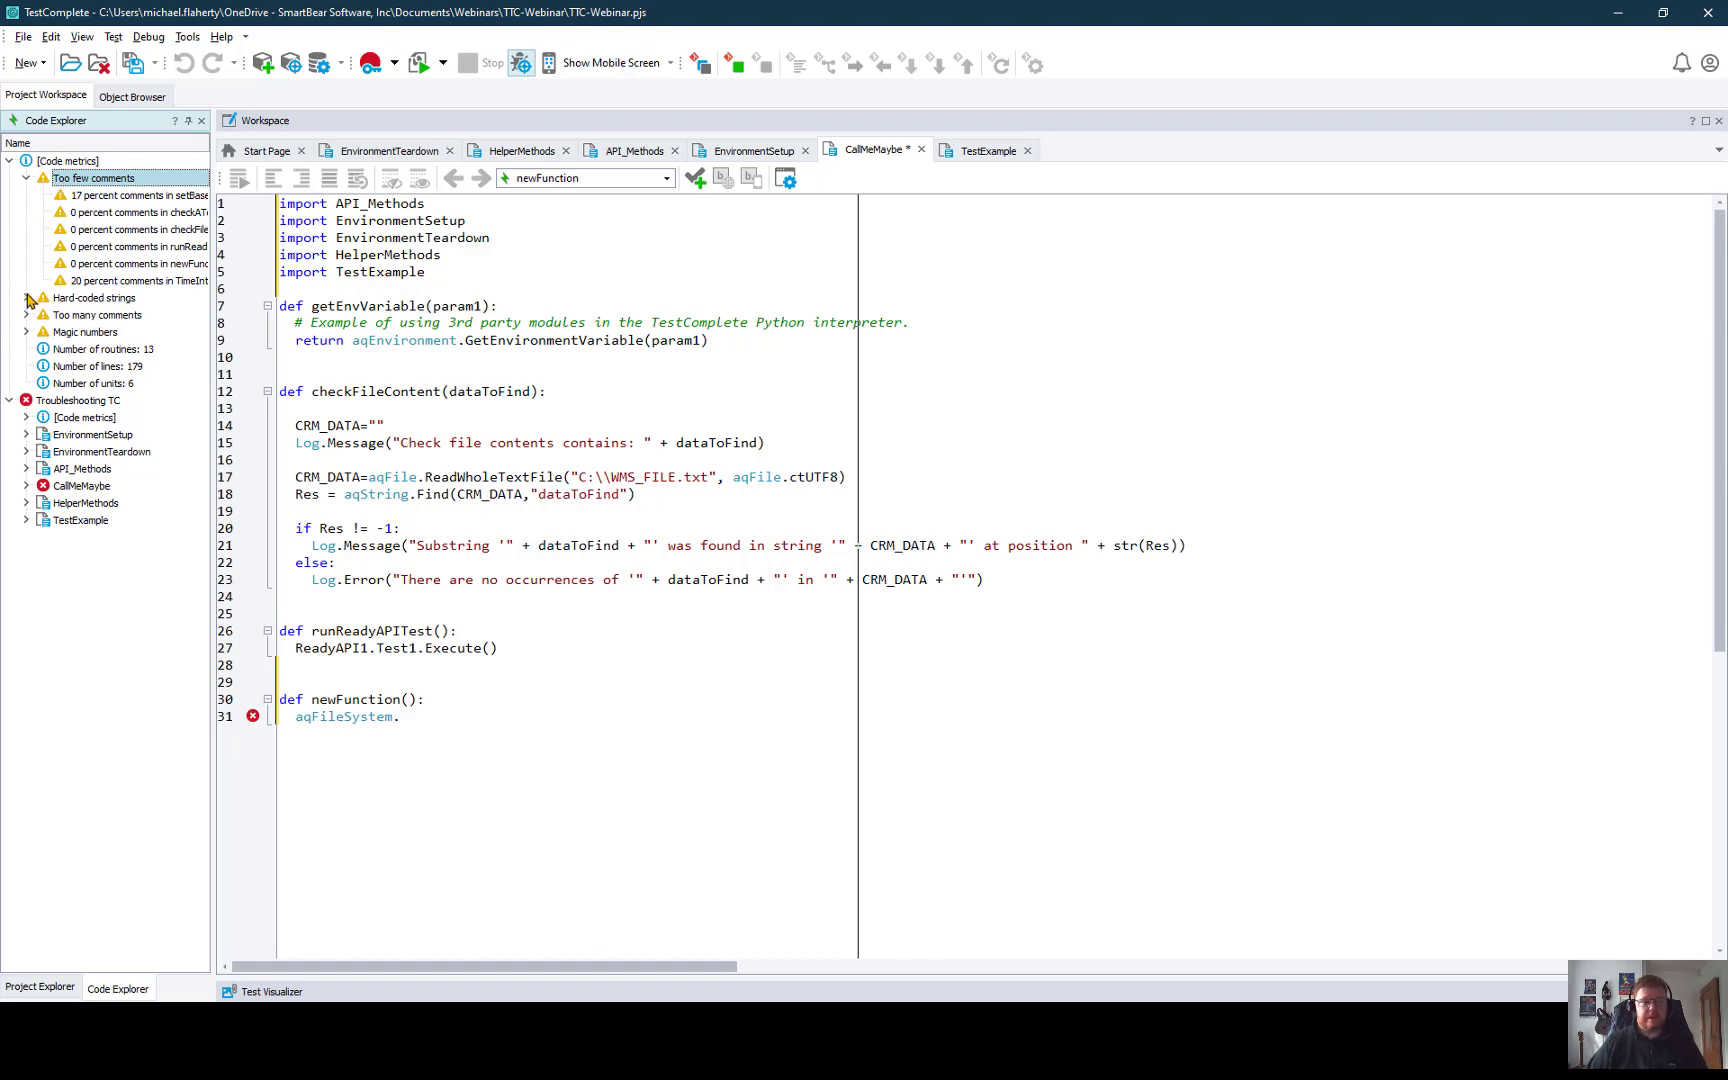
{"action": "left_click", "coordinate": [26, 314]}
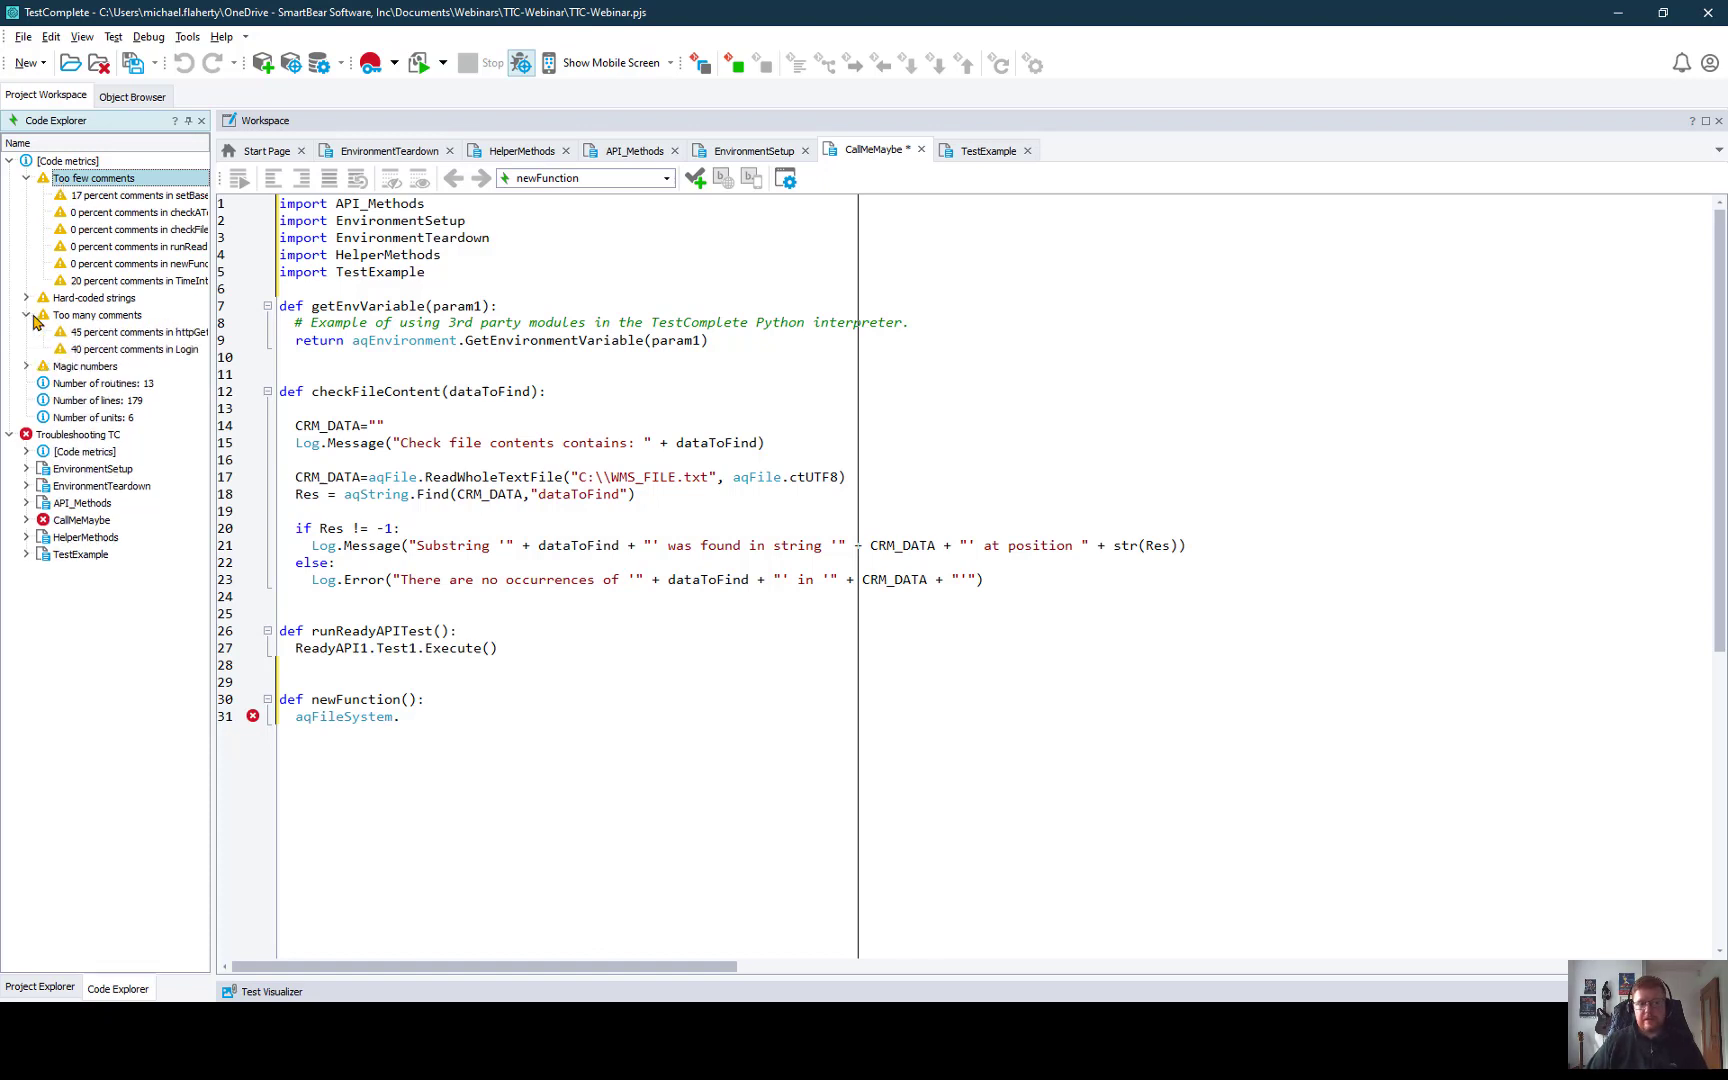
{"action": "left_click", "coordinate": [26, 316]}
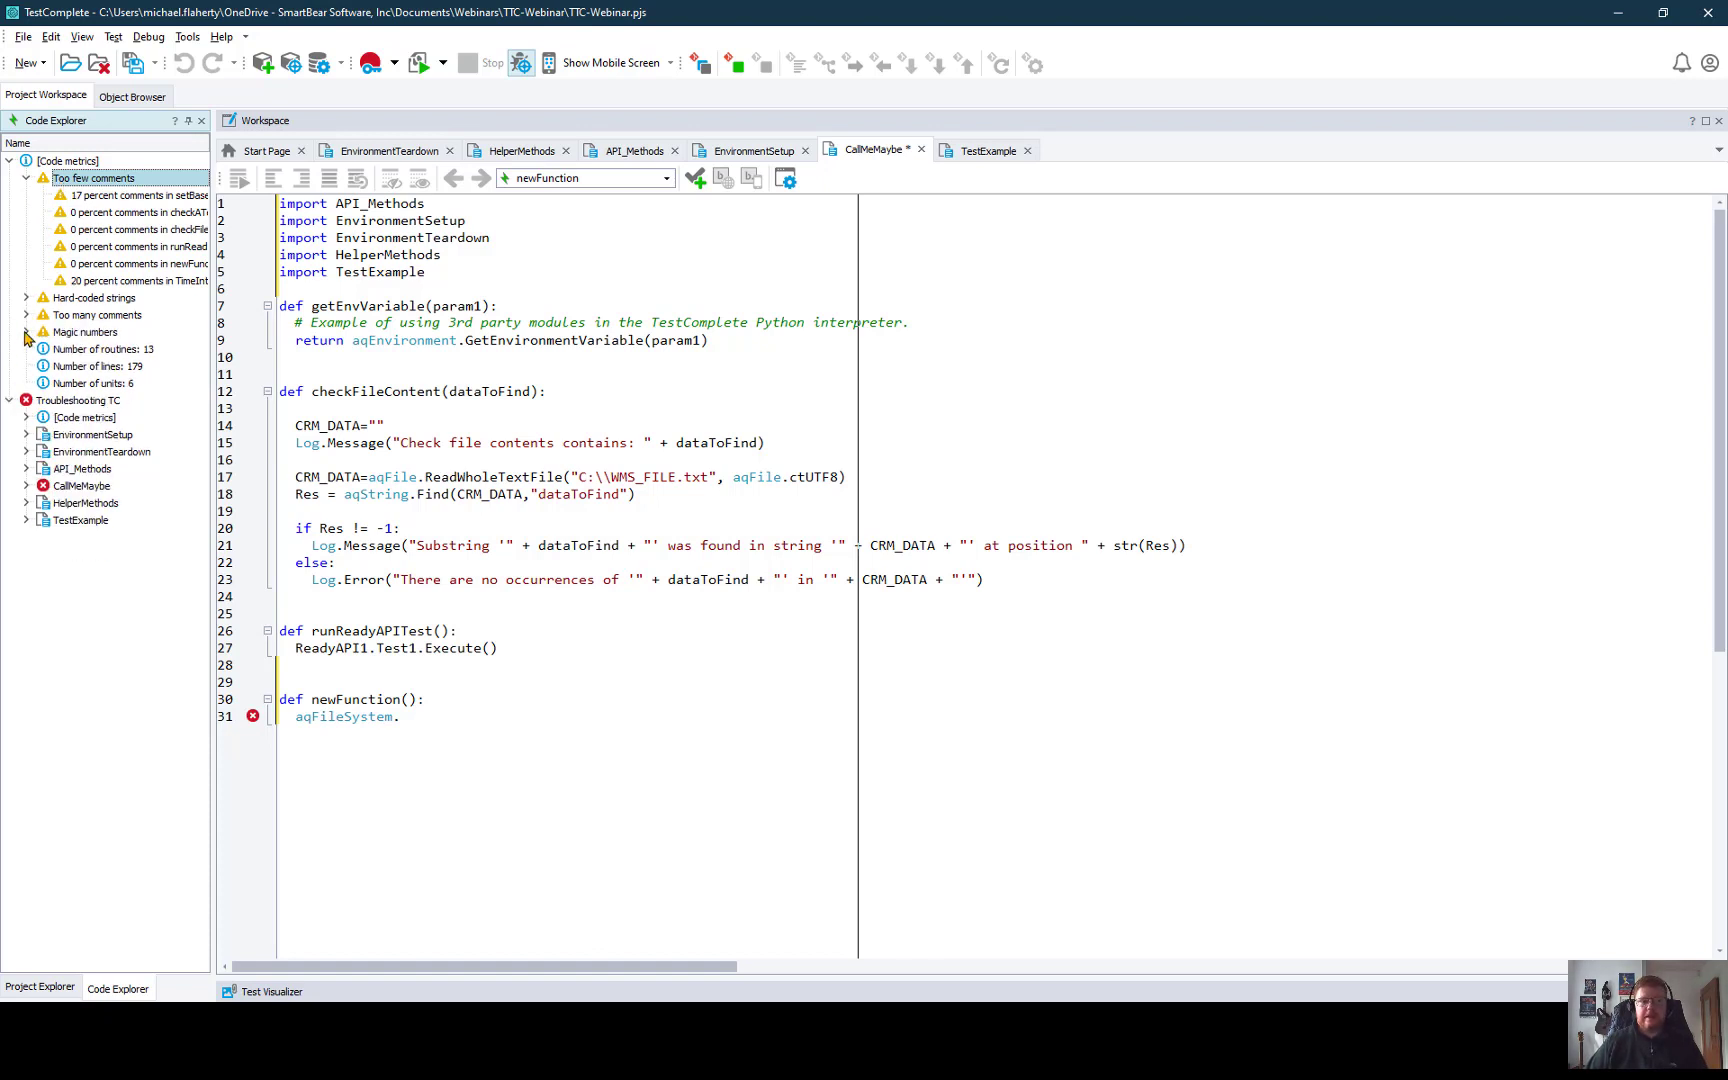
{"action": "left_click", "coordinate": [26, 298]}
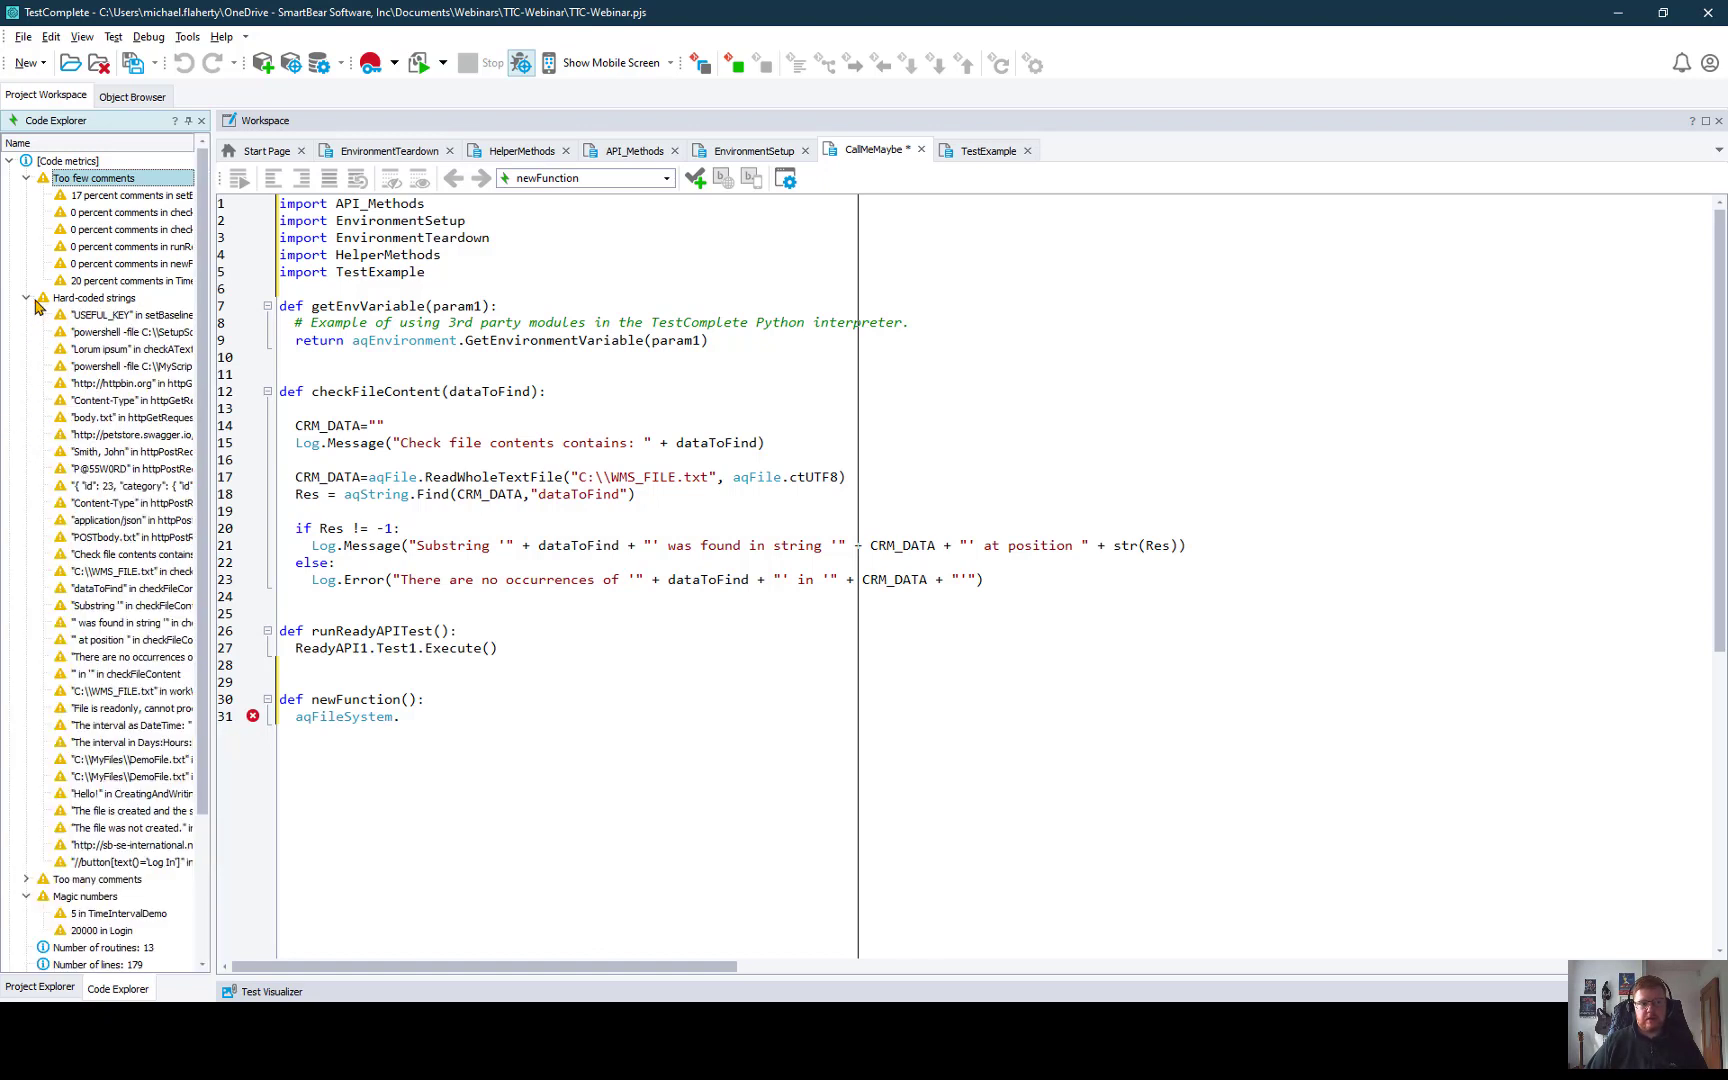
{"action": "left_click", "coordinate": [26, 298]}
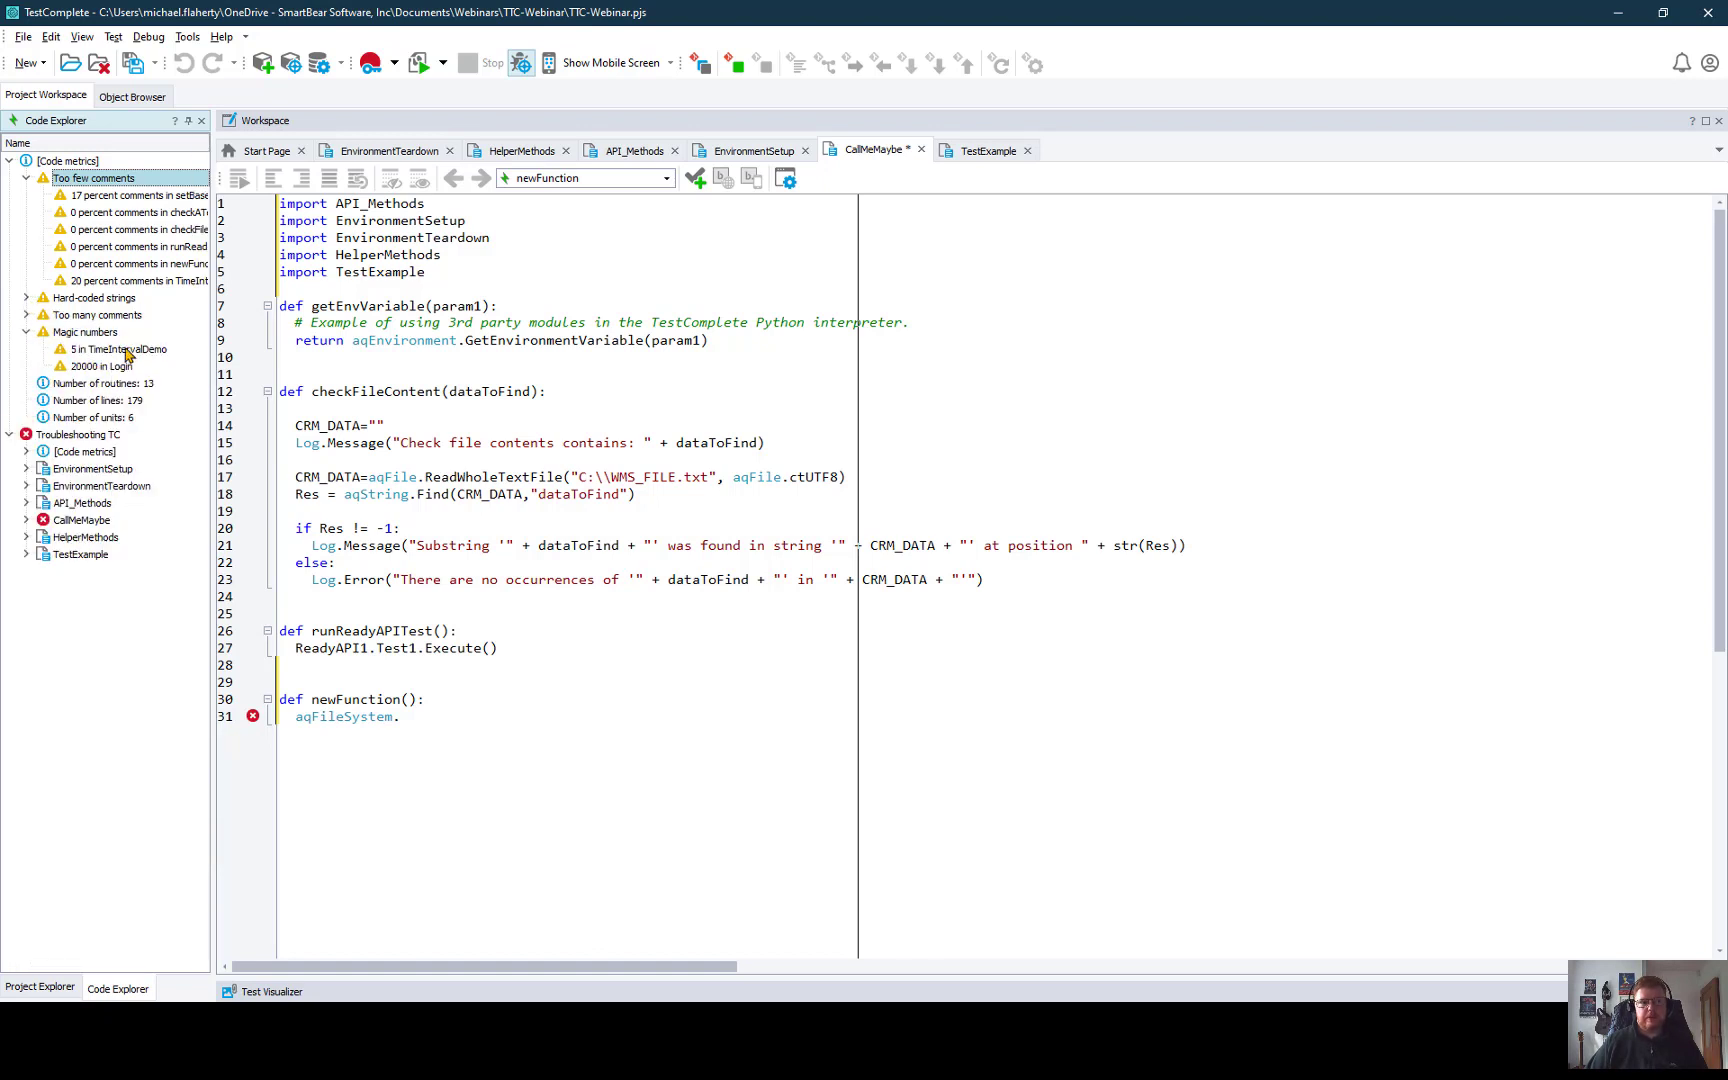
{"action": "mouse_move", "coordinate": [82, 538]}
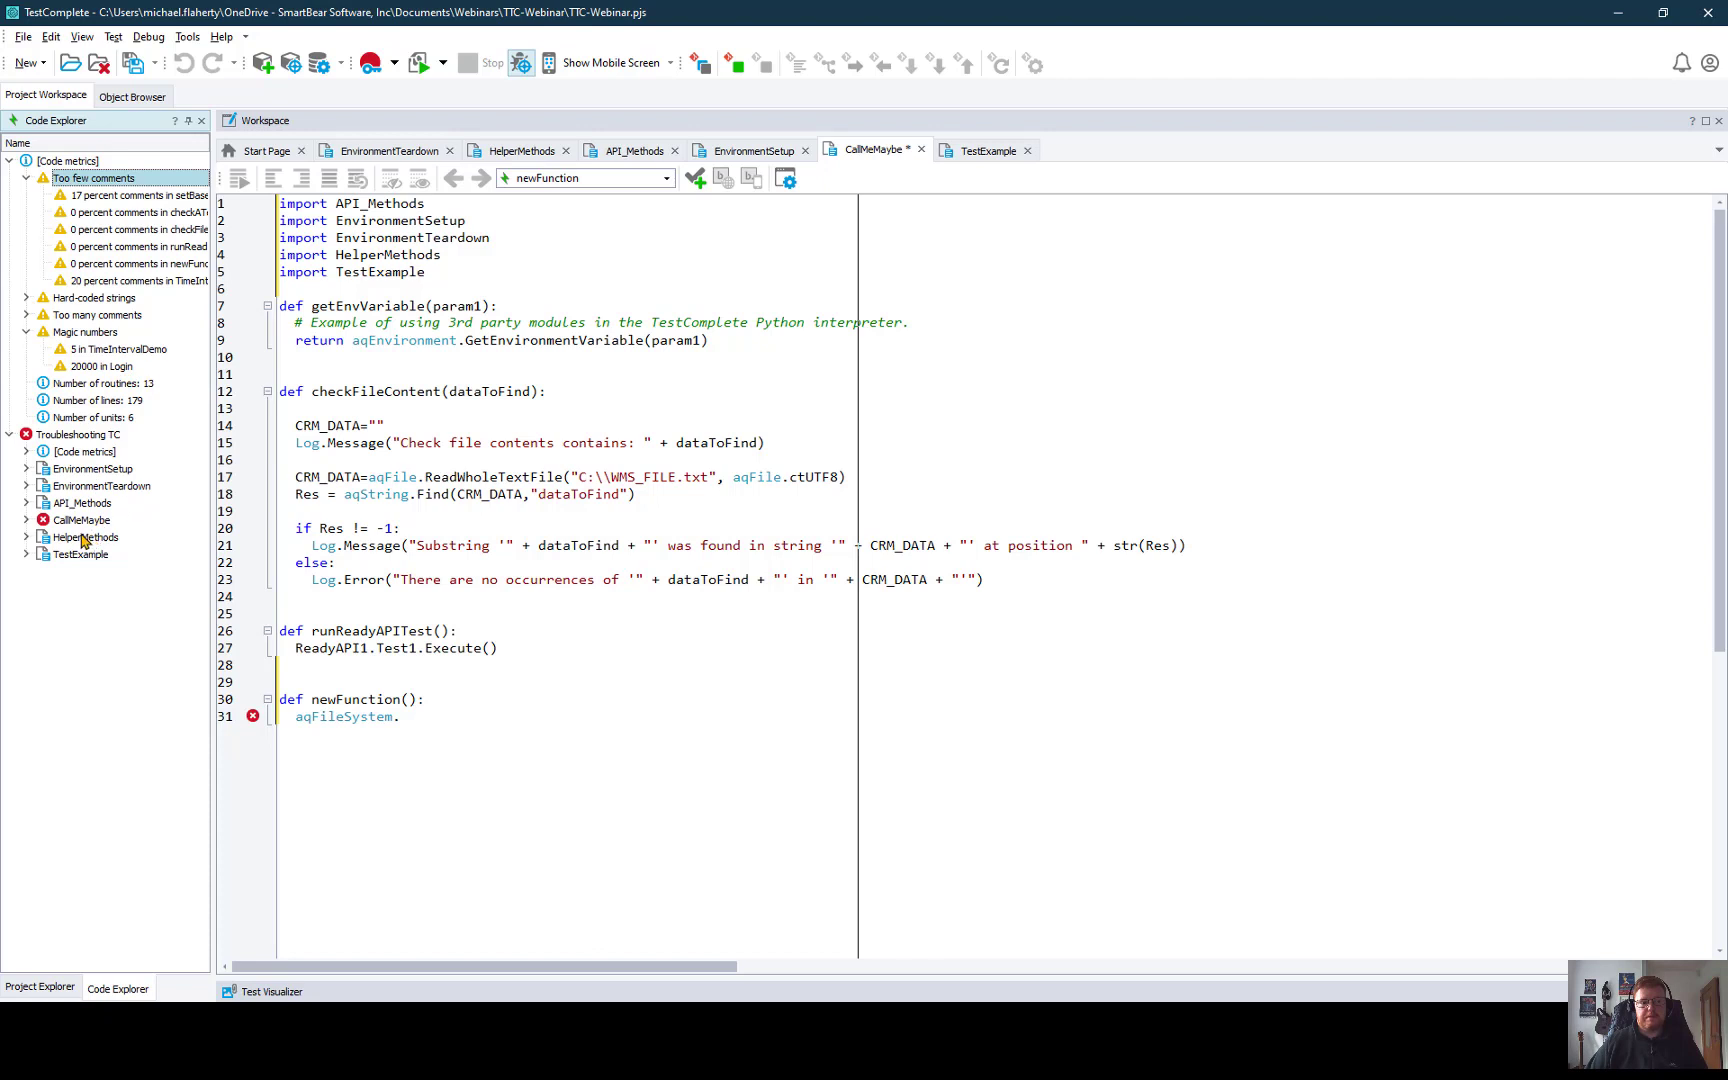
{"action": "mouse_move", "coordinate": [94, 584]}
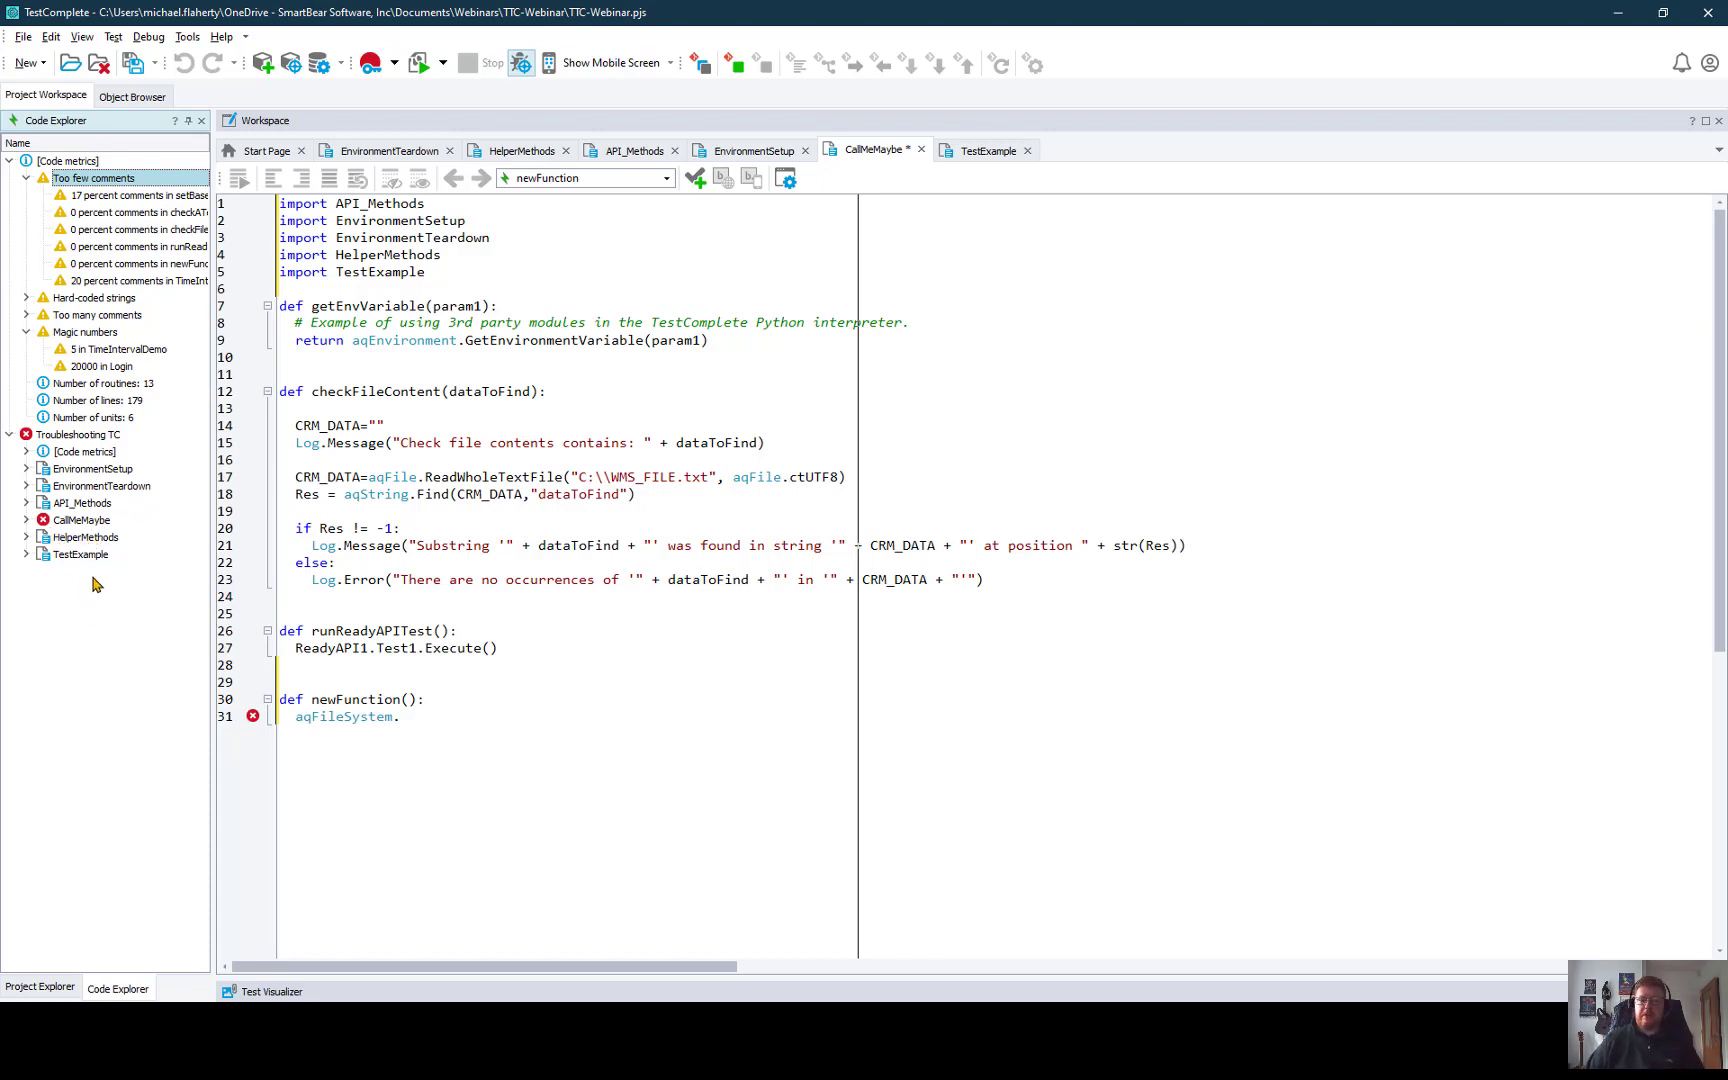
{"action": "mouse_move", "coordinate": [132, 626]}
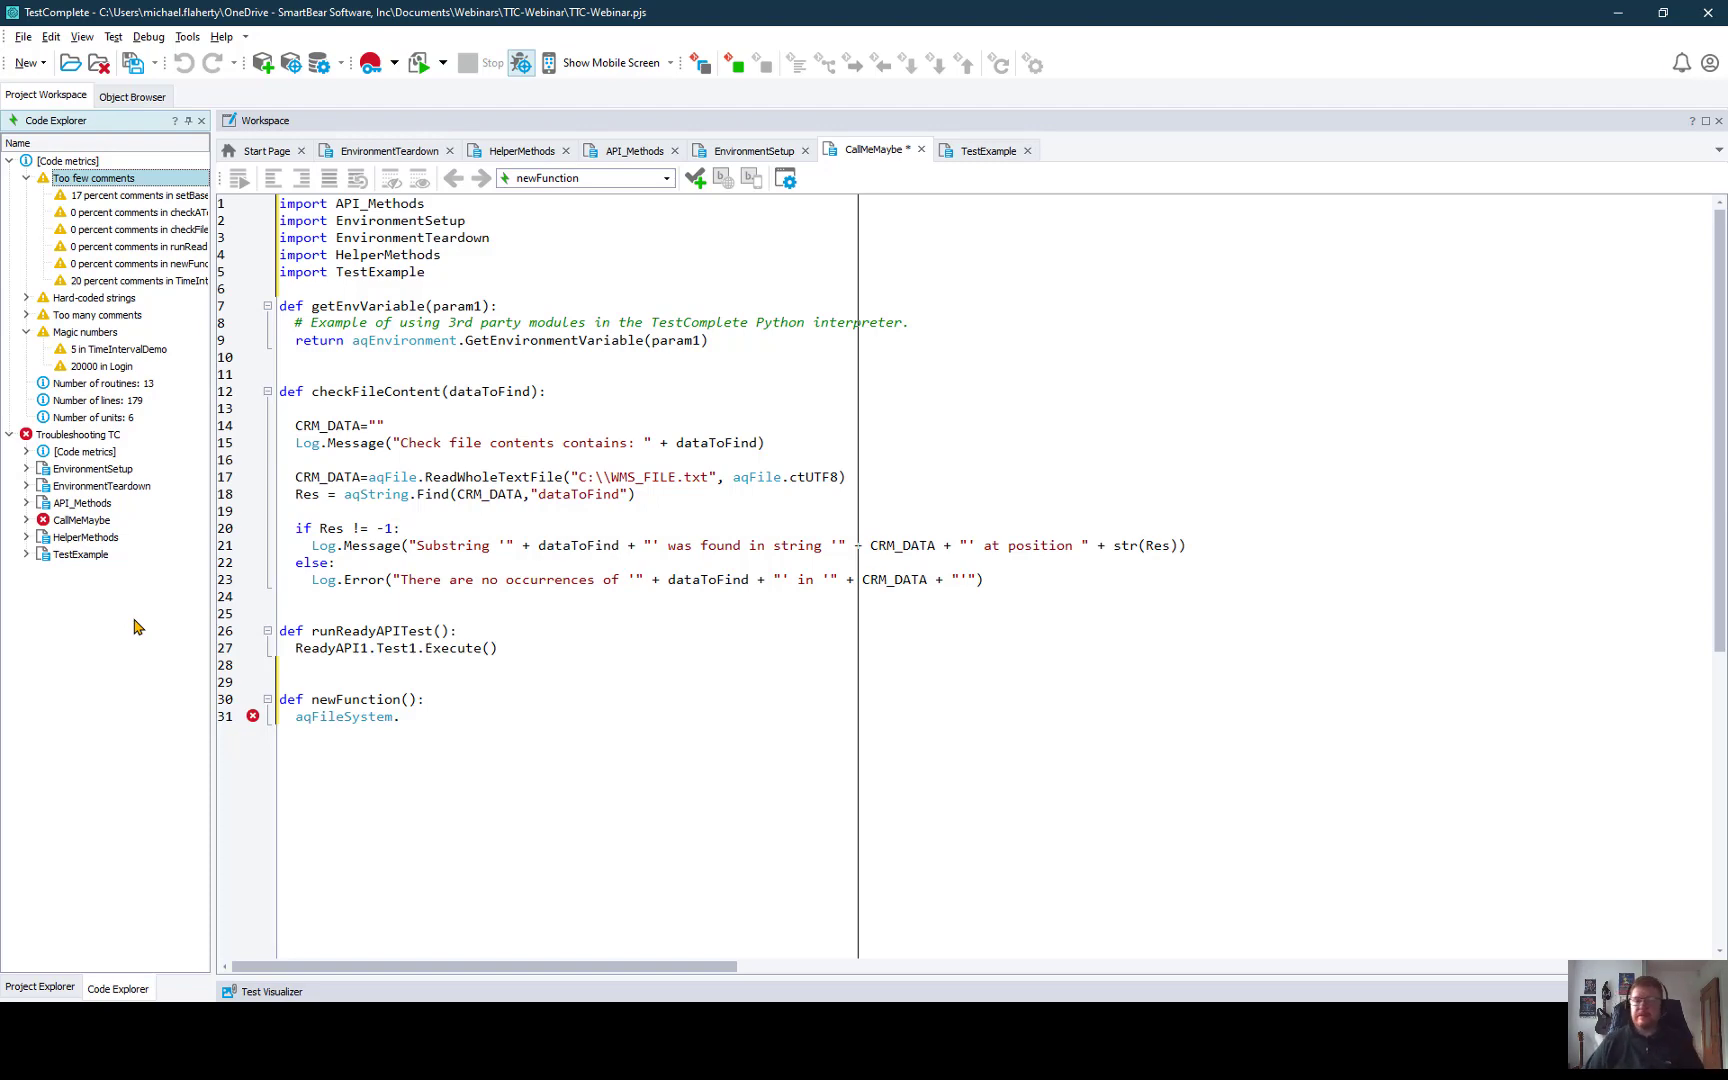
{"action": "mouse_move", "coordinate": [1206, 322]}
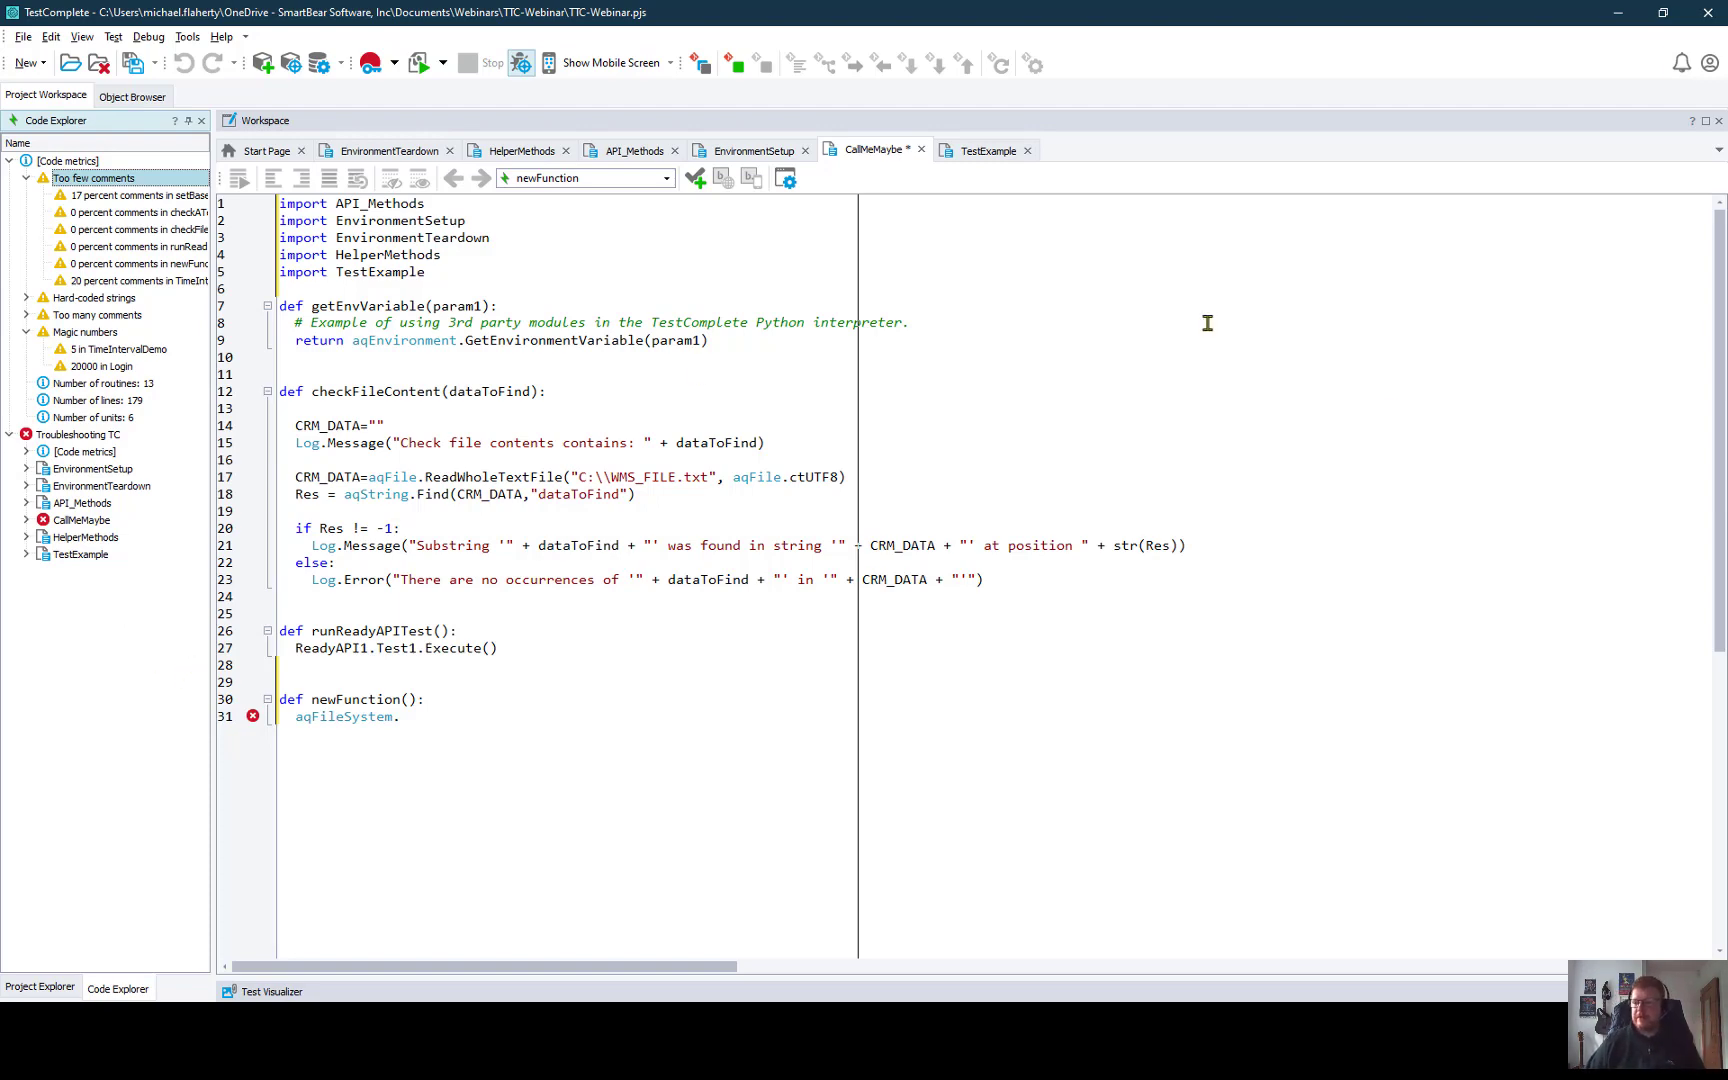